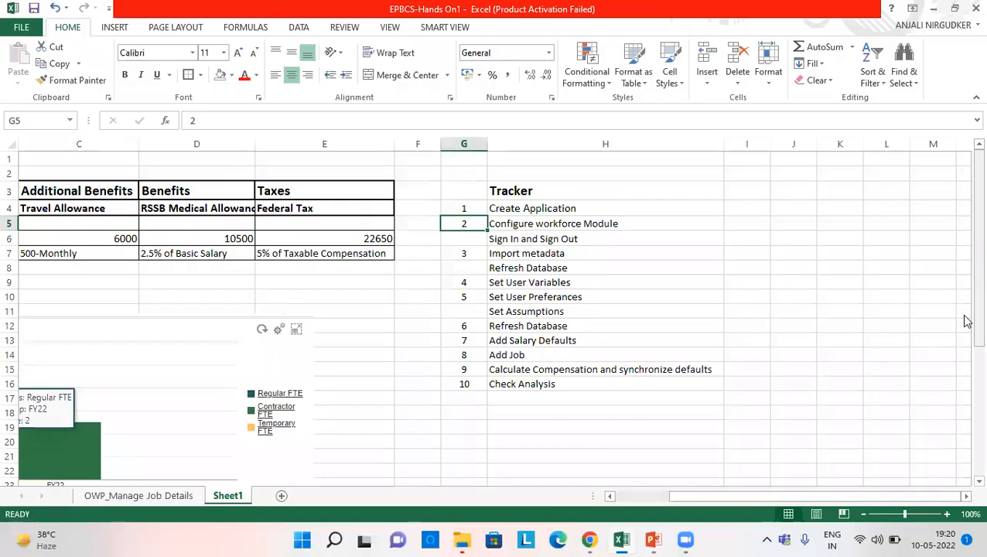
Step: Go to Application > Configure and review the enabled Workforce features, then close the overview
{"action": "left_click_drag", "start_coordinate": [464, 208], "coordinate": [606, 383]}
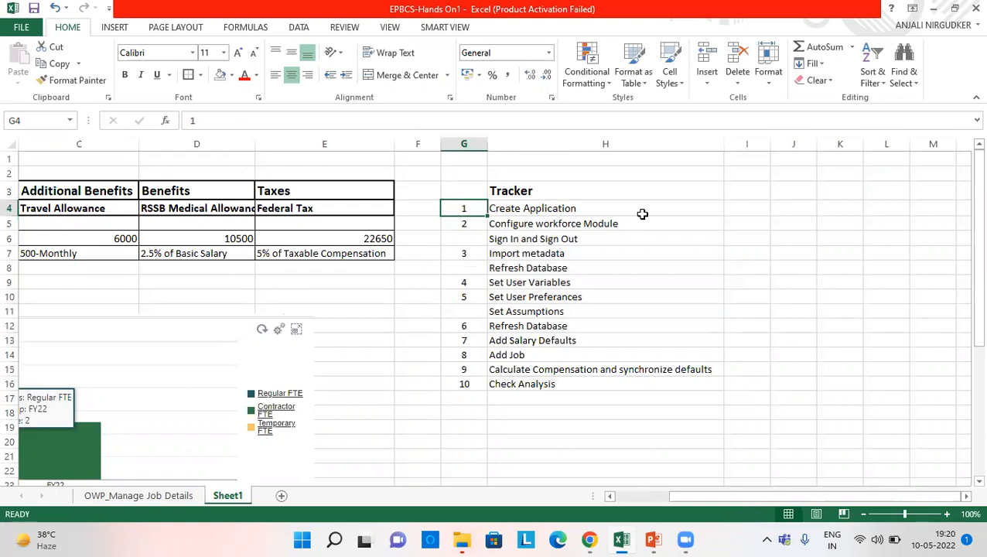
{"action": "mouse_move", "coordinate": [508, 240]}
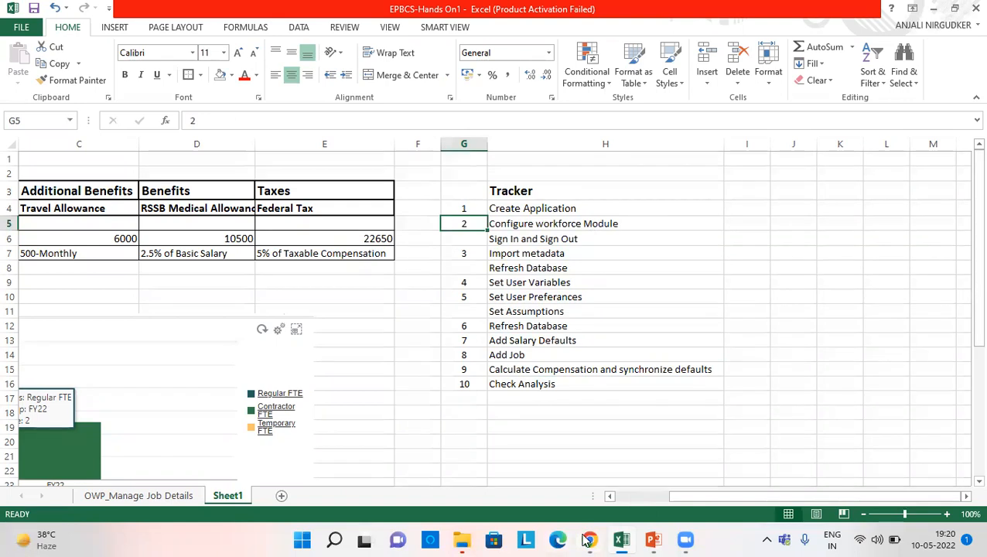
{"action": "mouse_move", "coordinate": [589, 539]}
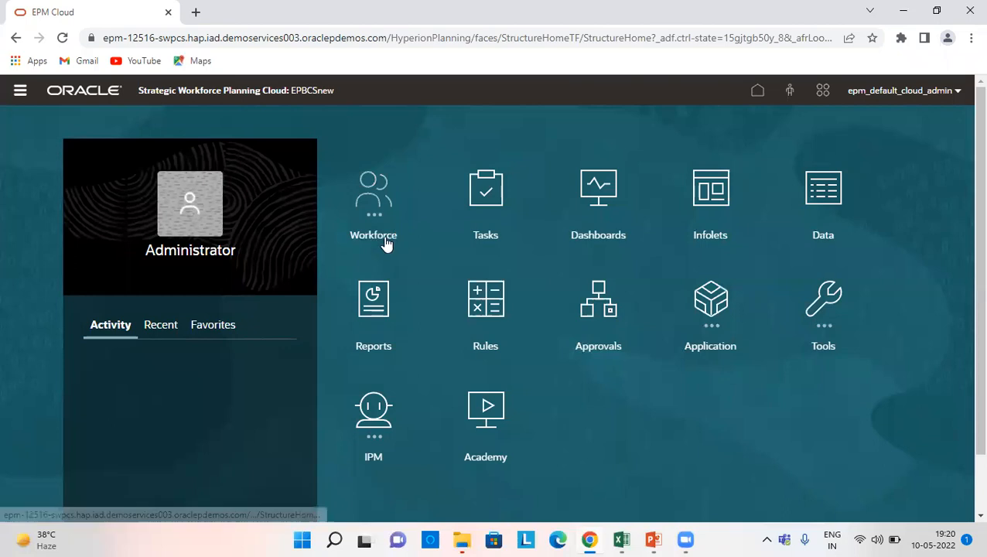
{"action": "mouse_move", "coordinate": [671, 353]}
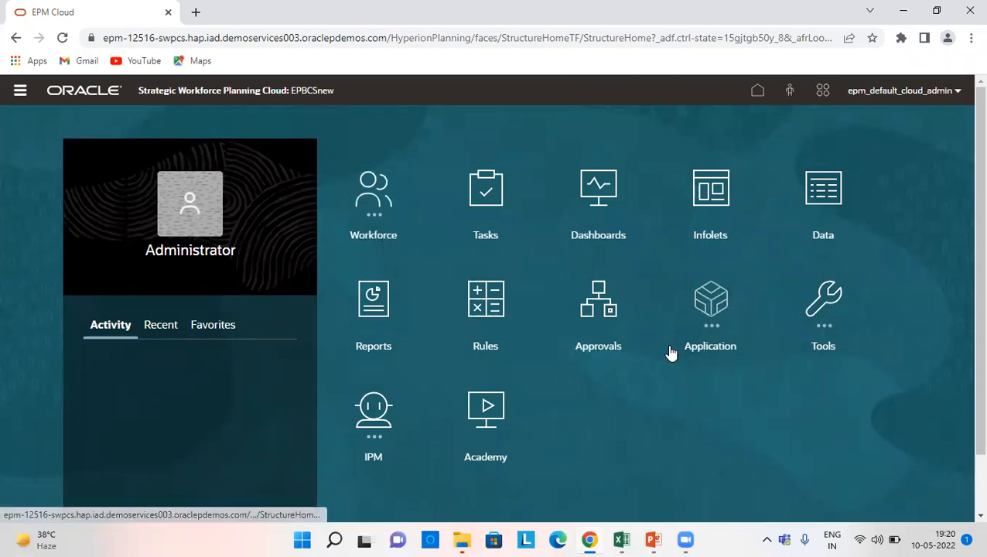
{"action": "left_click", "coordinate": [710, 309]}
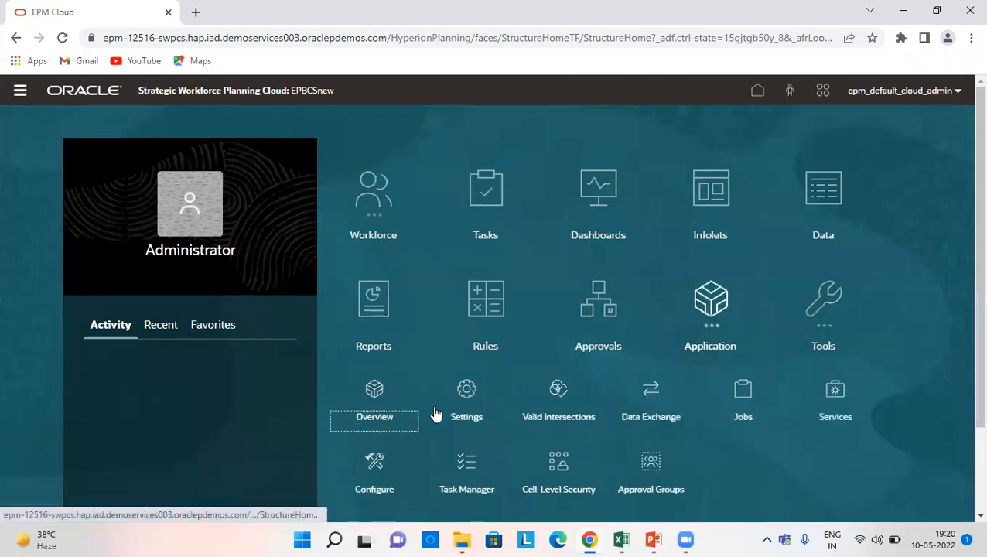
{"action": "mouse_move", "coordinate": [383, 459]}
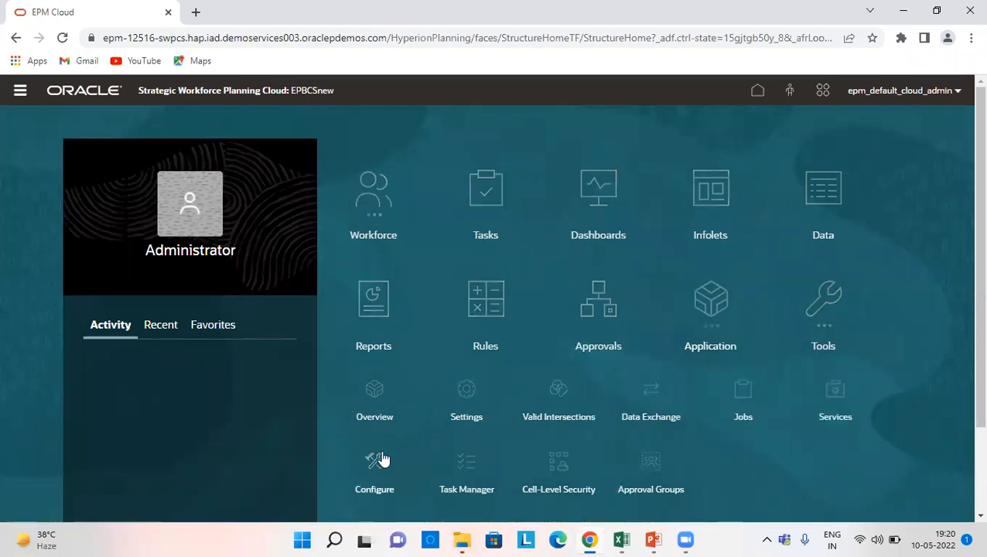
{"action": "left_click", "coordinate": [374, 472]}
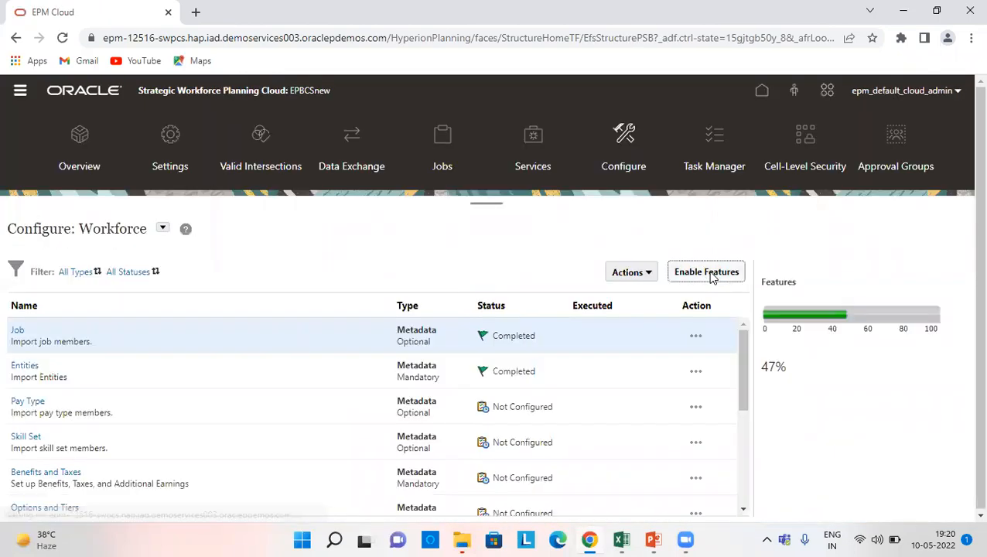
{"action": "left_click", "coordinate": [706, 272]}
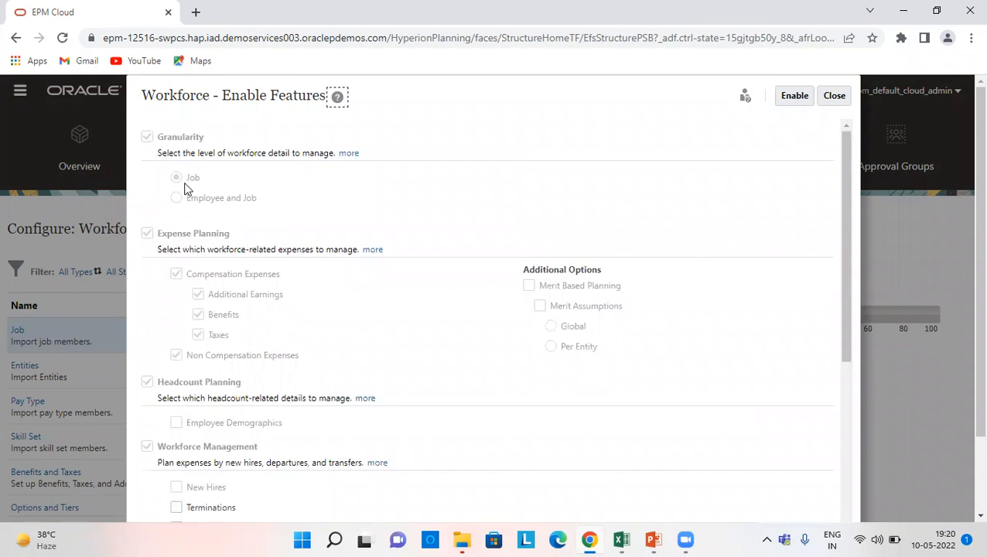
{"action": "mouse_move", "coordinate": [201, 189]}
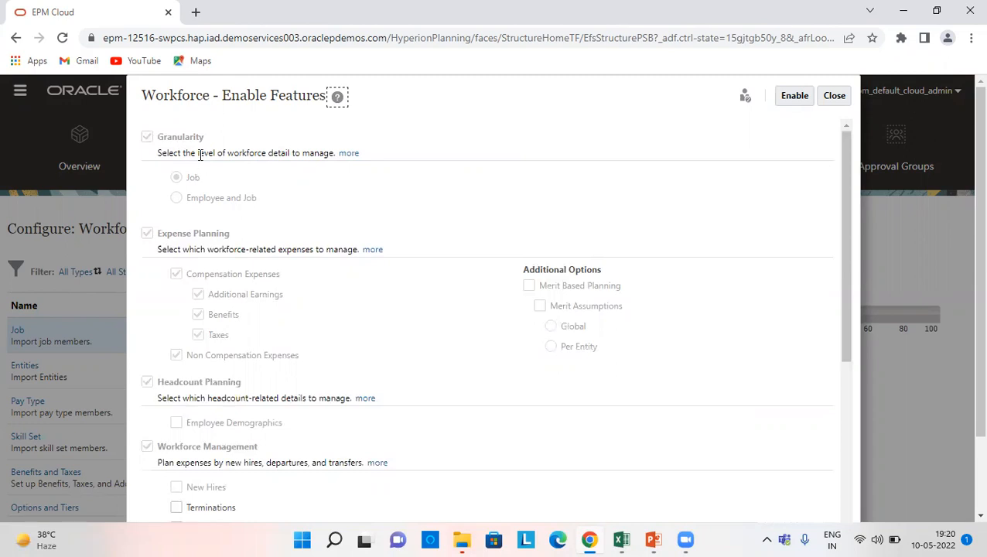
{"action": "mouse_move", "coordinate": [204, 183]}
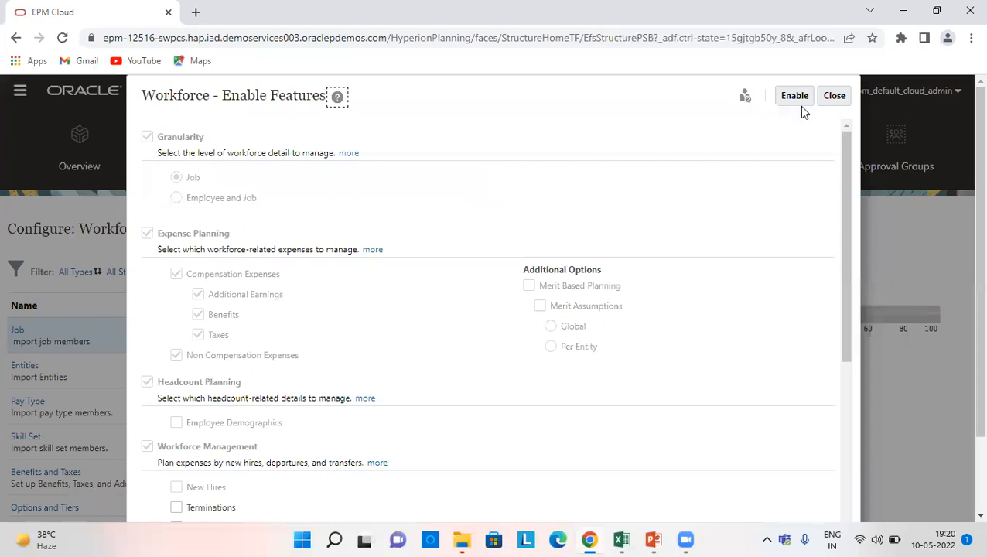
{"action": "scroll", "scroll_direction": "down", "scroll_amount": 3}
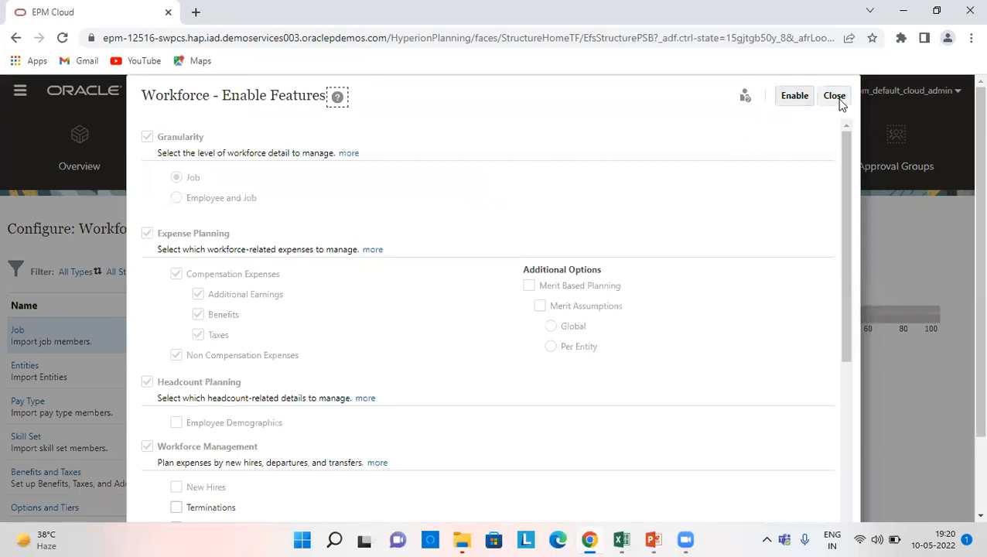
{"action": "left_click", "coordinate": [834, 95]}
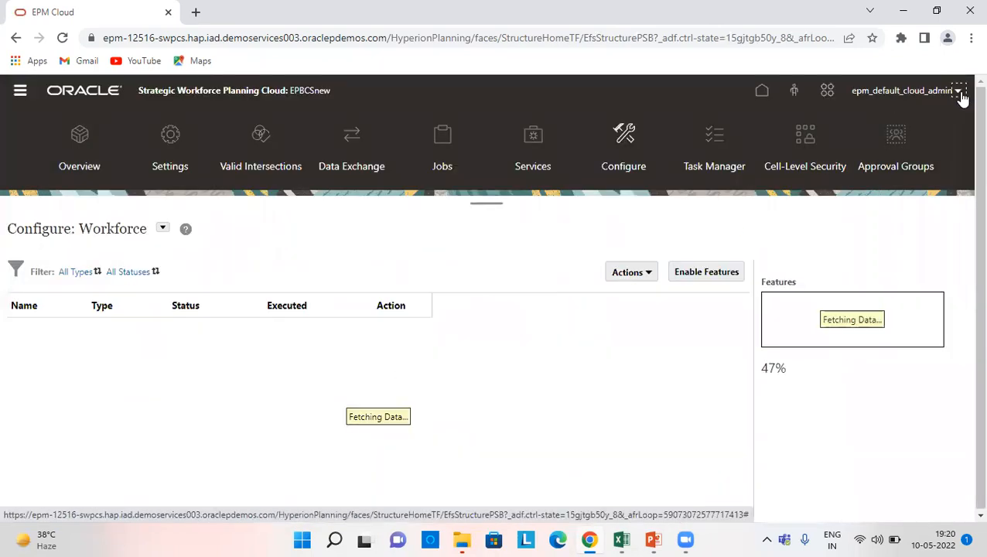
{"action": "left_click", "coordinate": [960, 91]}
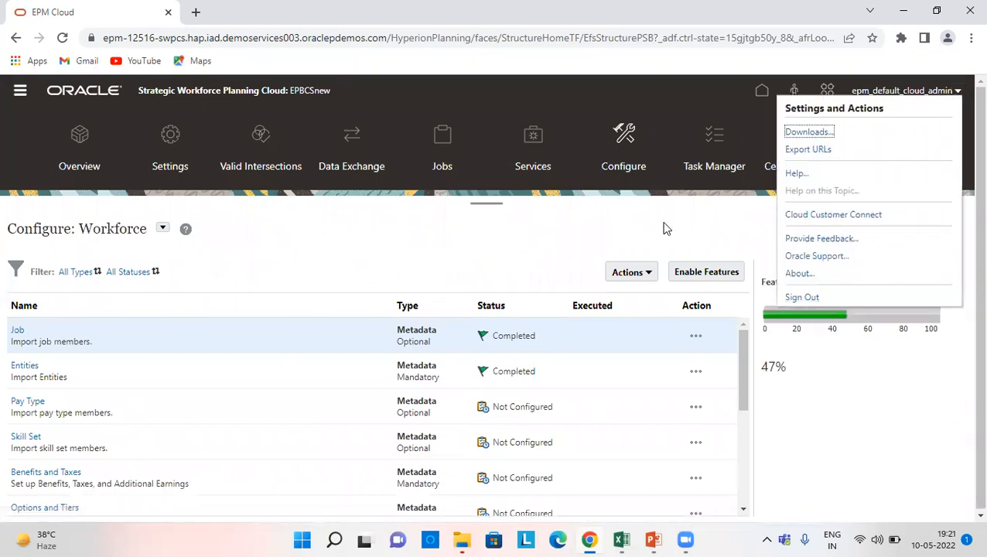
{"action": "left_click", "coordinate": [668, 229]}
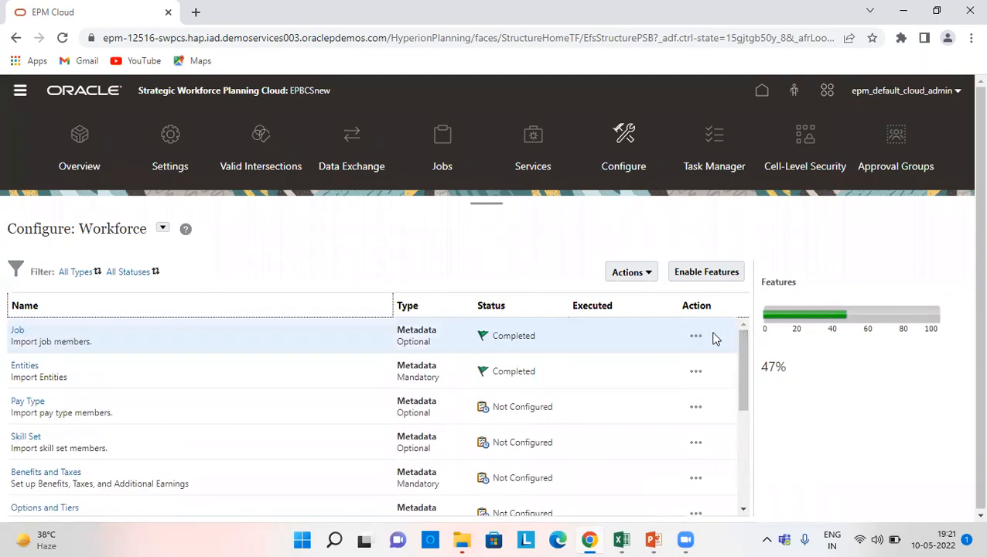
{"action": "left_click", "coordinate": [695, 335]}
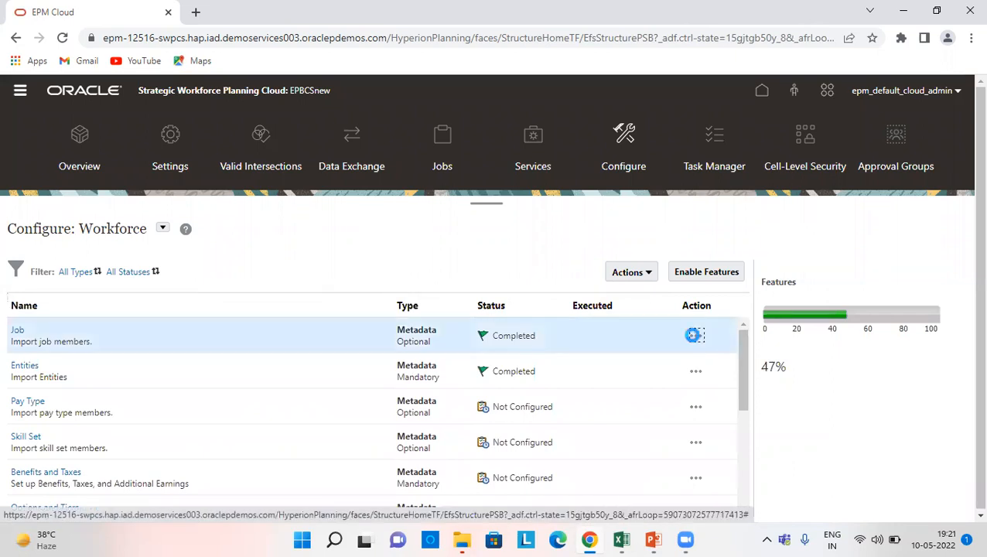
{"action": "left_click", "coordinate": [694, 335]}
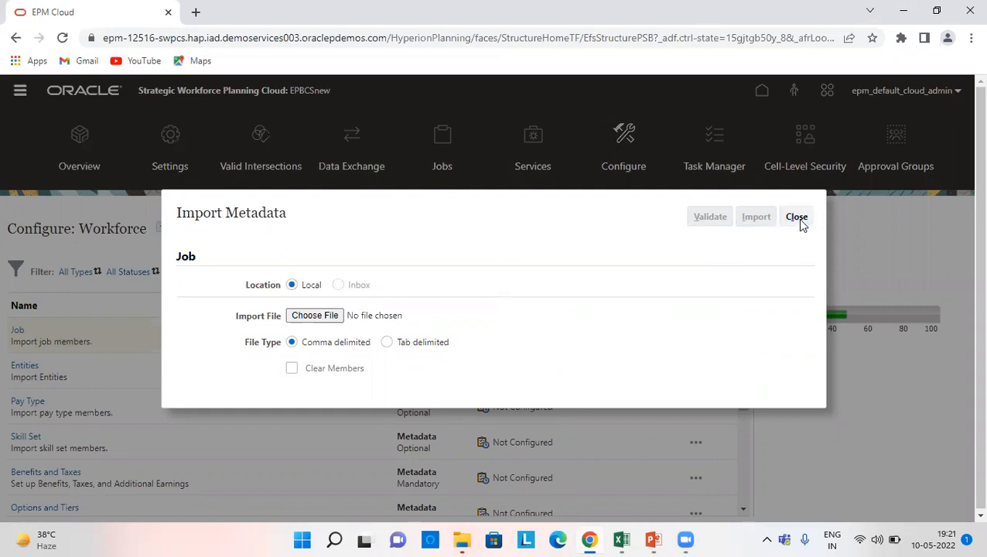
{"action": "left_click", "coordinate": [796, 216]}
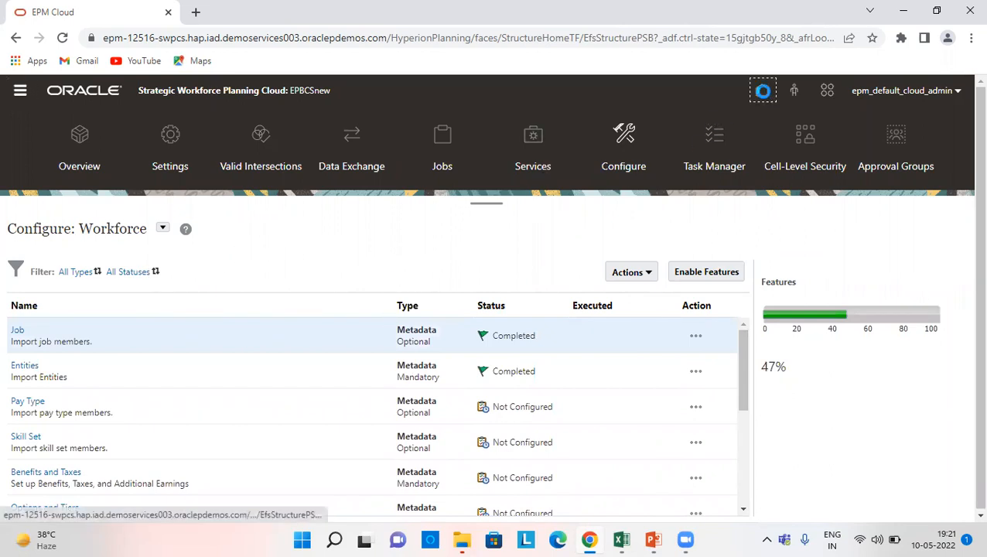
{"action": "left_click", "coordinate": [758, 90]}
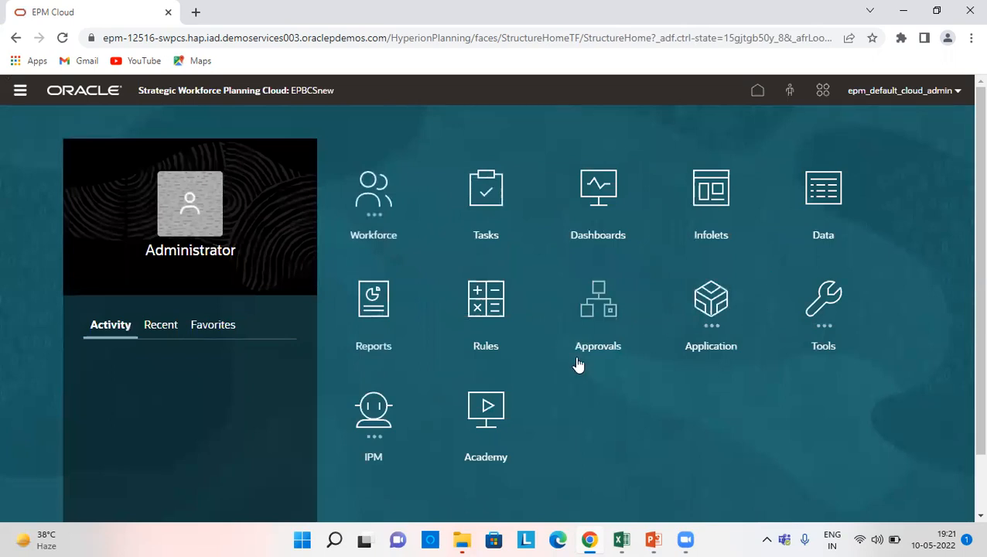
{"action": "mouse_move", "coordinate": [711, 316]}
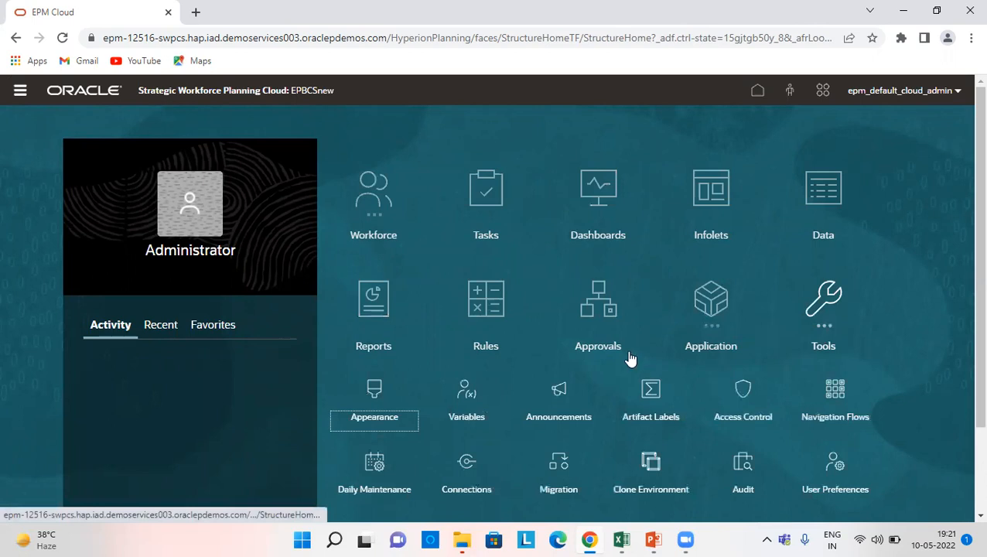
Step: Scroll through the User Variables list, where the Job variable is set to use context
{"action": "scroll", "scroll_direction": "down", "scroll_amount": 3}
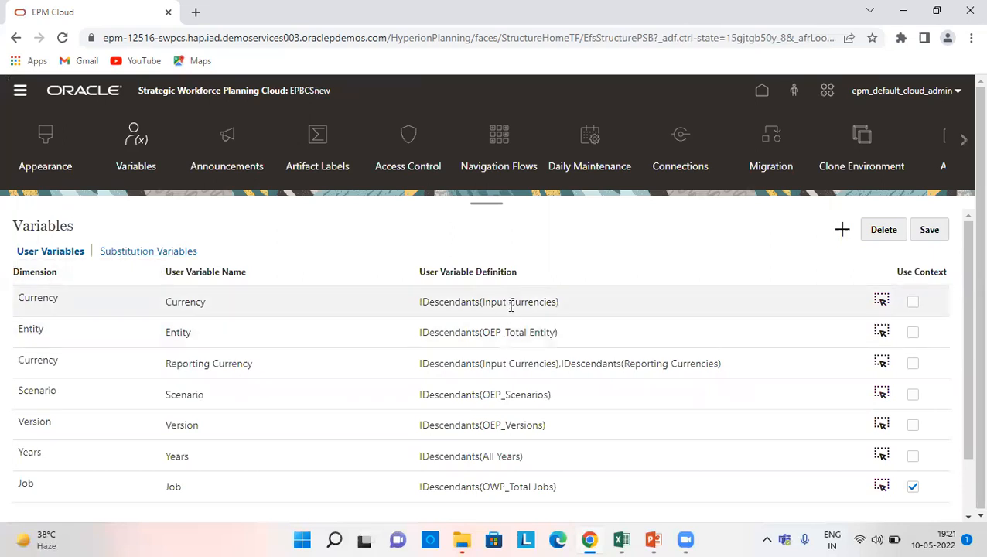
{"action": "scroll", "scroll_direction": "down", "scroll_amount": 3}
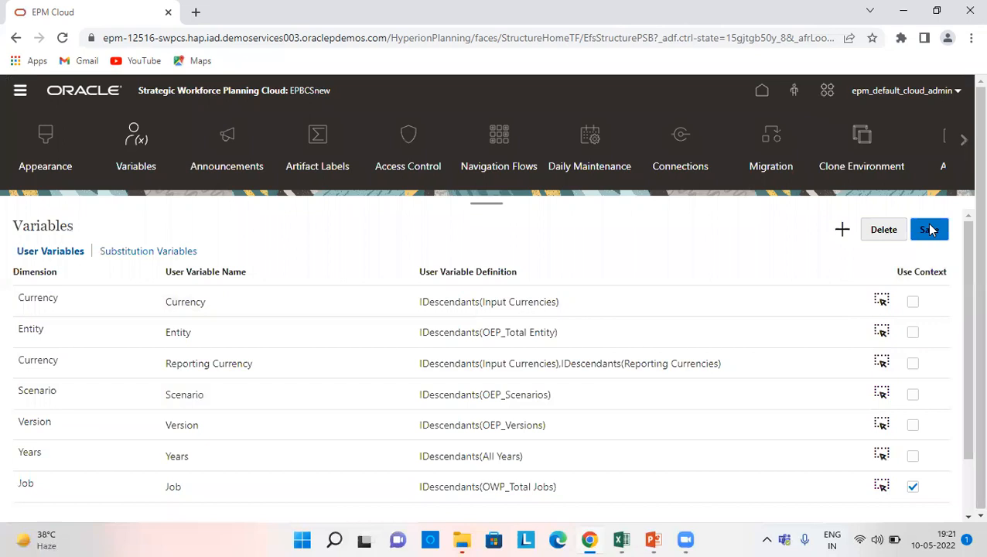
{"action": "mouse_move", "coordinate": [348, 216]}
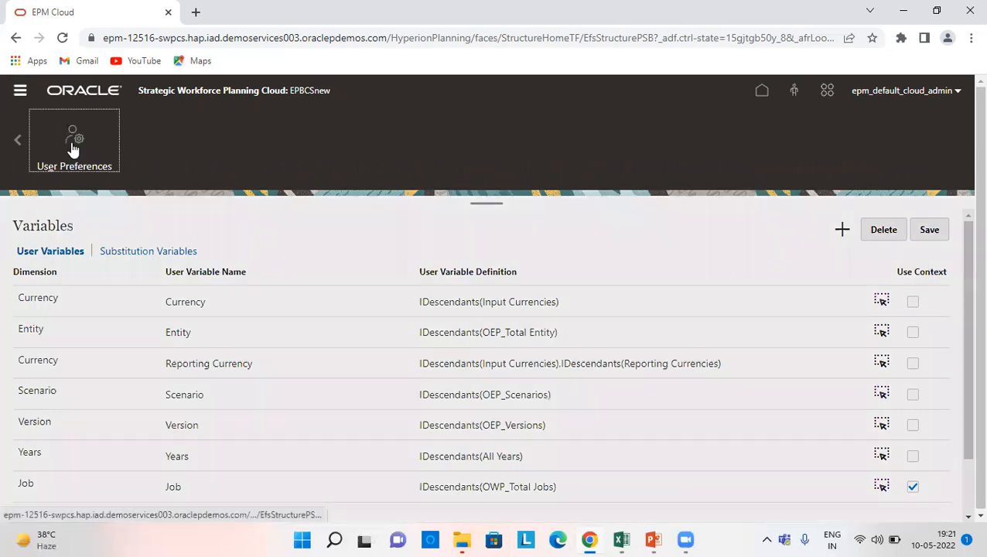
Step: Review Display and User Variables preferences (USD, Finance US, OEP_Actual, OEP_Working, FY22) and save them
{"action": "left_click", "coordinate": [75, 143]}
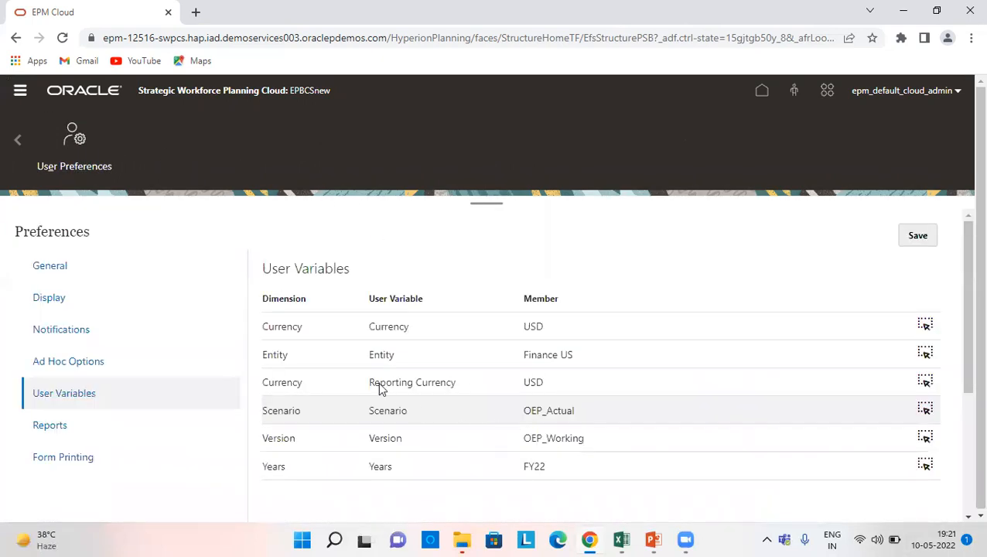
{"action": "left_click", "coordinate": [49, 297]}
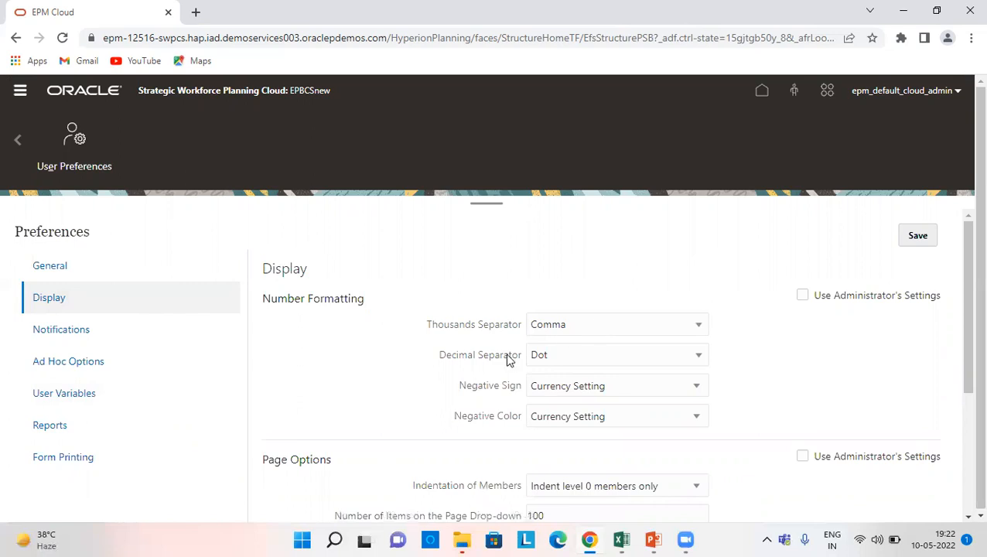
{"action": "mouse_move", "coordinate": [570, 361]}
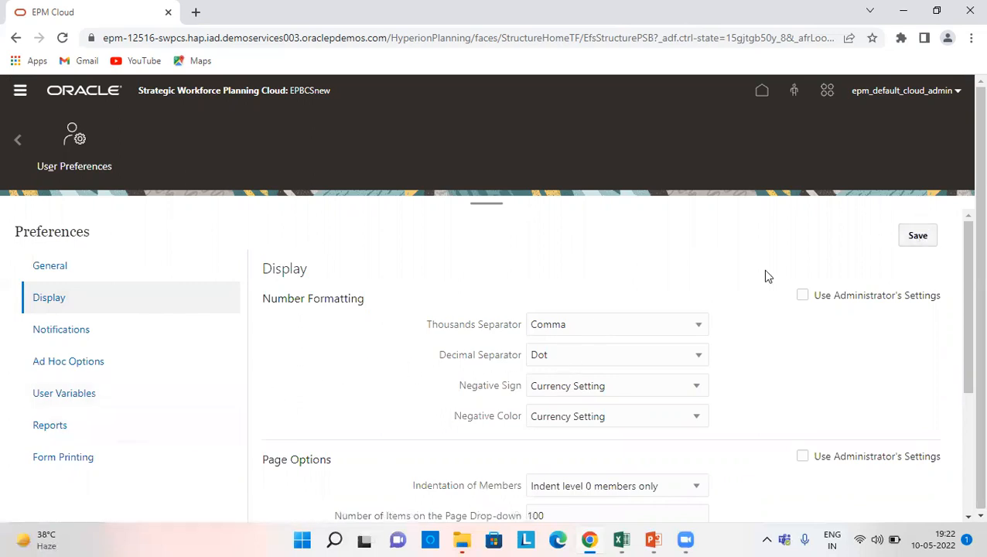
{"action": "left_click", "coordinate": [64, 393]}
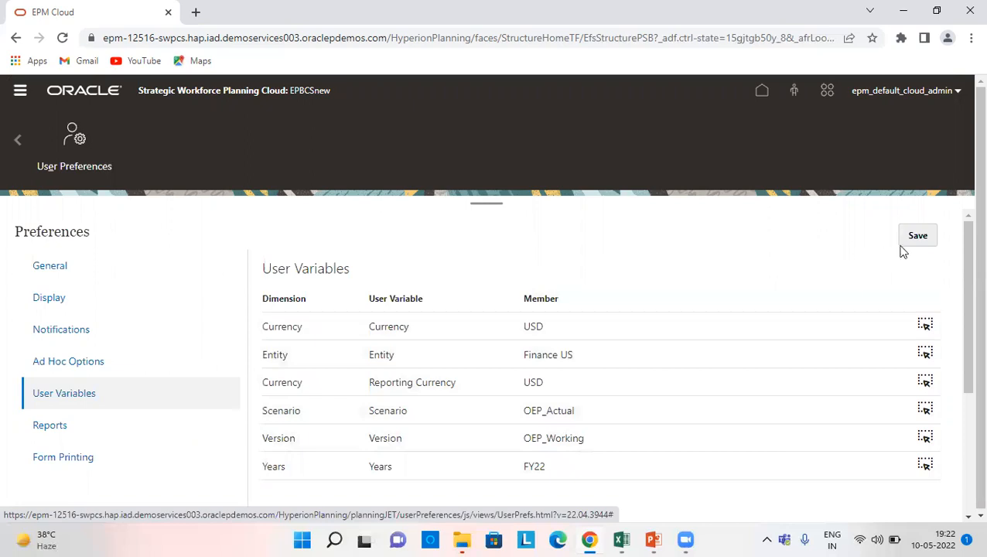
{"action": "left_click", "coordinate": [917, 236]}
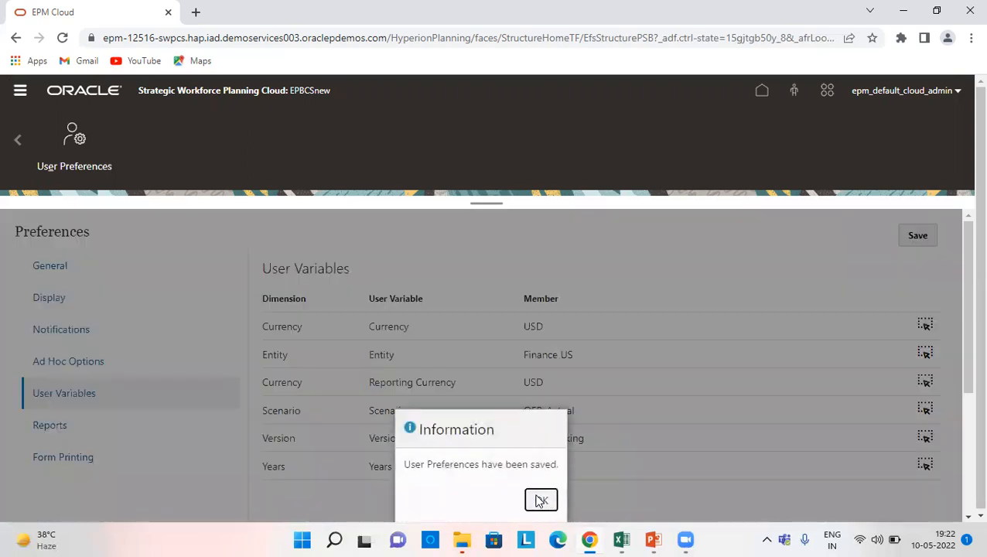
{"action": "left_click", "coordinate": [541, 500]}
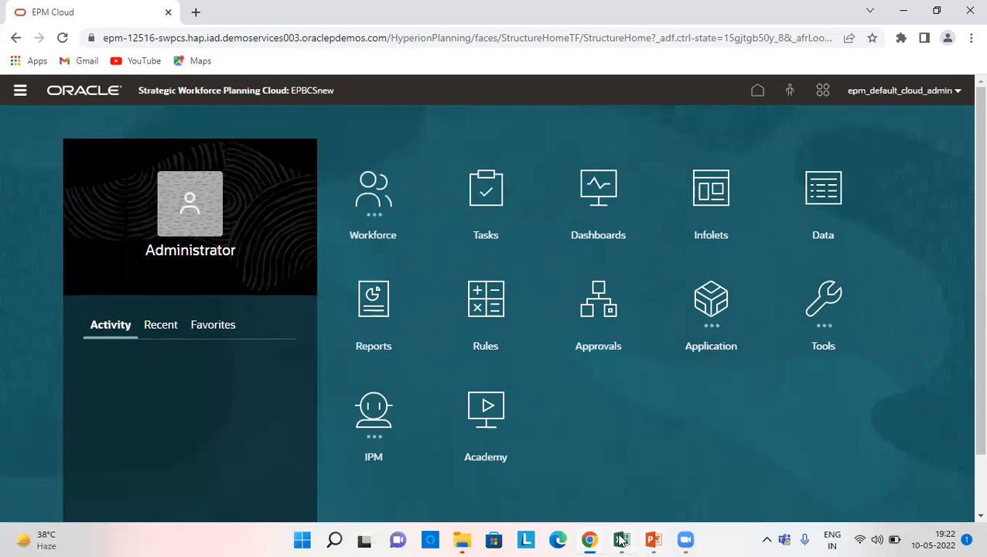
Step: Fill the Excel tracker rows from Configure workforce Module through Import metadata green
{"action": "left_click", "coordinate": [621, 539]}
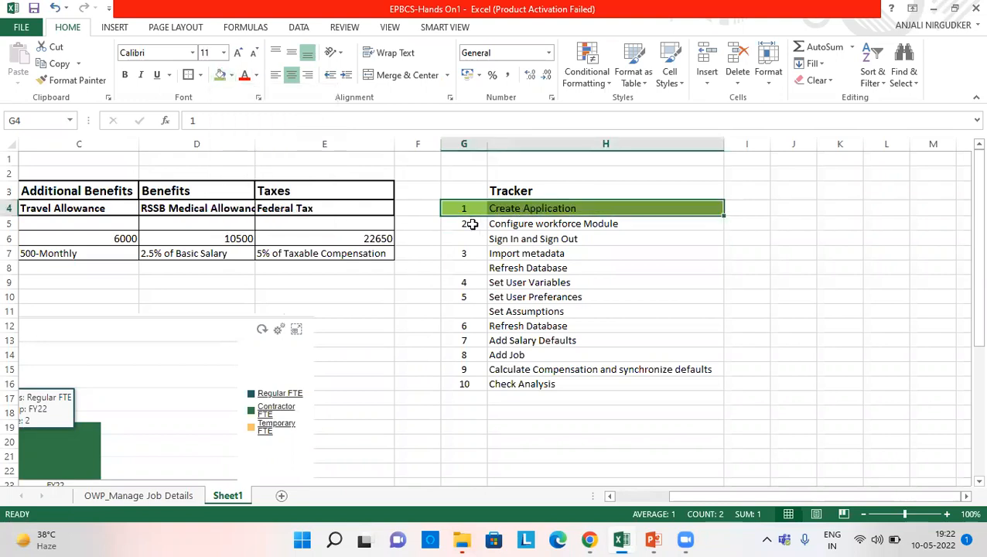
{"action": "left_click", "coordinate": [464, 223]}
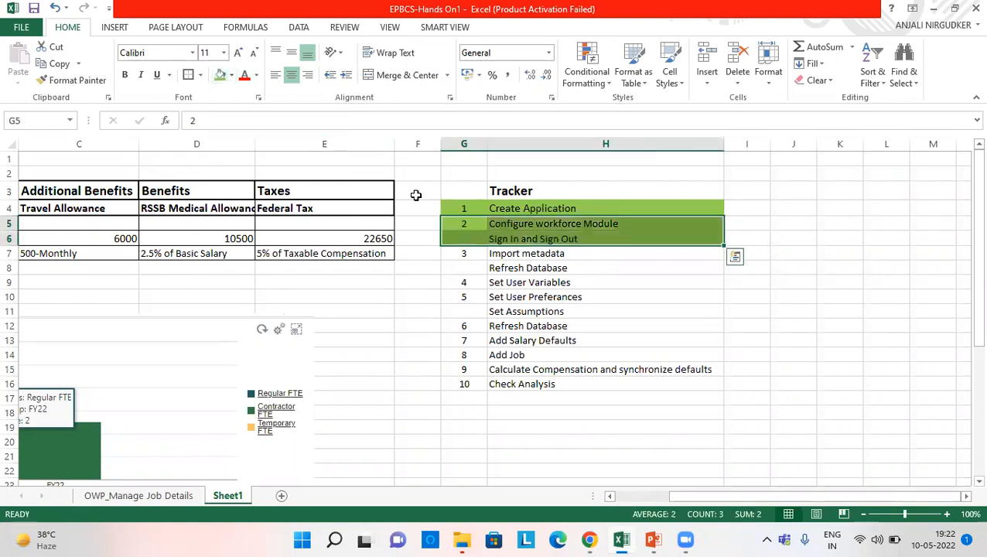
{"action": "left_click", "coordinate": [464, 253]}
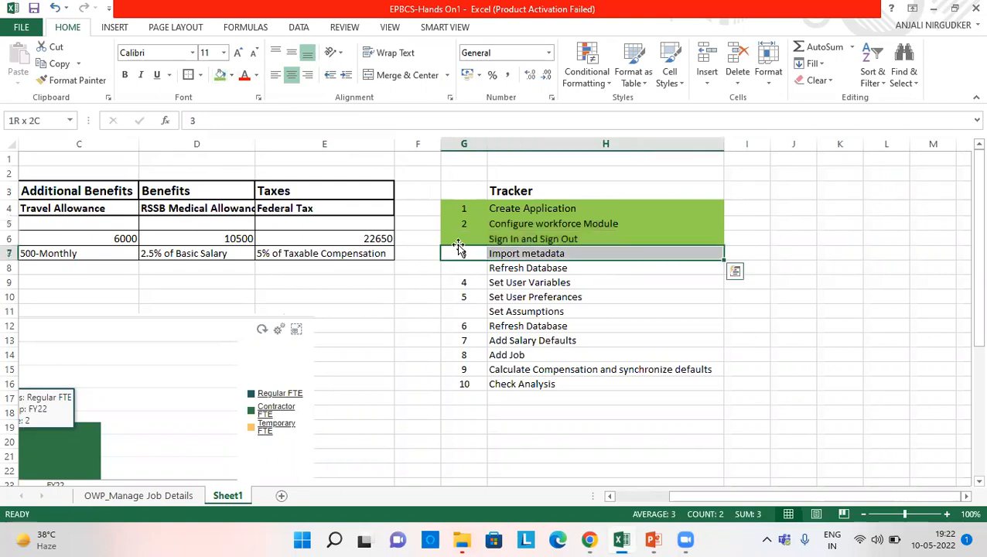
{"action": "left_click", "coordinate": [463, 253]}
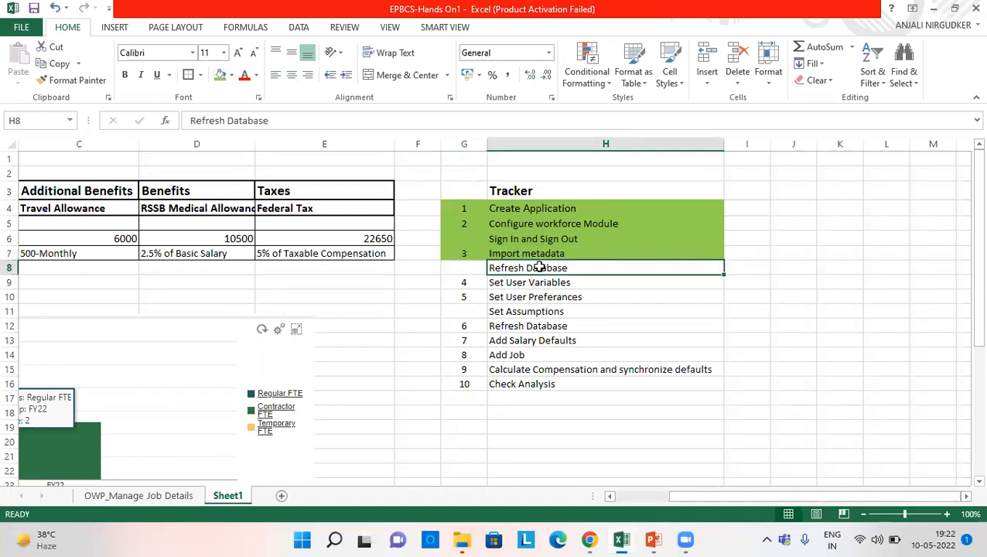
{"action": "mouse_move", "coordinate": [573, 270]}
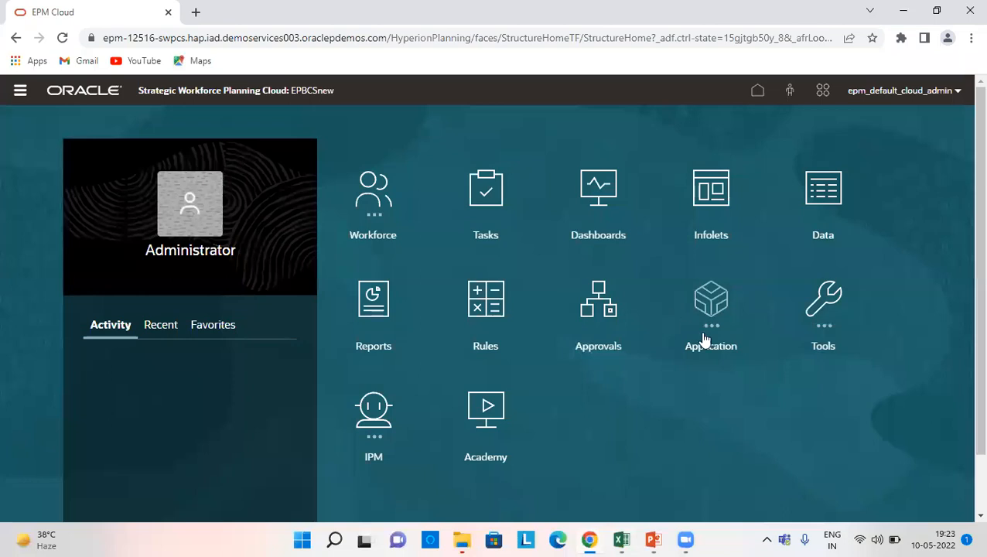
Step: Go to the Workforce configuration task list from Application > Configure
{"action": "left_click", "coordinate": [710, 309]}
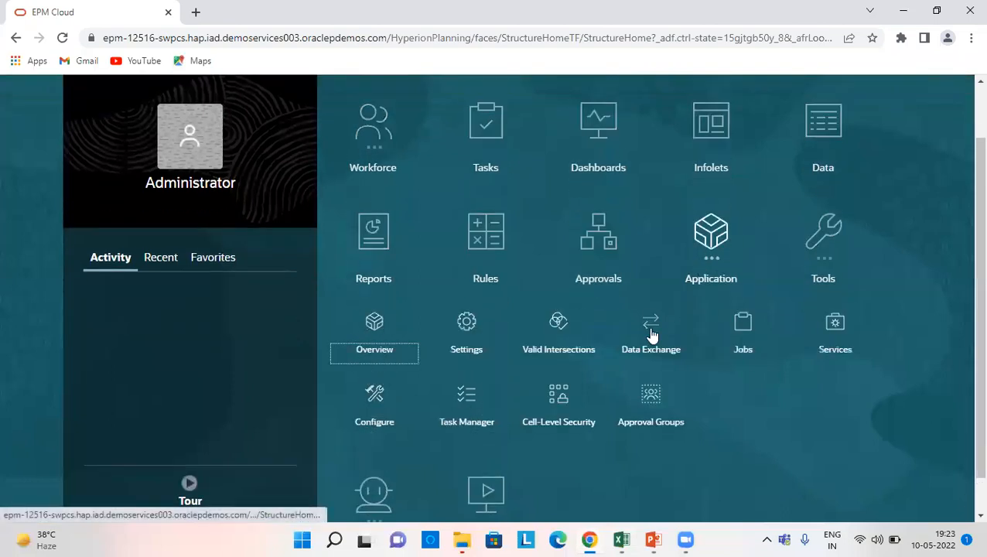
{"action": "scroll", "scroll_direction": "down", "scroll_amount": 3}
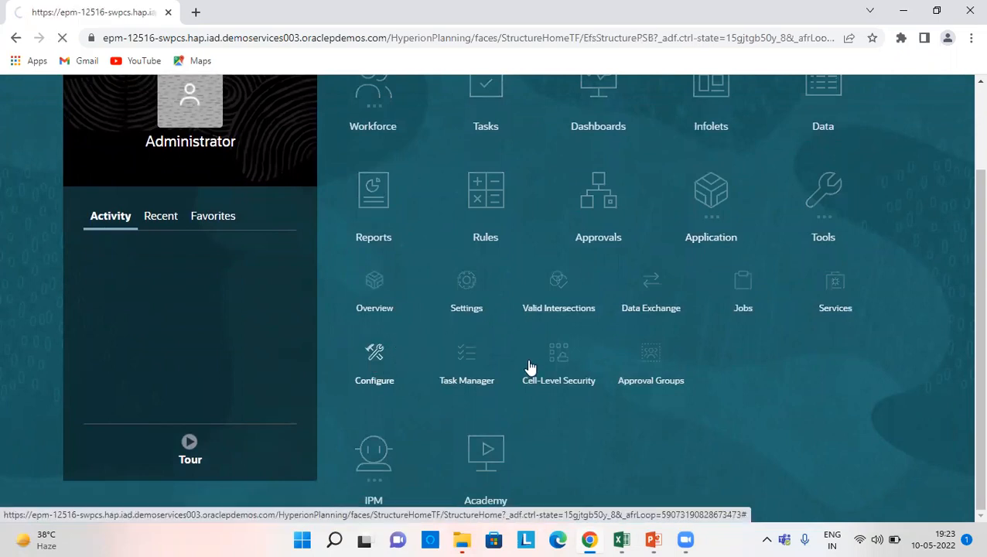
{"action": "left_click", "coordinate": [375, 364]}
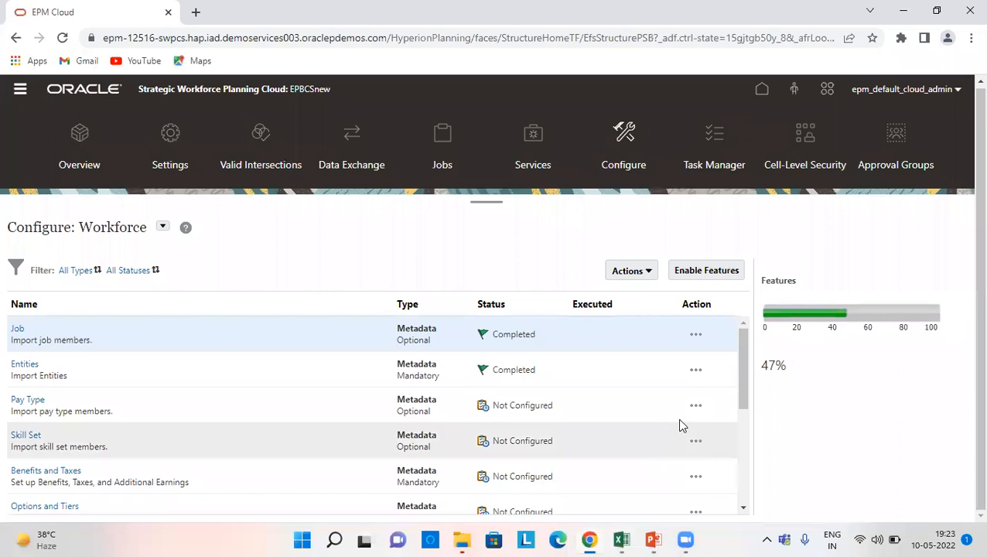
{"action": "scroll", "scroll_direction": "down", "scroll_amount": 3}
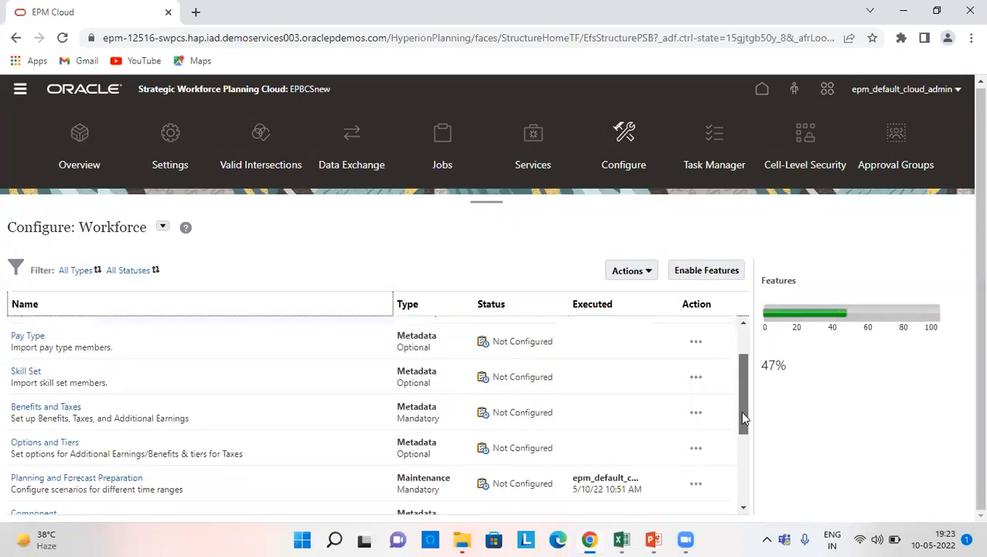
Step: Save Planning and Forecast Preparation for FY22, accepting the current year warning
{"action": "left_click", "coordinate": [77, 477]}
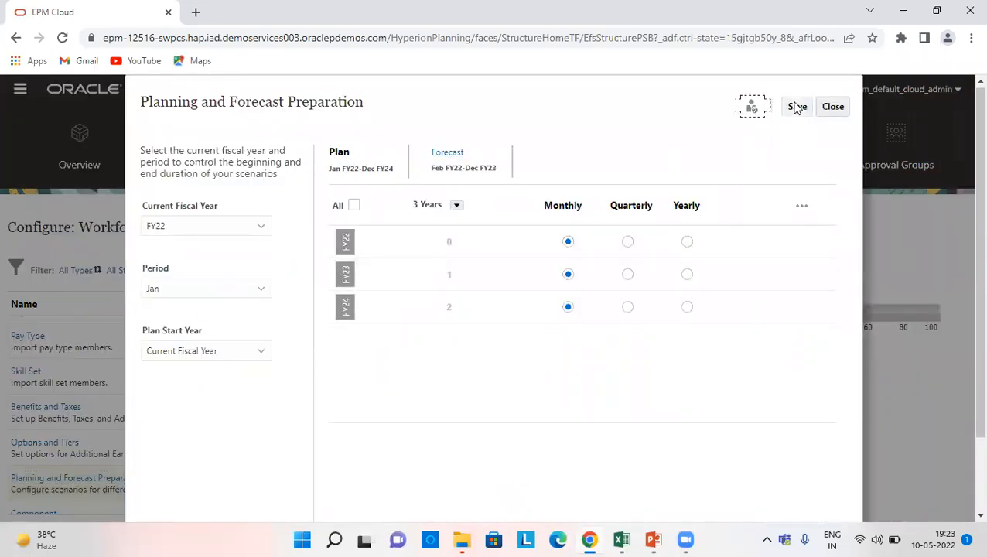
{"action": "left_click", "coordinate": [797, 106]}
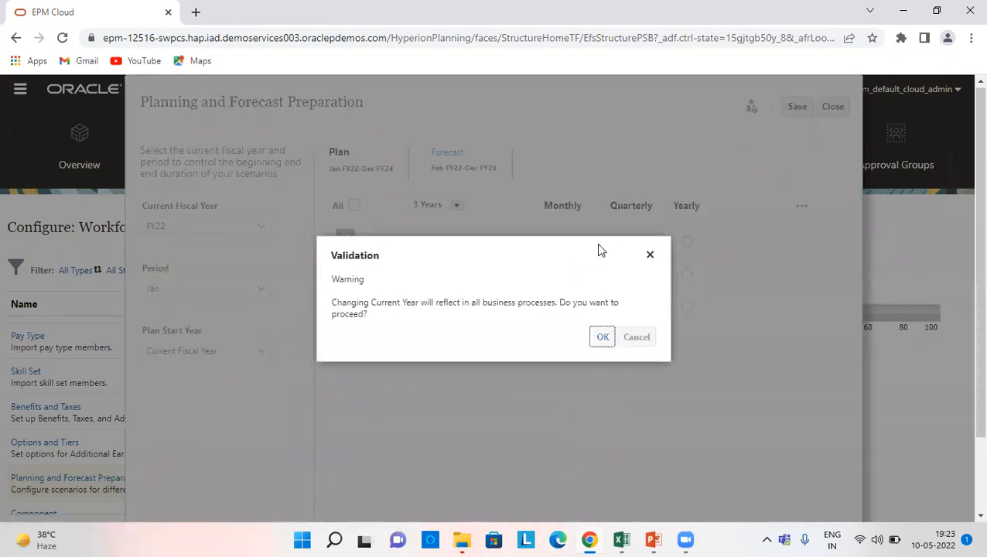
{"action": "left_click", "coordinate": [603, 337]}
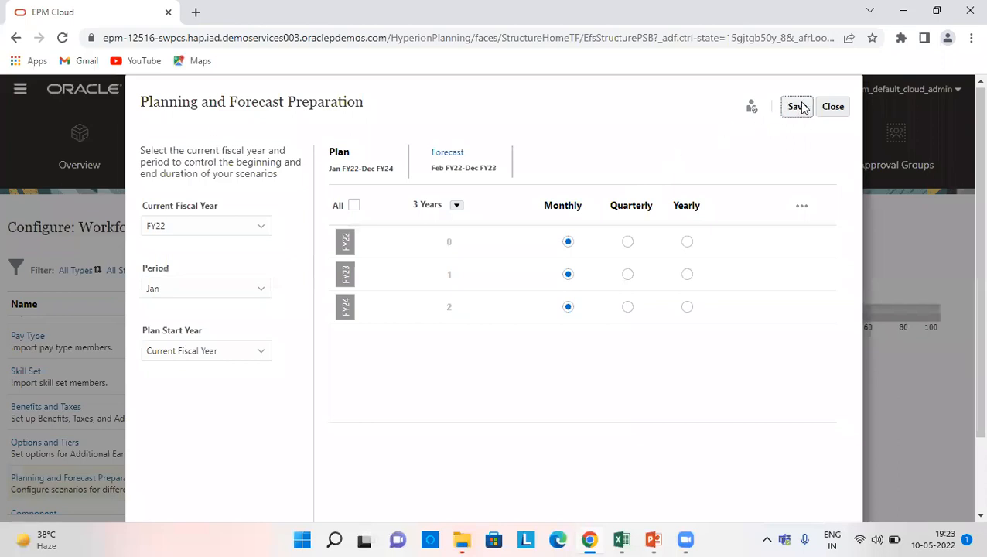
{"action": "left_click", "coordinate": [832, 106]}
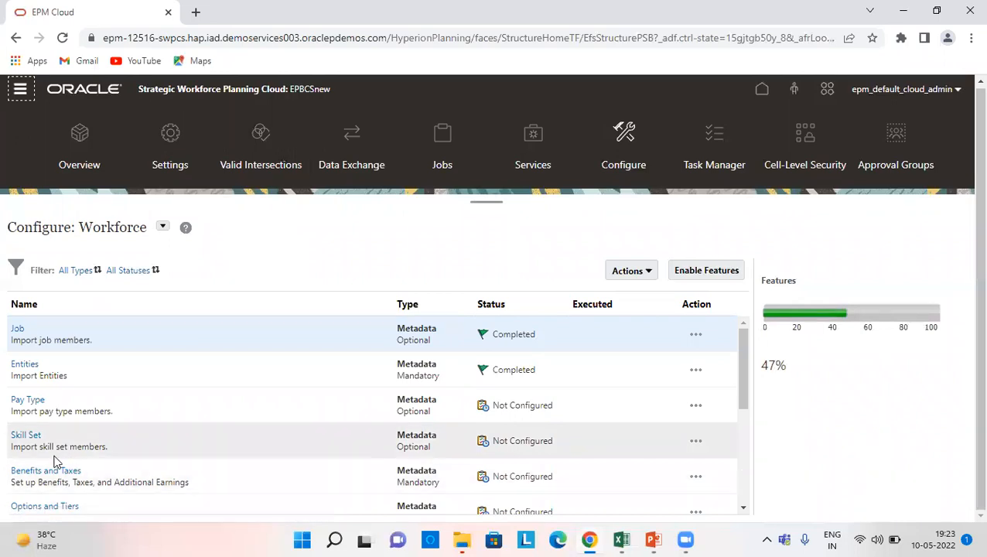
{"action": "scroll", "scroll_direction": "down", "scroll_amount": 3}
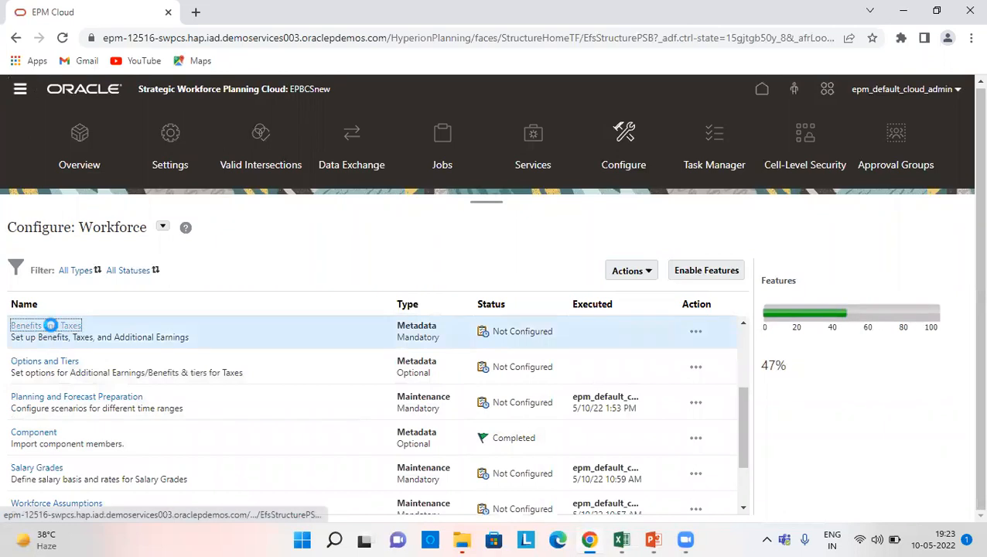
Step: Open Benefits and Taxes and bring up the Benefits component filter choices
{"action": "left_click", "coordinate": [35, 325]}
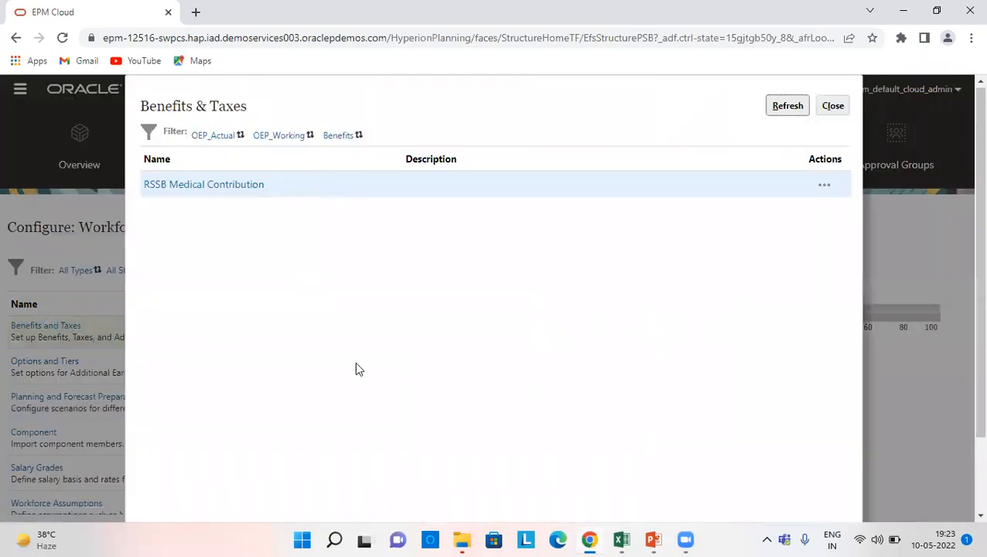
{"action": "mouse_move", "coordinate": [311, 147]}
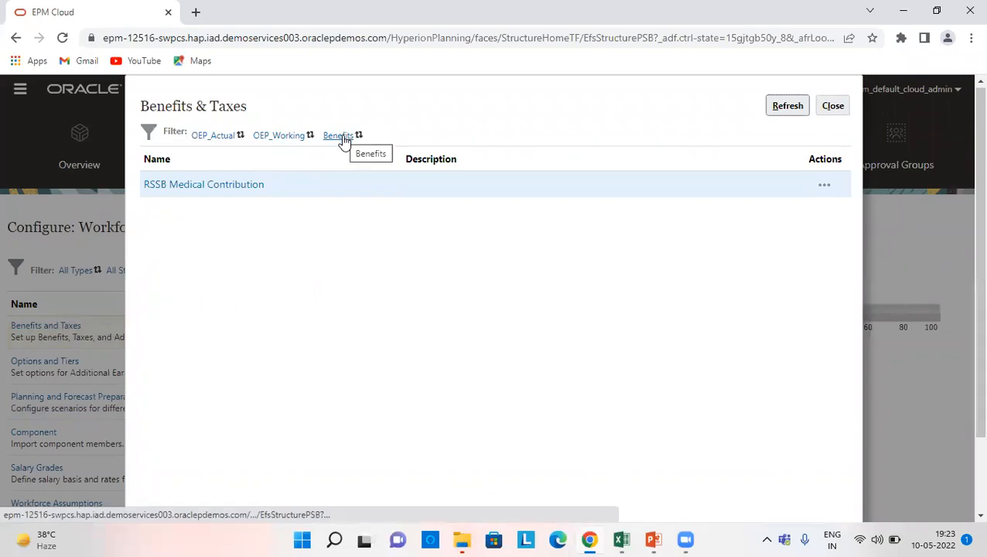
{"action": "left_click", "coordinate": [148, 131]}
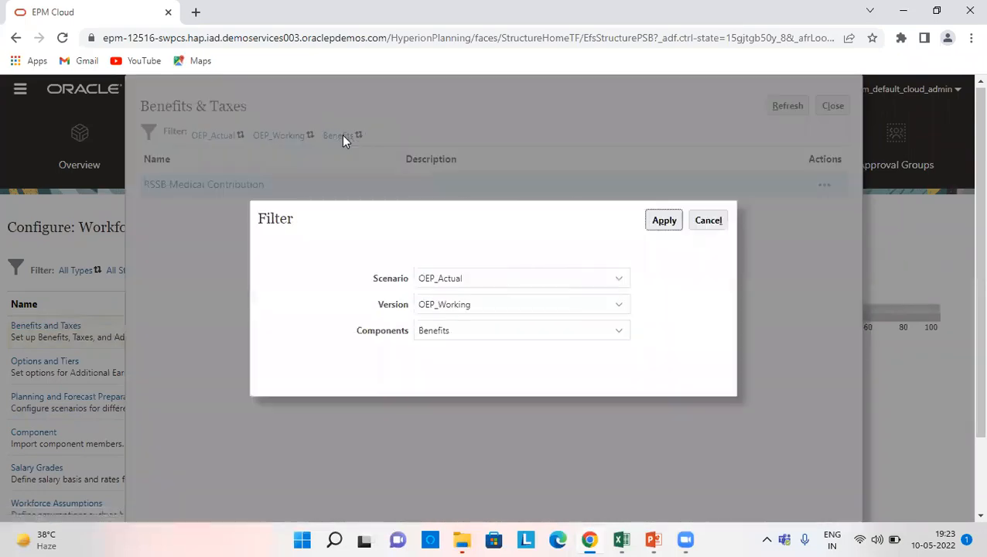
{"action": "mouse_move", "coordinate": [453, 289]}
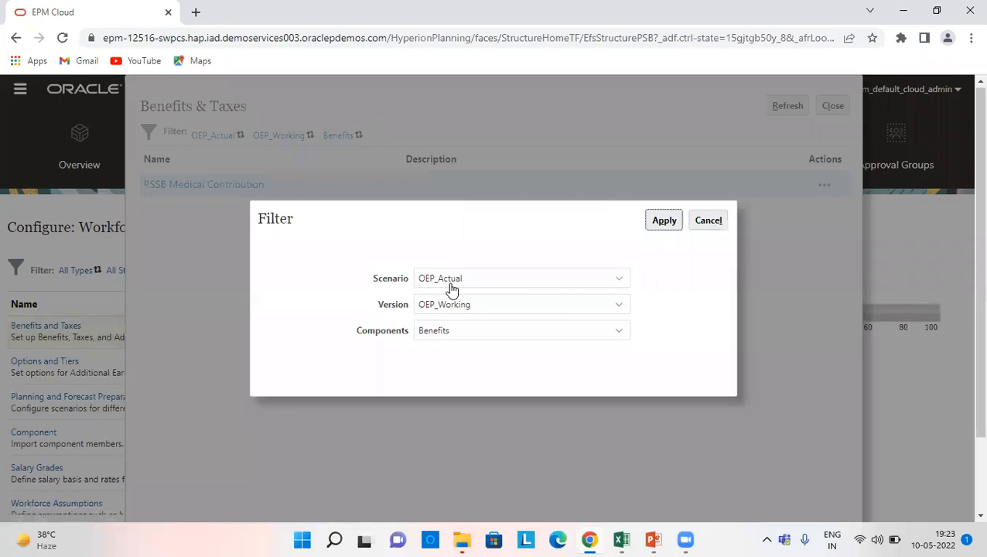
{"action": "mouse_move", "coordinate": [462, 309]}
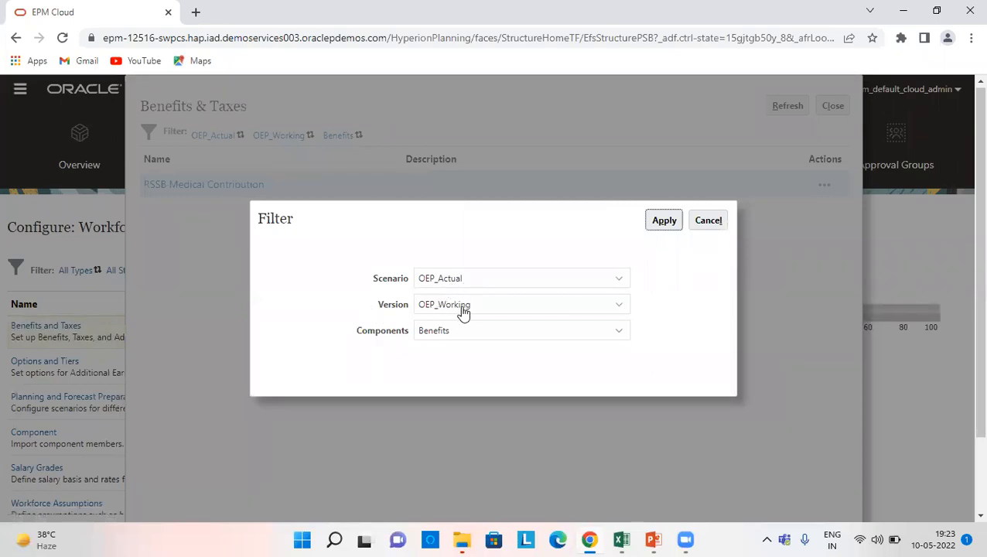
{"action": "mouse_move", "coordinate": [456, 333]}
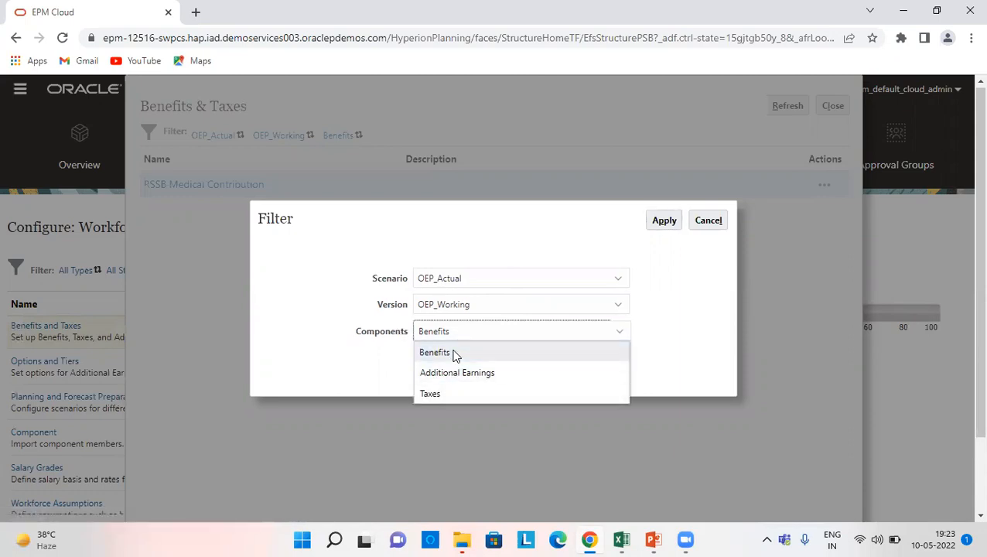
Step: Set RSSB Medical Contribution to Percentage of Salary maximum, Monthly threshold, and taxable Yes
{"action": "left_click", "coordinate": [434, 352]}
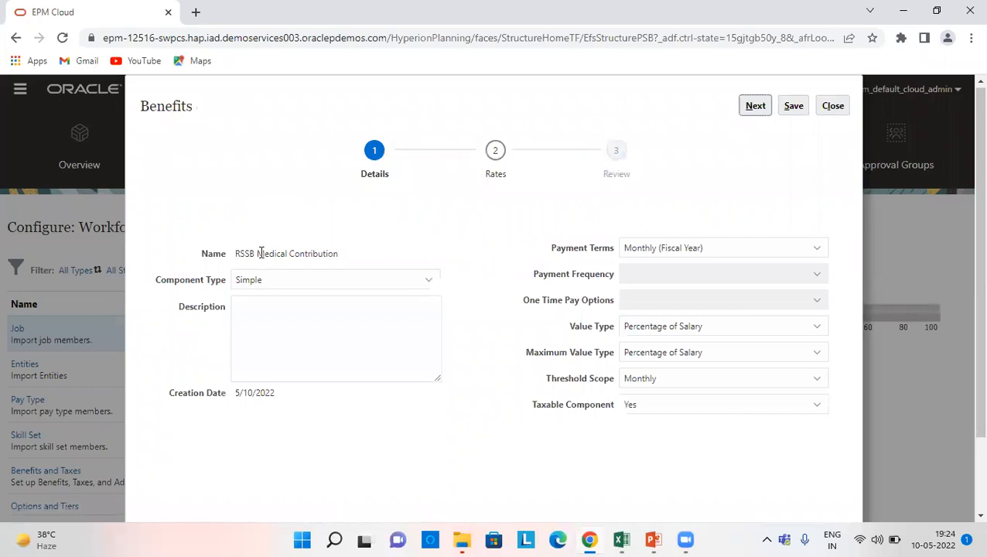
{"action": "mouse_move", "coordinate": [417, 260]}
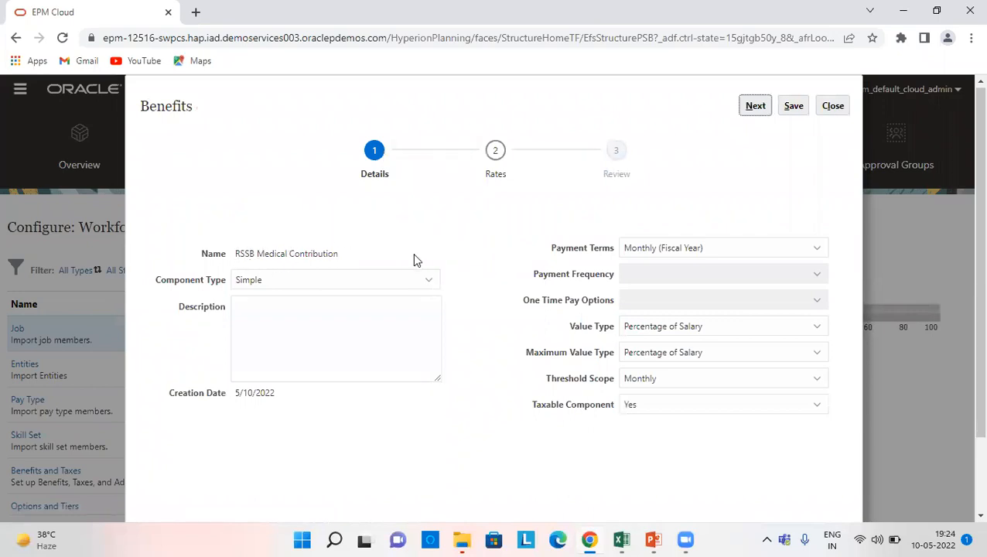
{"action": "mouse_move", "coordinate": [202, 288]}
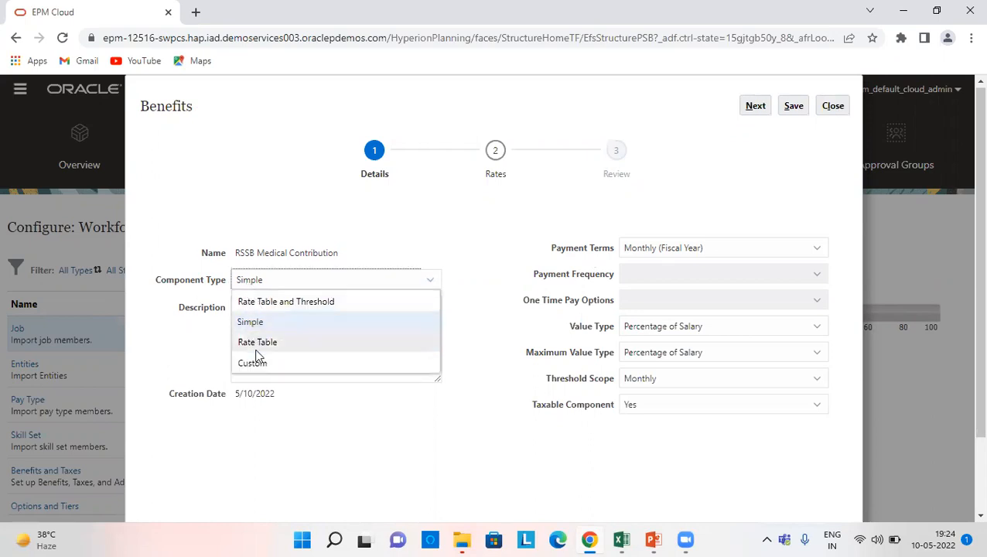
{"action": "mouse_move", "coordinate": [271, 321]}
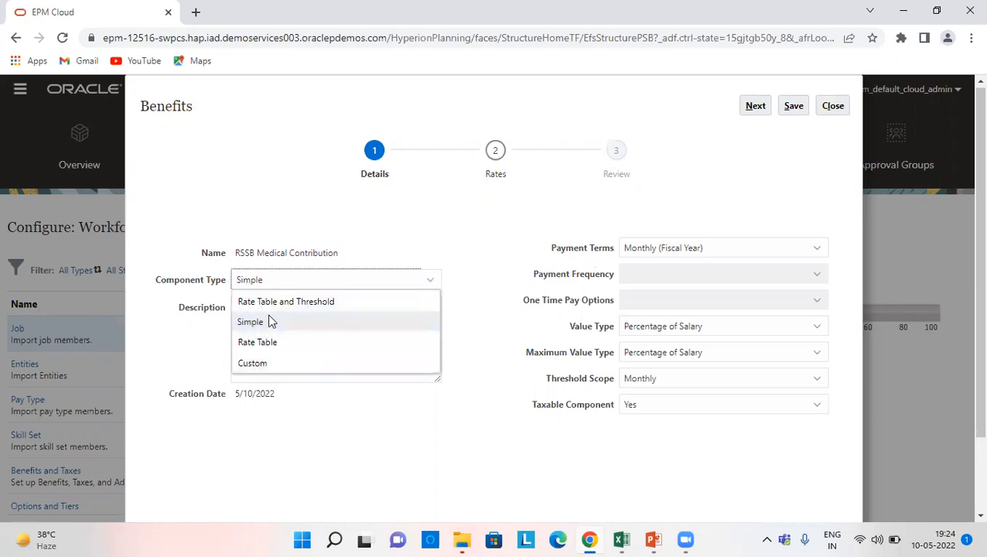
{"action": "left_click", "coordinate": [250, 321]}
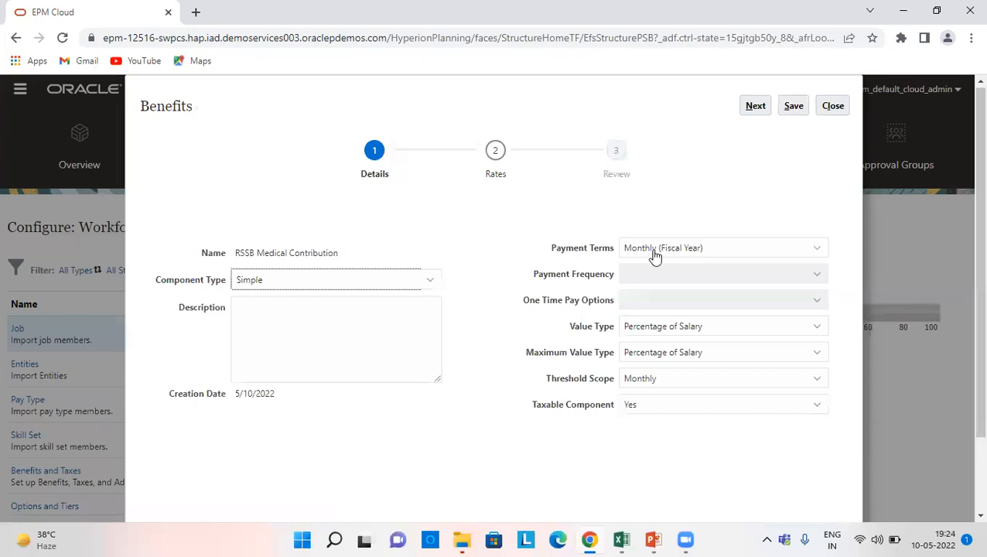
{"action": "mouse_move", "coordinate": [686, 251]}
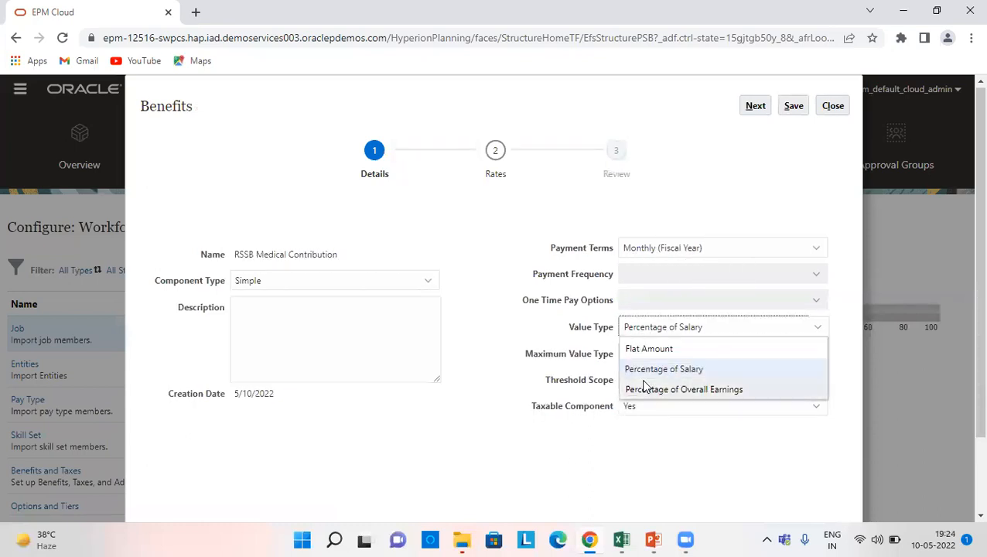
{"action": "mouse_move", "coordinate": [649, 348]}
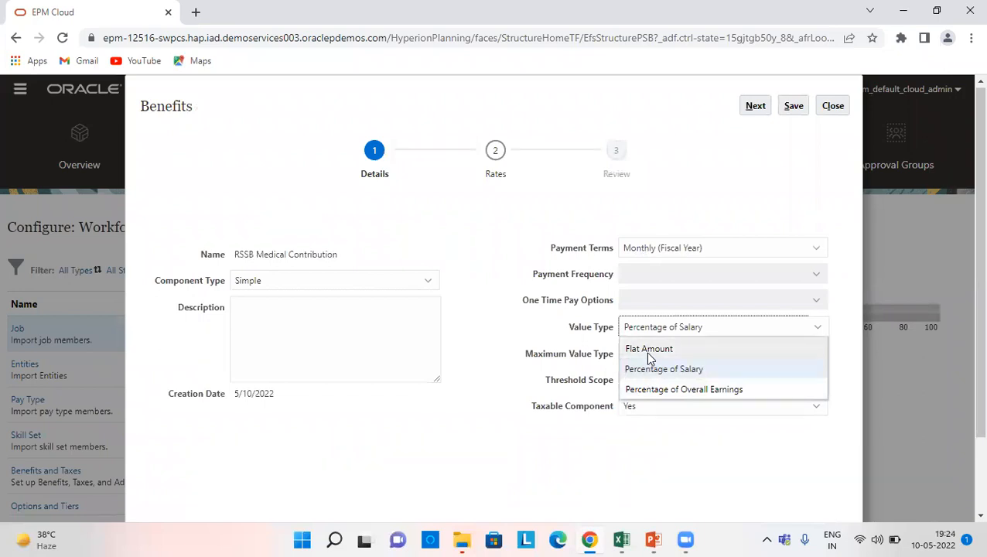
{"action": "mouse_move", "coordinate": [705, 389]}
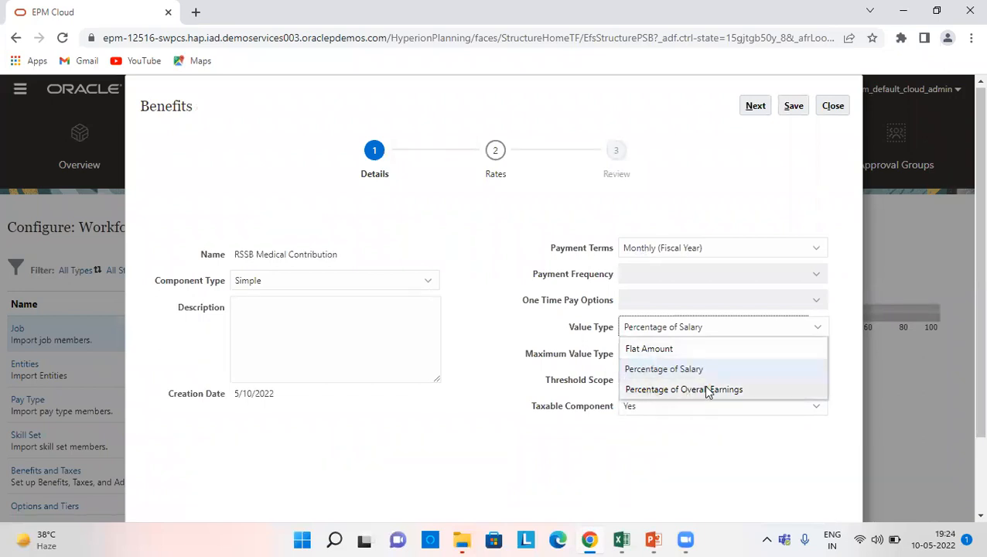
{"action": "left_click", "coordinate": [663, 368]}
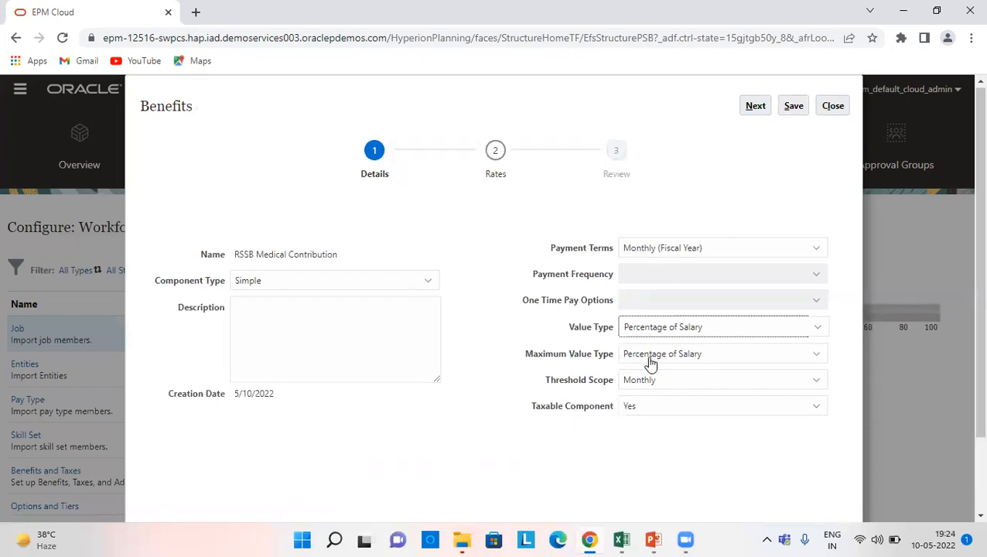
{"action": "left_click", "coordinate": [722, 353]}
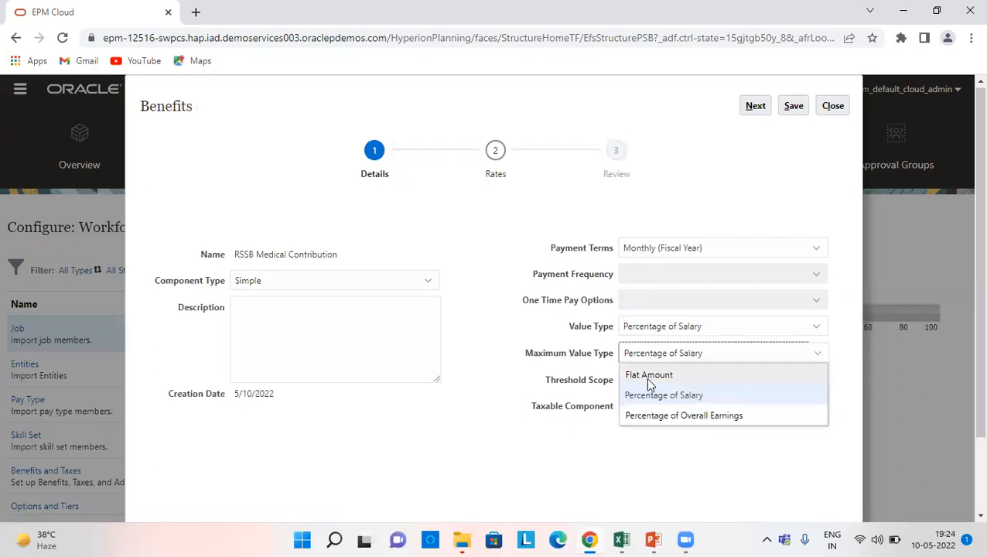
{"action": "mouse_move", "coordinate": [672, 425]}
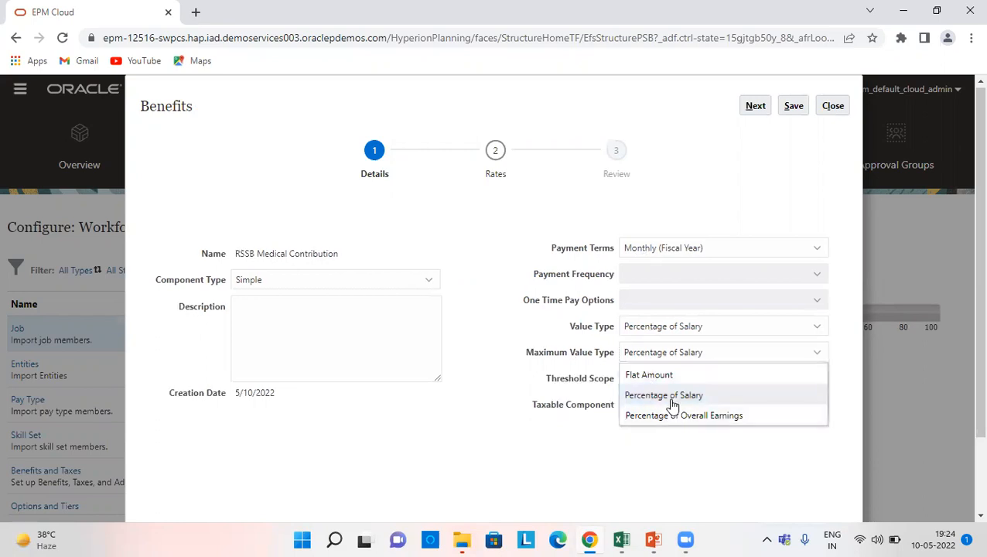
{"action": "left_click", "coordinate": [722, 378]}
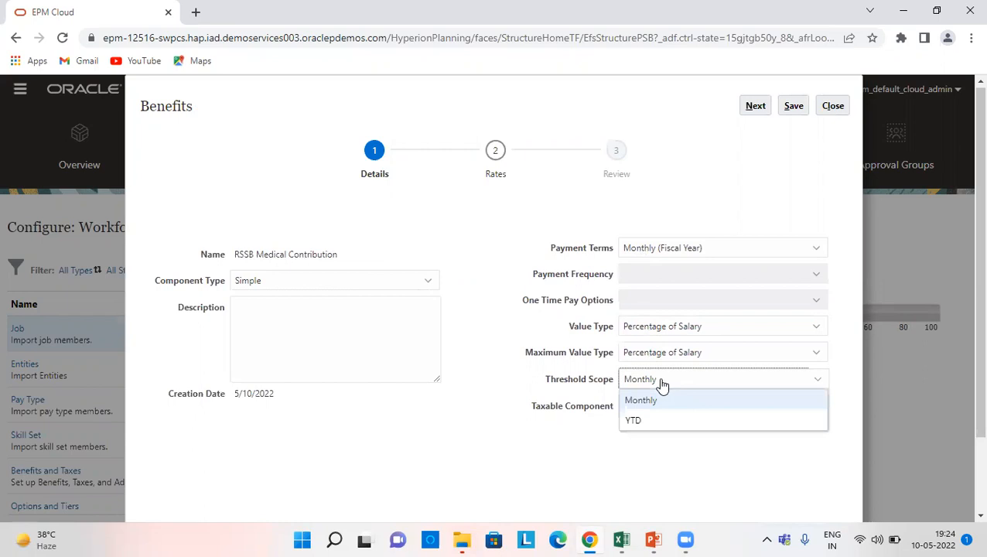
{"action": "left_click", "coordinate": [641, 400]}
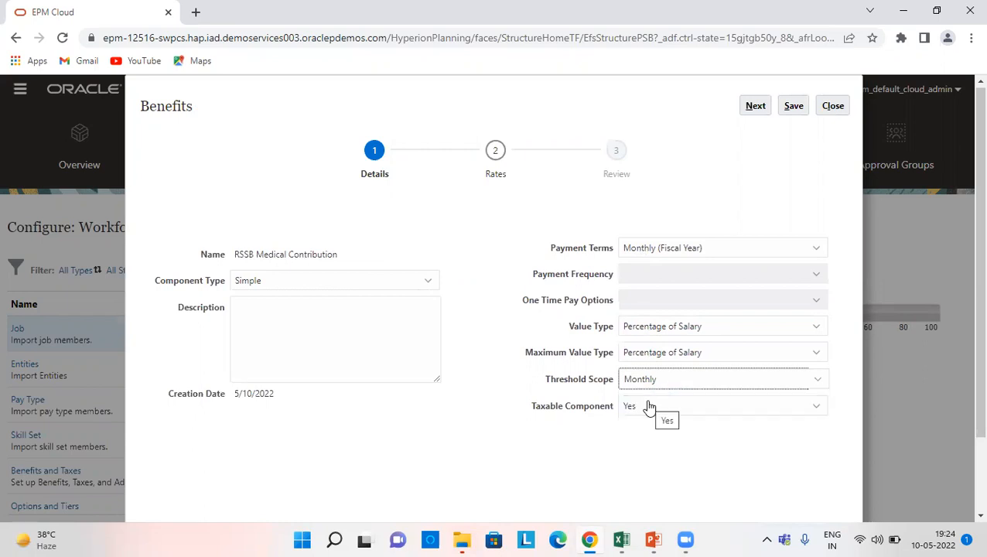
{"action": "left_click", "coordinate": [723, 405]}
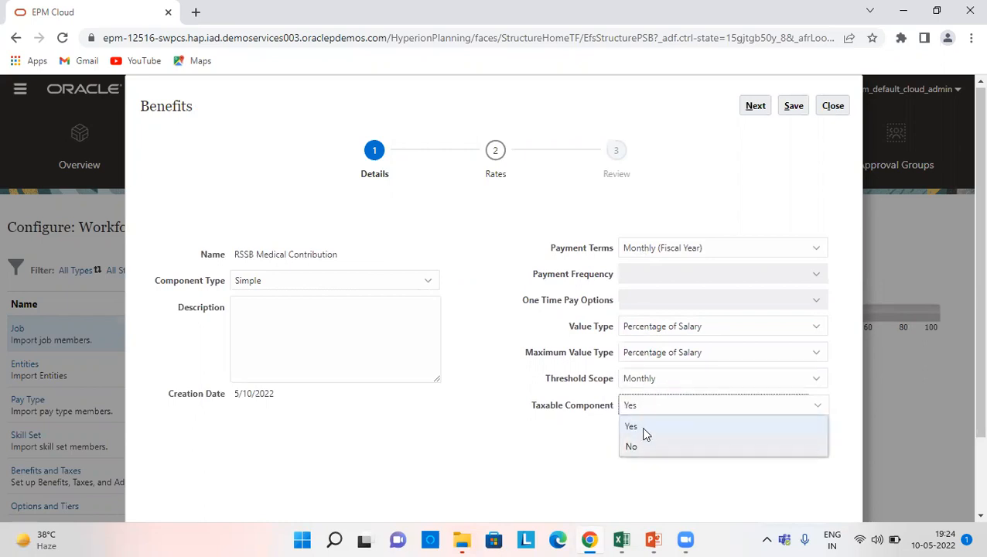
{"action": "left_click", "coordinate": [631, 426]}
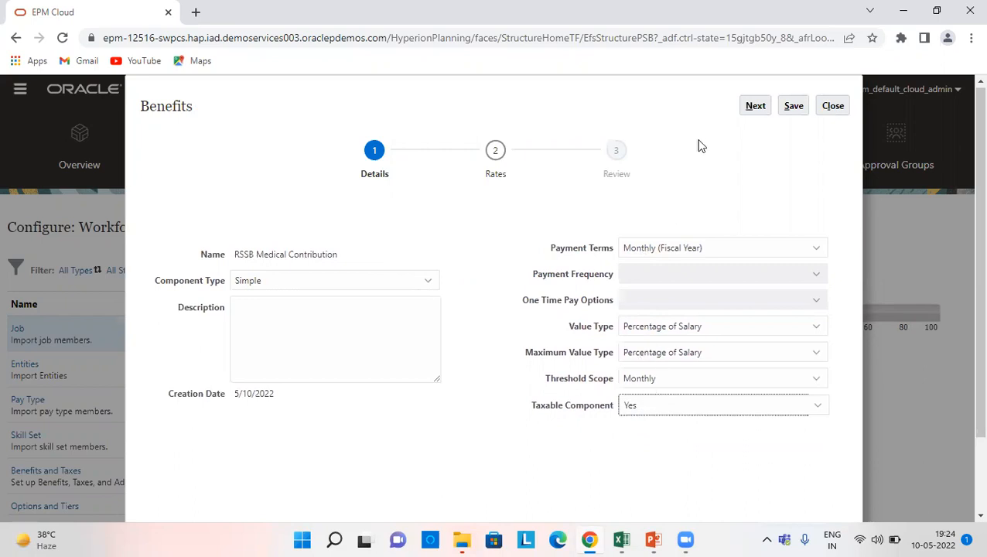
Step: Step through Rates and Review confirming 2.5% of Basic Salary monthly, then close the benefit
{"action": "left_click", "coordinate": [755, 105]}
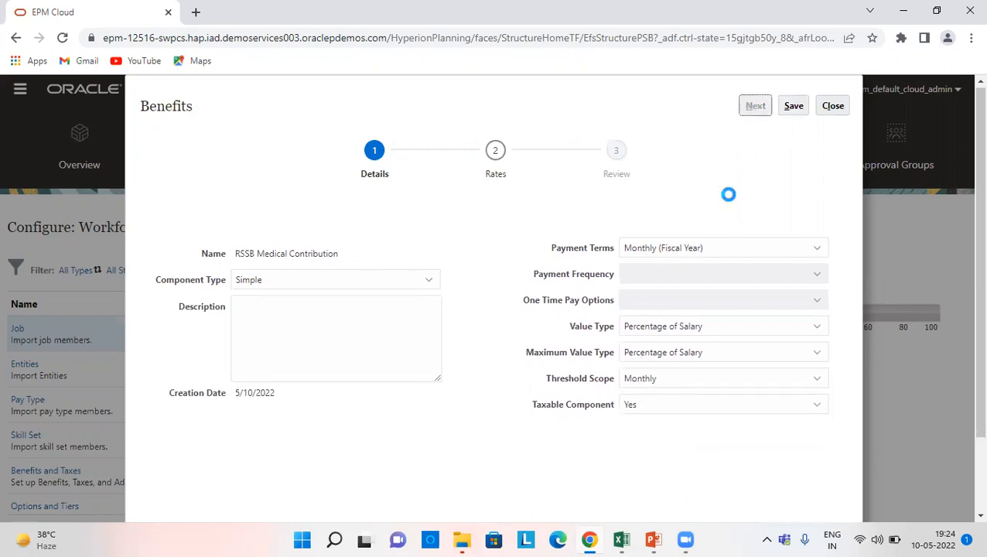
{"action": "left_click", "coordinate": [755, 106]}
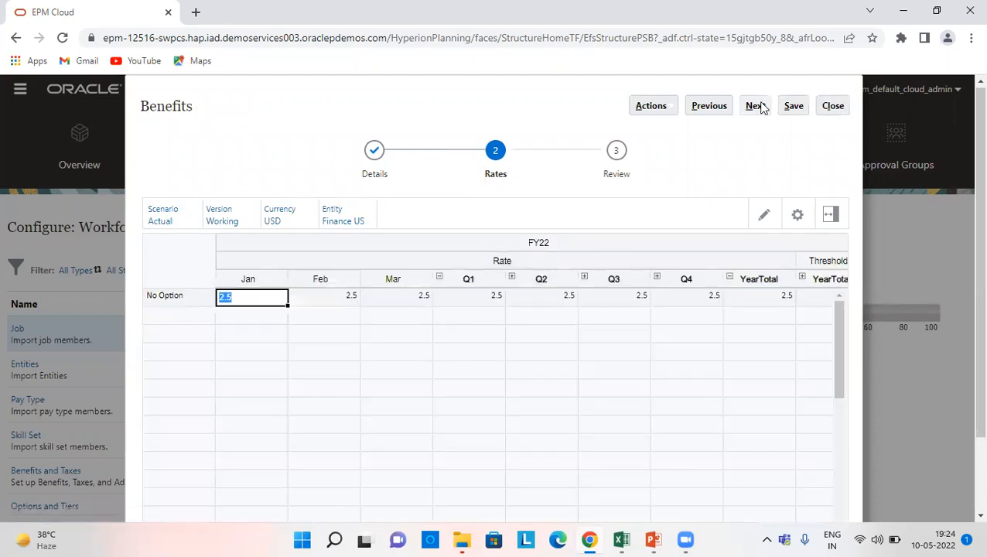
{"action": "left_click", "coordinate": [754, 105]}
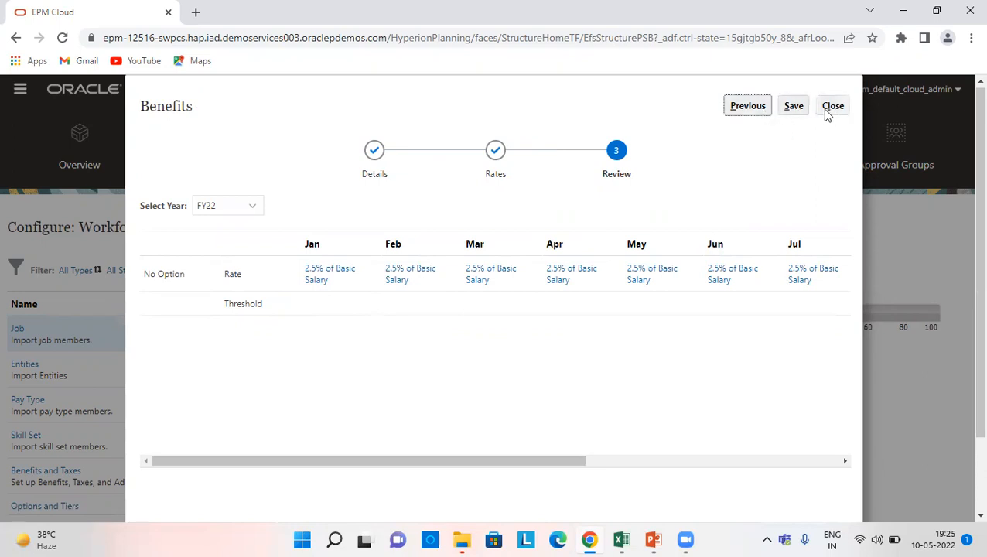
{"action": "left_click", "coordinate": [833, 105]}
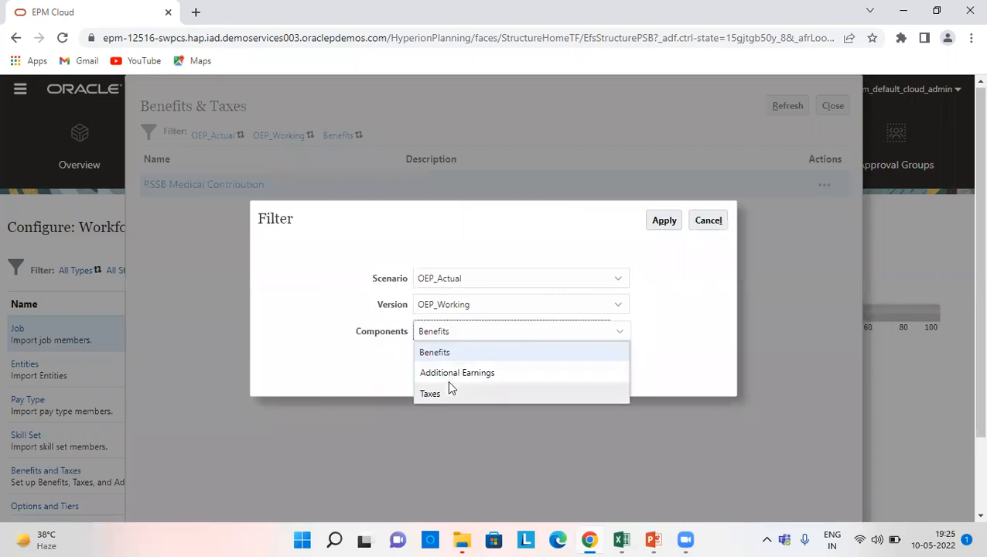
Step: Filter to Additional Earnings and open Travel Allowance, keeping Flat Amount as value type
{"action": "left_click", "coordinate": [457, 372]}
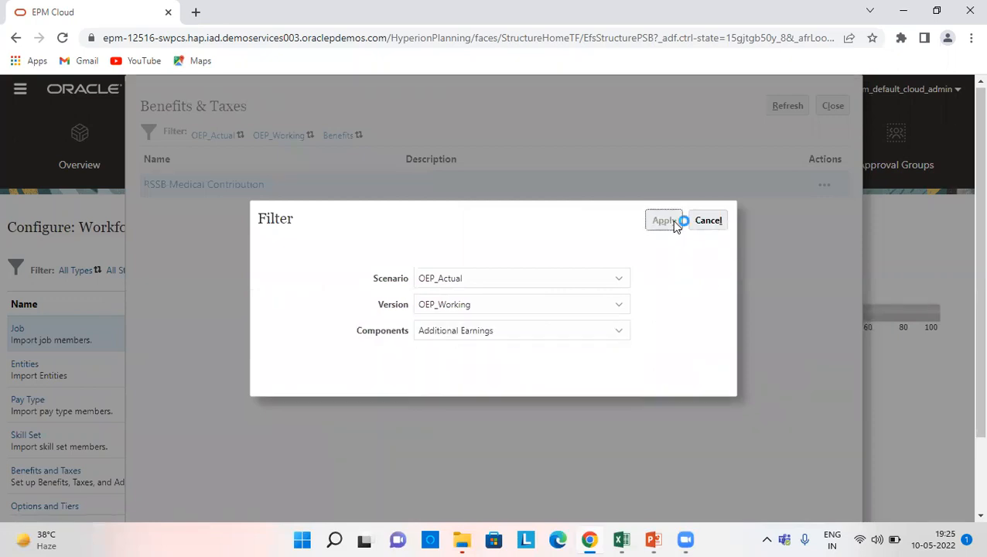
{"action": "left_click", "coordinate": [663, 219]}
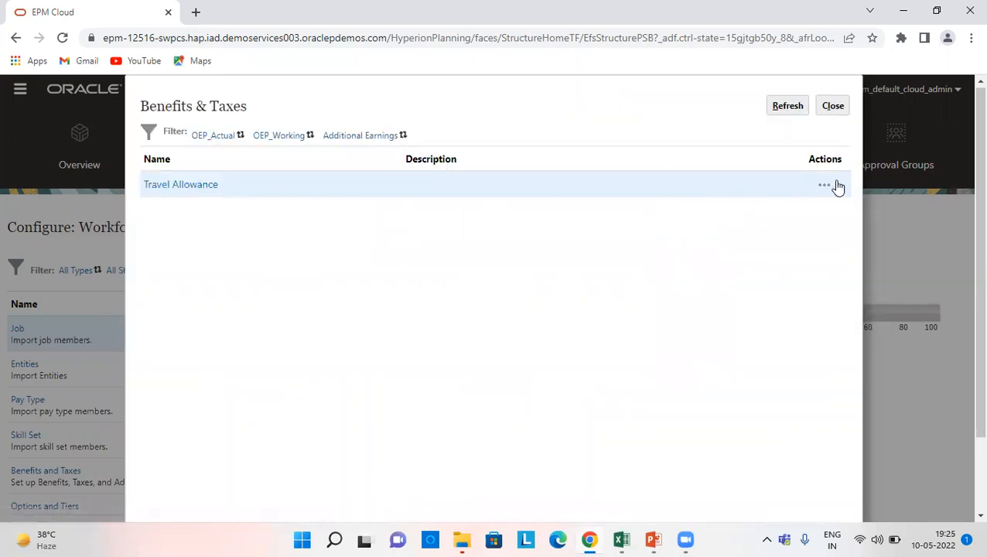
{"action": "left_click", "coordinate": [825, 185]}
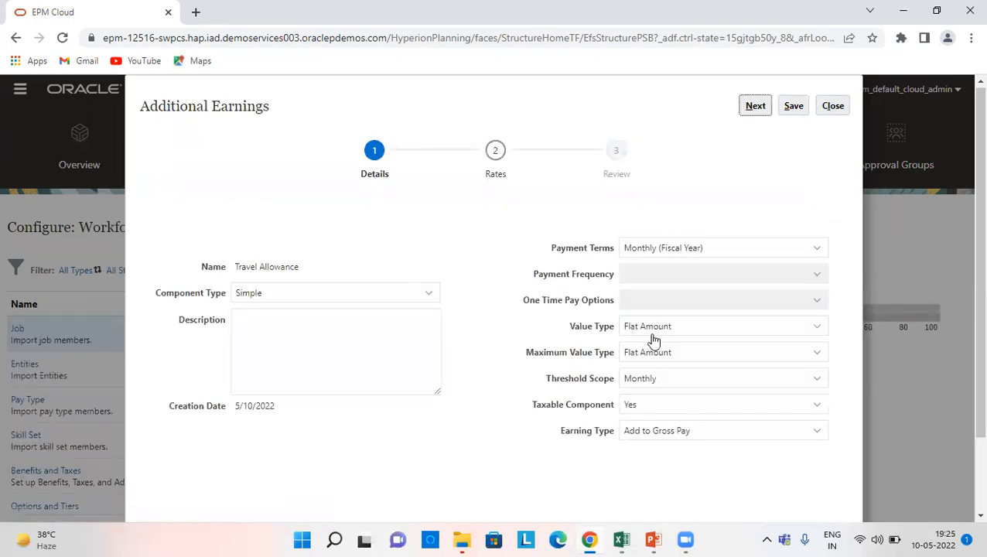
{"action": "mouse_move", "coordinate": [727, 290]}
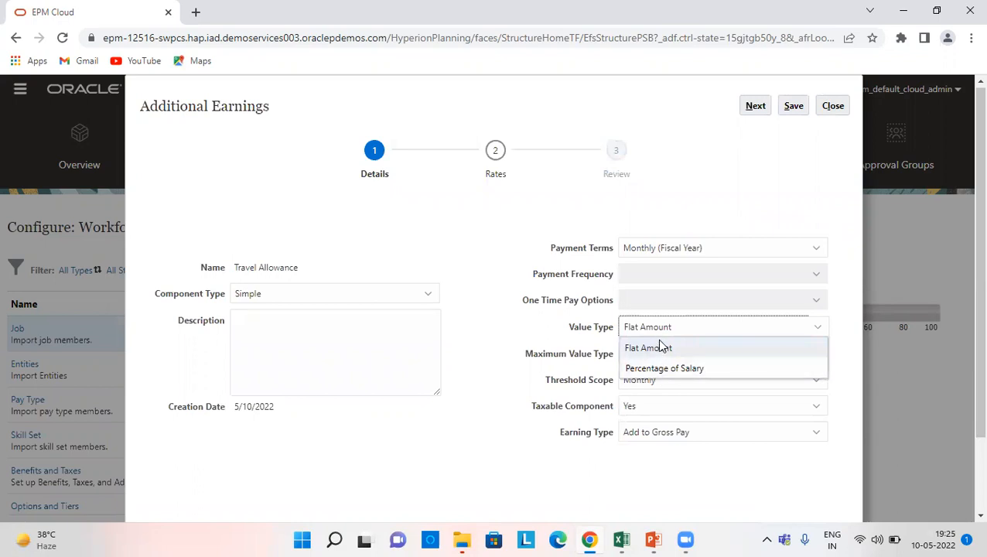
{"action": "left_click", "coordinate": [648, 348]}
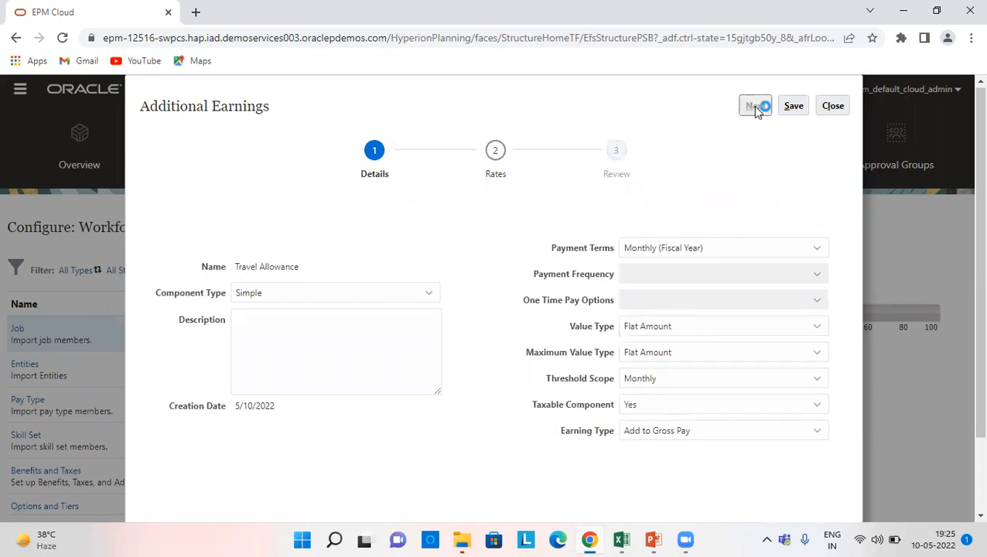
Step: Step through Travel Allowance's rates (500 per quarter for FY22) to the Review step
{"action": "left_click", "coordinate": [753, 106]}
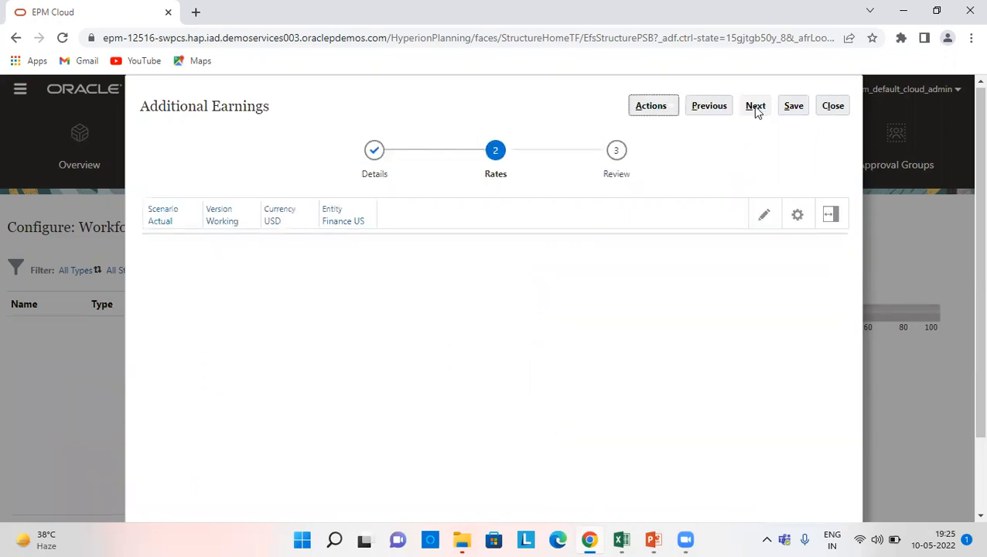
{"action": "left_click", "coordinate": [755, 105]}
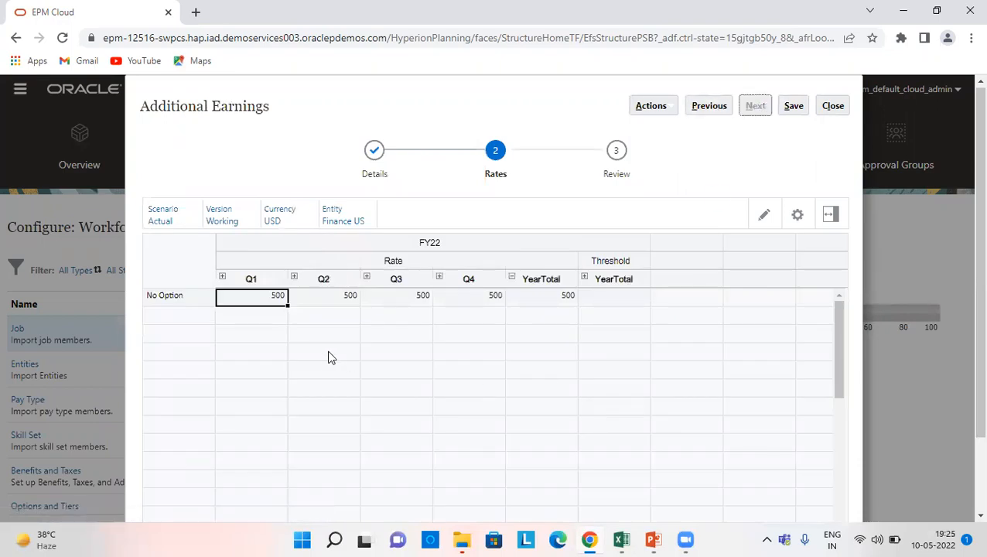
{"action": "left_click", "coordinate": [754, 105]}
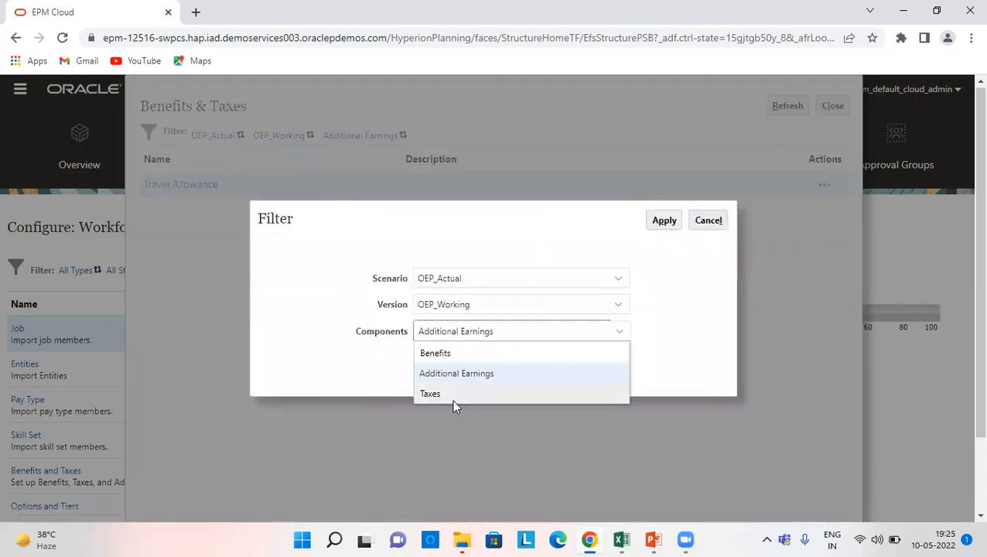
Step: Filter components to Taxes and keep Federal Tax value and maximum types as Percentage of Taxable Earnings
{"action": "left_click", "coordinate": [430, 393]}
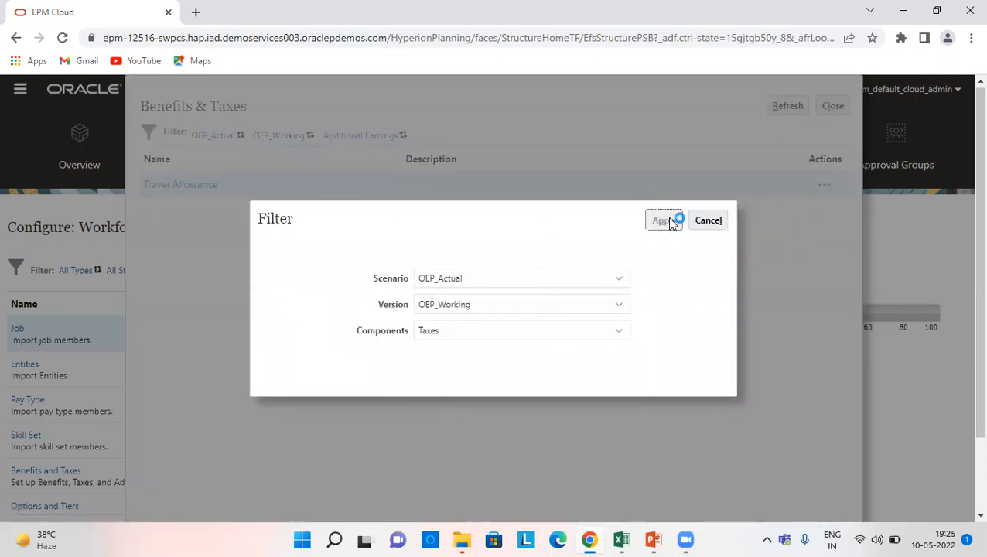
{"action": "left_click", "coordinate": [661, 220]}
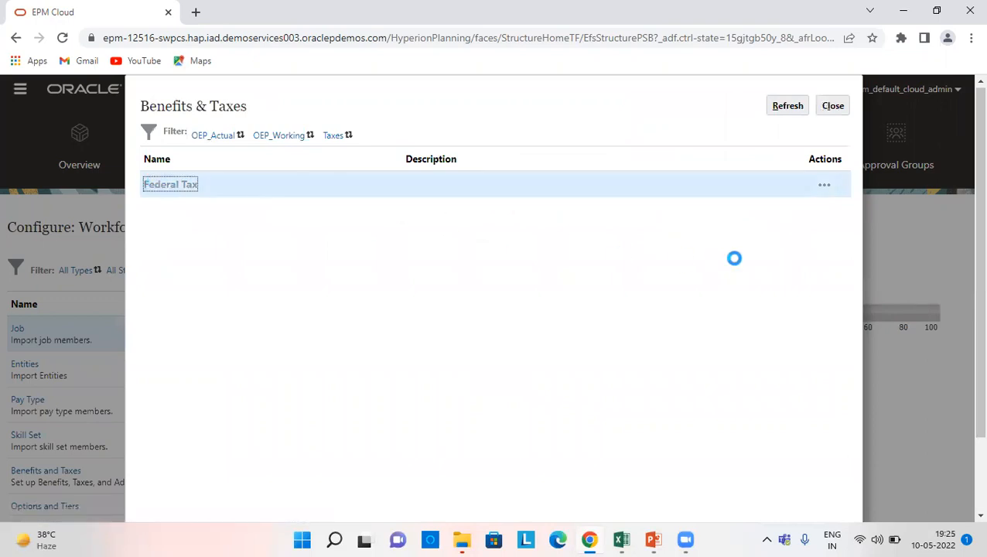
{"action": "double_click", "coordinate": [171, 184]}
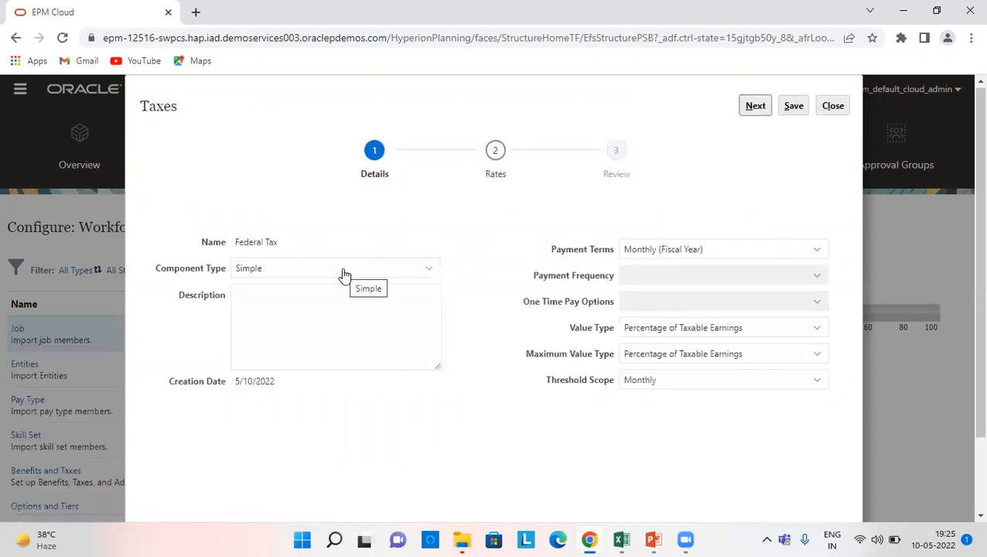
{"action": "mouse_move", "coordinate": [673, 242]}
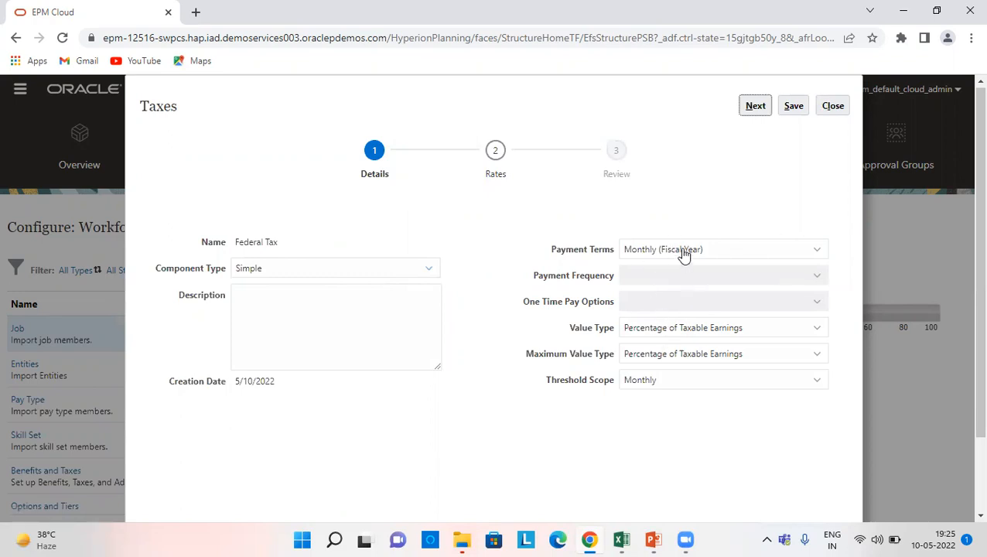
{"action": "mouse_move", "coordinate": [658, 327]}
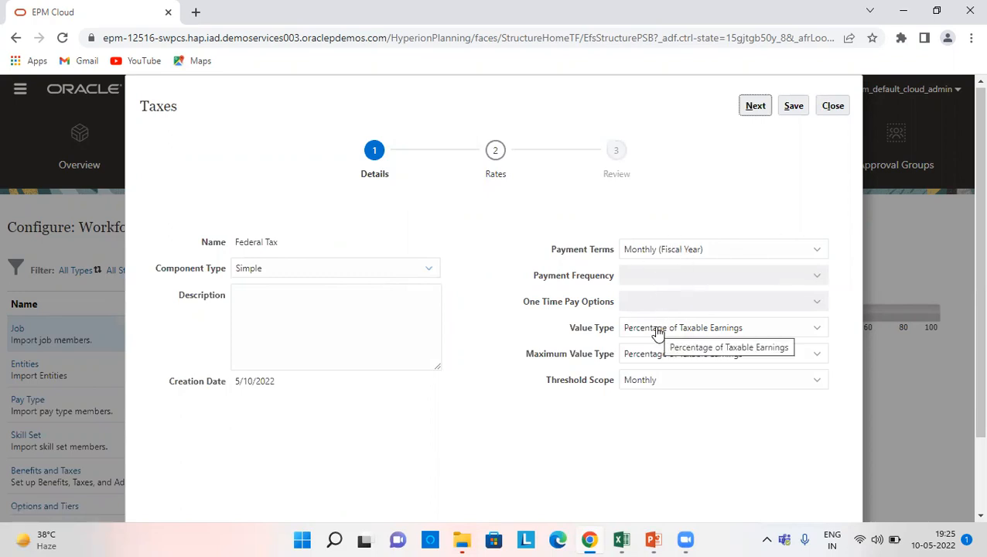
{"action": "mouse_move", "coordinate": [664, 362]}
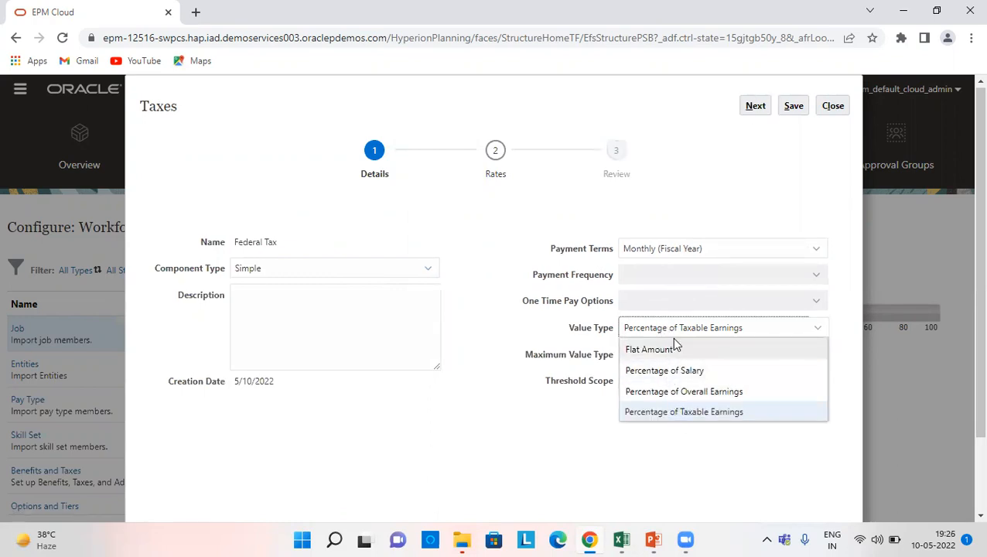
{"action": "left_click", "coordinate": [683, 410]}
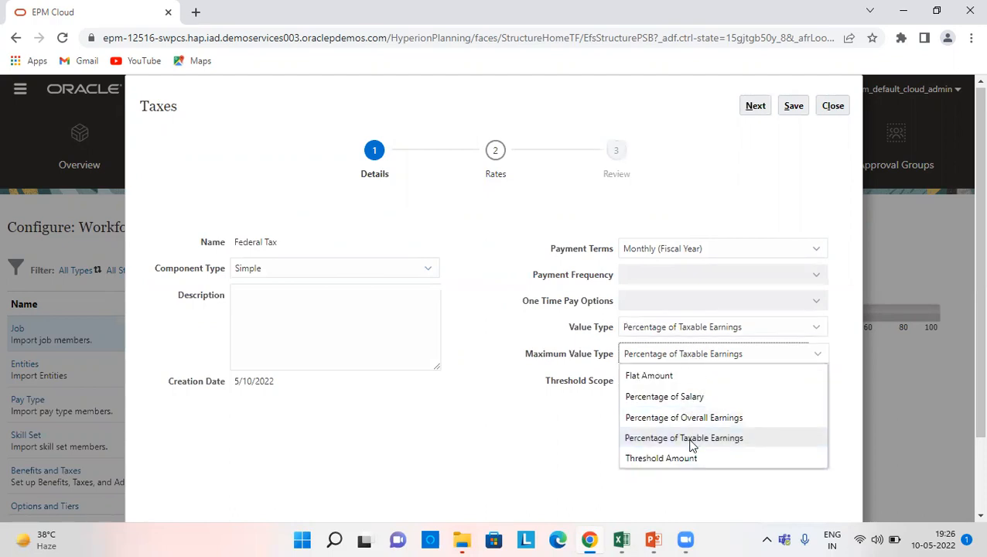
{"action": "left_click", "coordinate": [683, 437]}
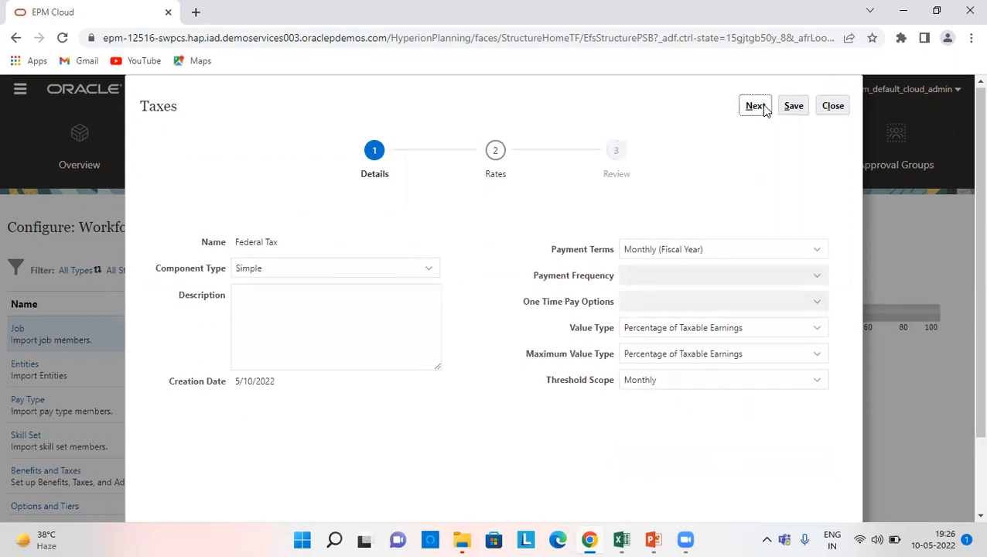
Step: Advance to the FY22 rates and enter a 5% Federal Tax rate for review
{"action": "left_click", "coordinate": [755, 106]}
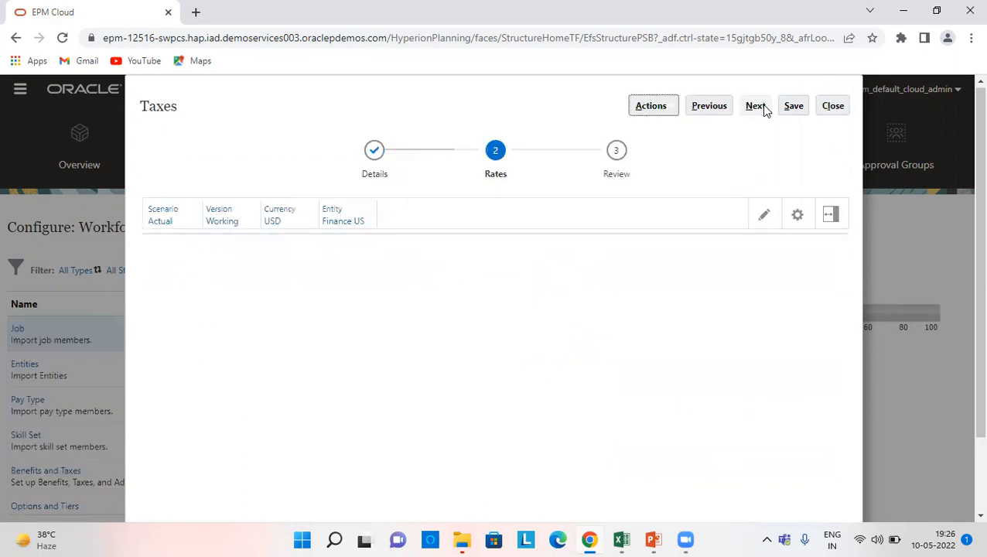
{"action": "left_click", "coordinate": [755, 105]}
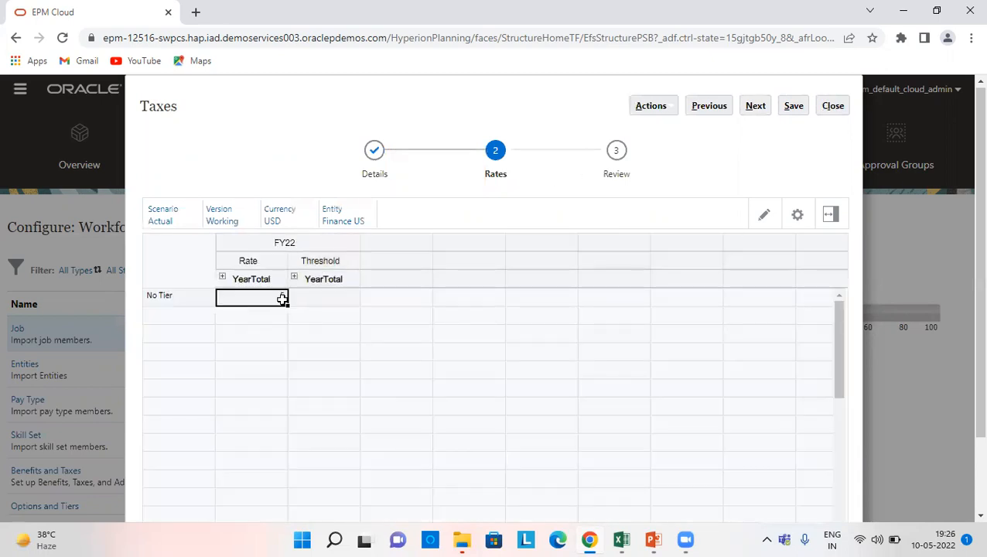
{"action": "type", "text": "5"}
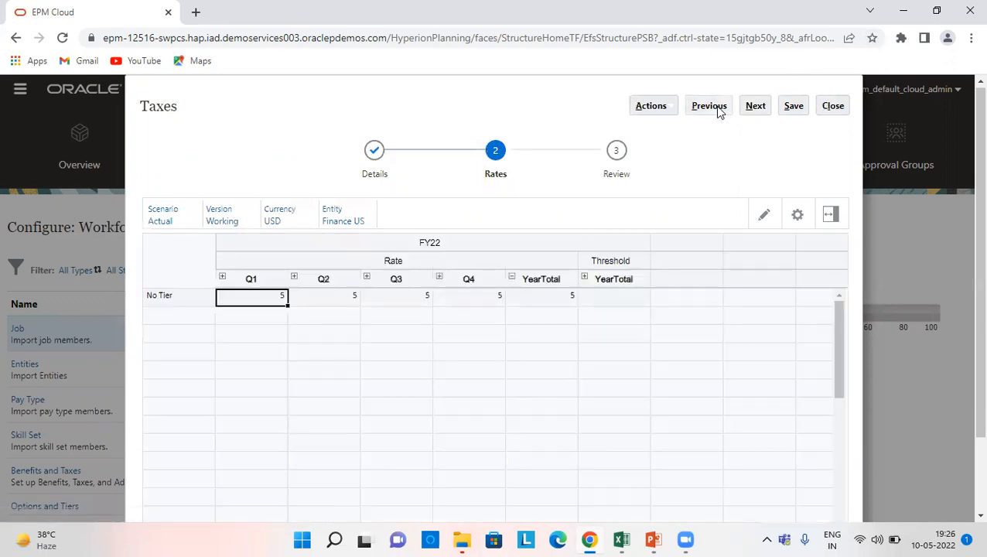
{"action": "left_click", "coordinate": [755, 105]}
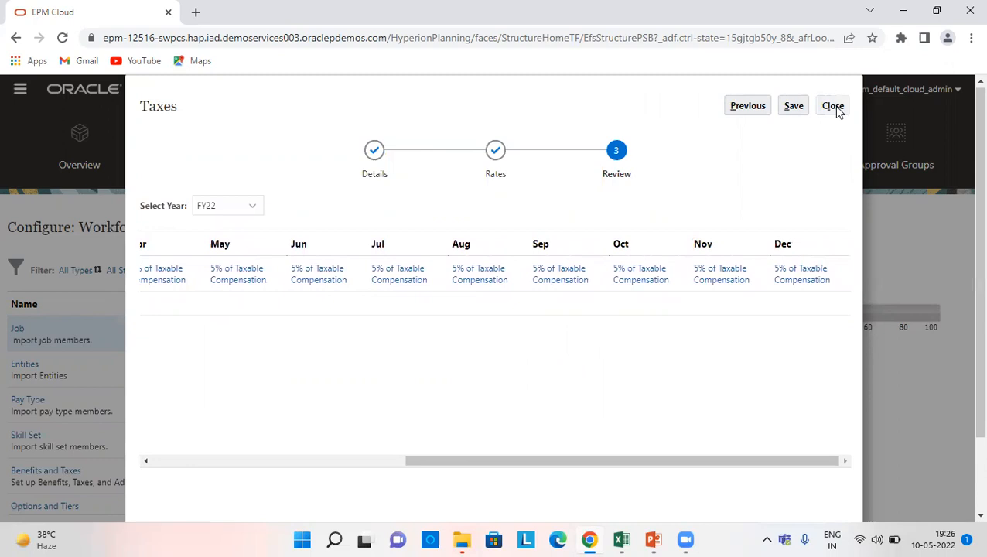
Step: Close the Taxes review and Benefits & Taxes setup, scrolling the Configure: Workforce list
{"action": "left_click", "coordinate": [833, 105]}
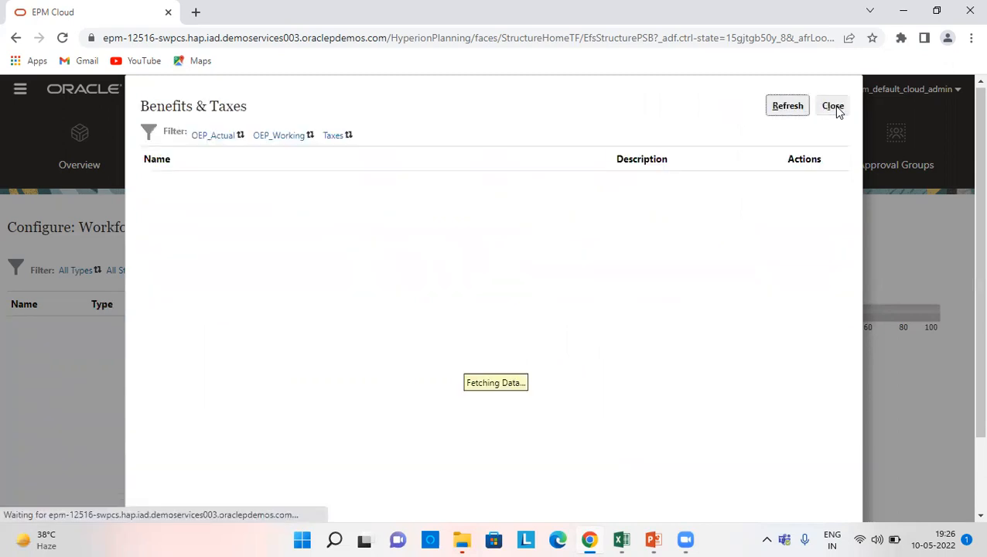
{"action": "left_click", "coordinate": [832, 106]}
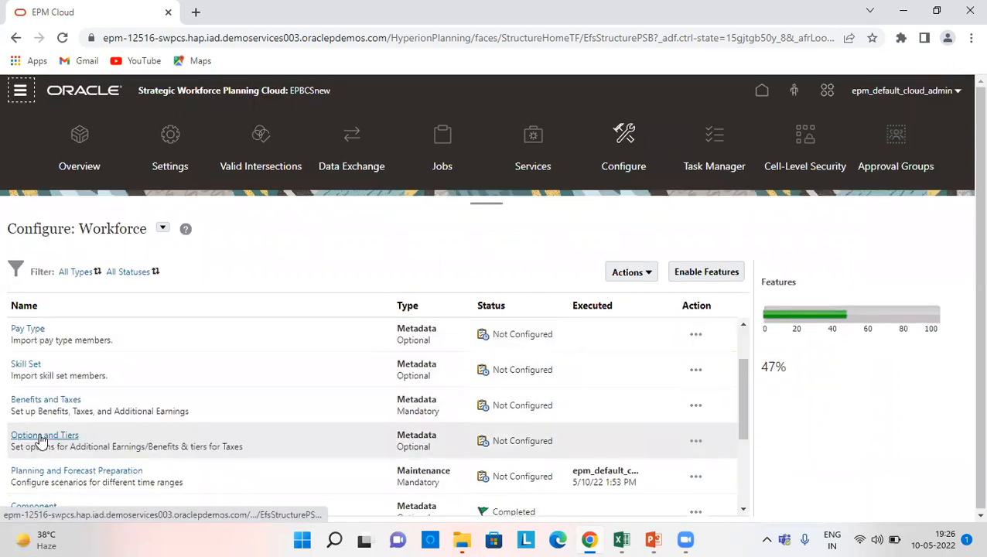
{"action": "scroll", "scroll_direction": "down", "scroll_amount": 3}
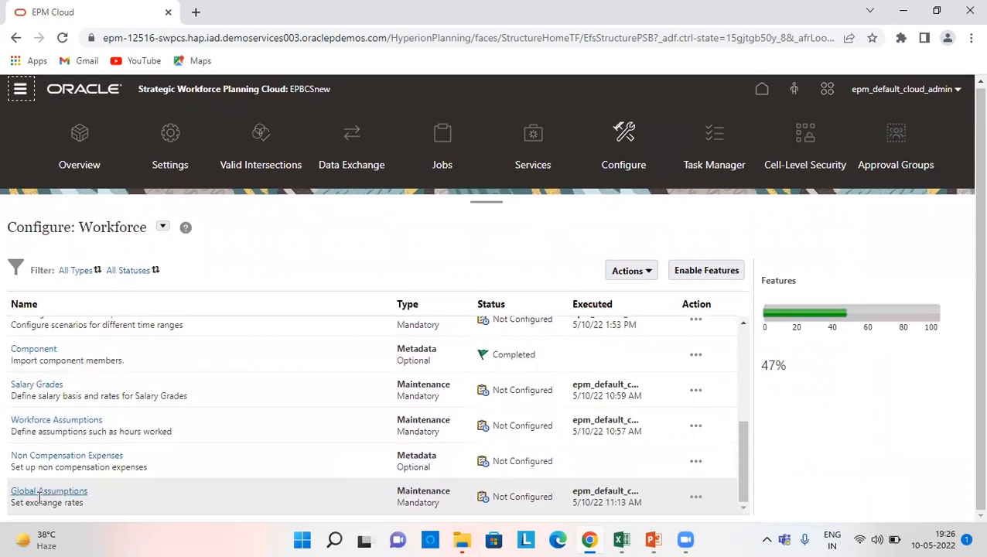
Step: Check the Salary Grades form (No Grade Hourly 40 to Grade3 Annual 420,000), then save and close it
{"action": "left_click", "coordinate": [36, 384]}
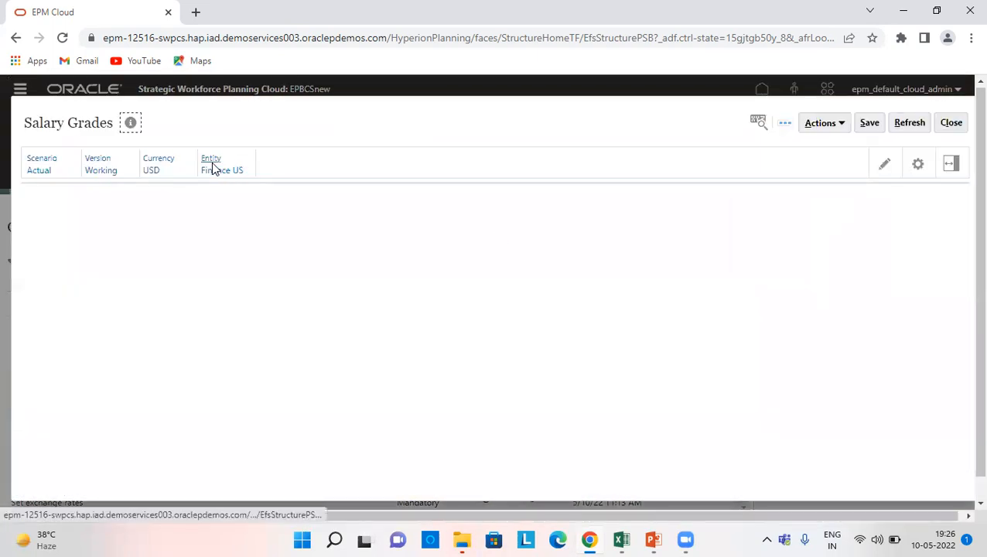
{"action": "left_click", "coordinate": [222, 169]}
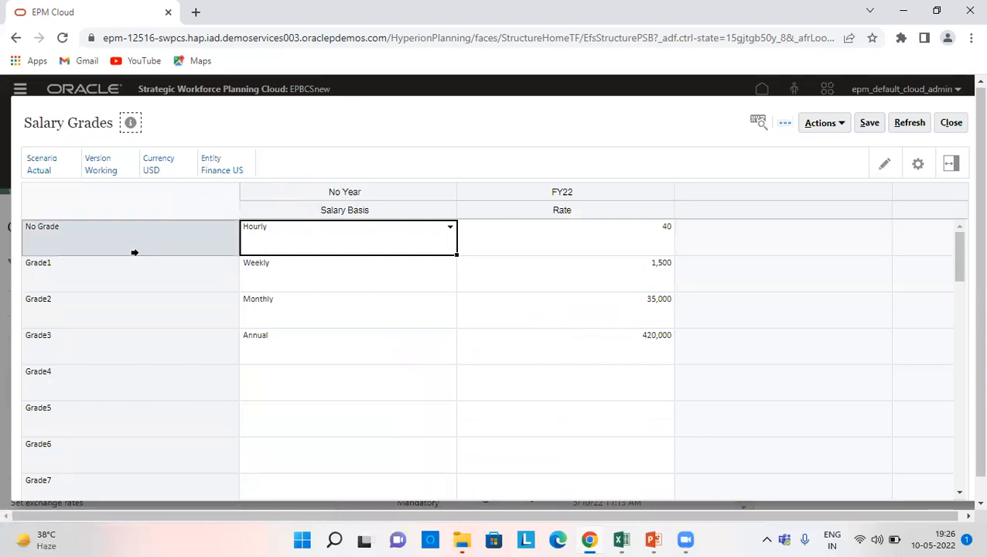
{"action": "mouse_move", "coordinate": [270, 246]}
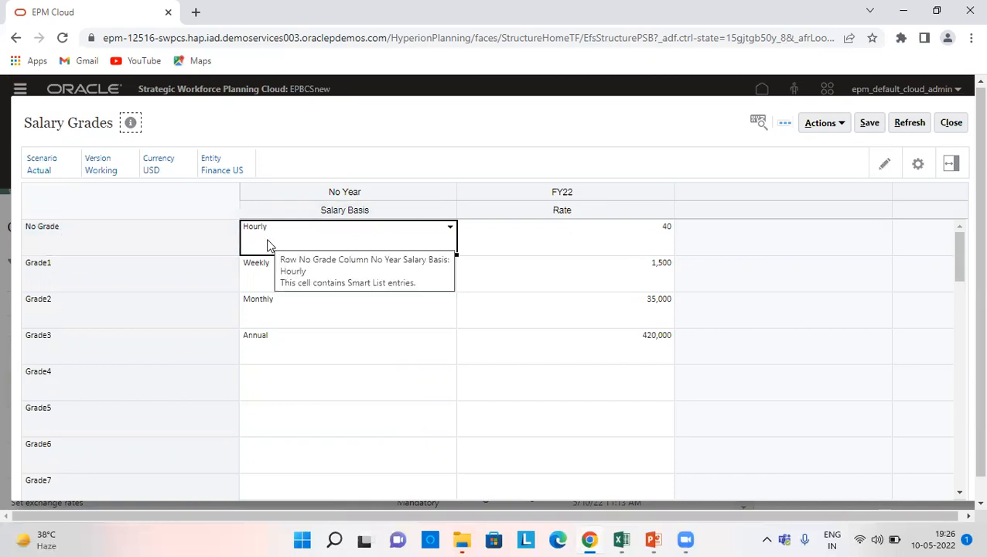
{"action": "left_click", "coordinate": [348, 262]}
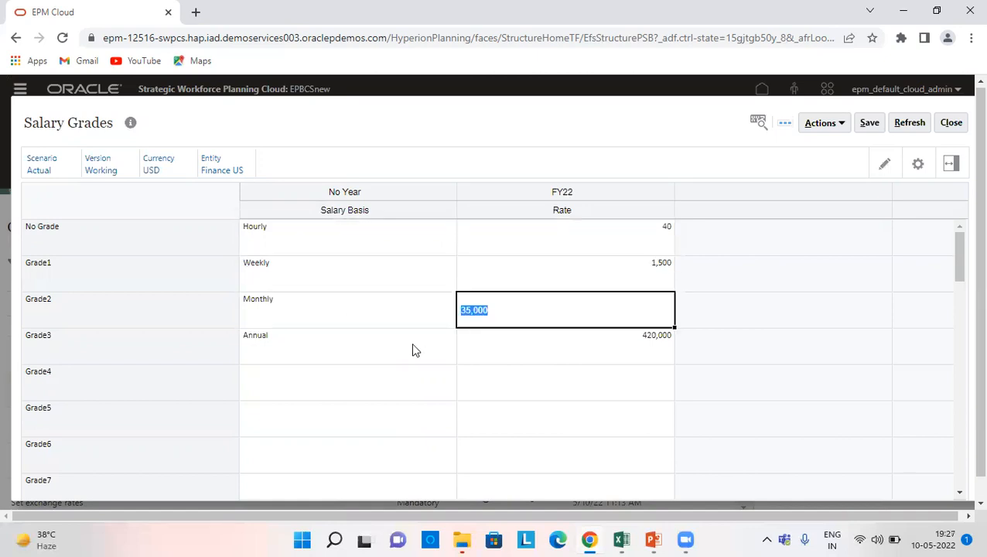
{"action": "left_click", "coordinate": [565, 346]}
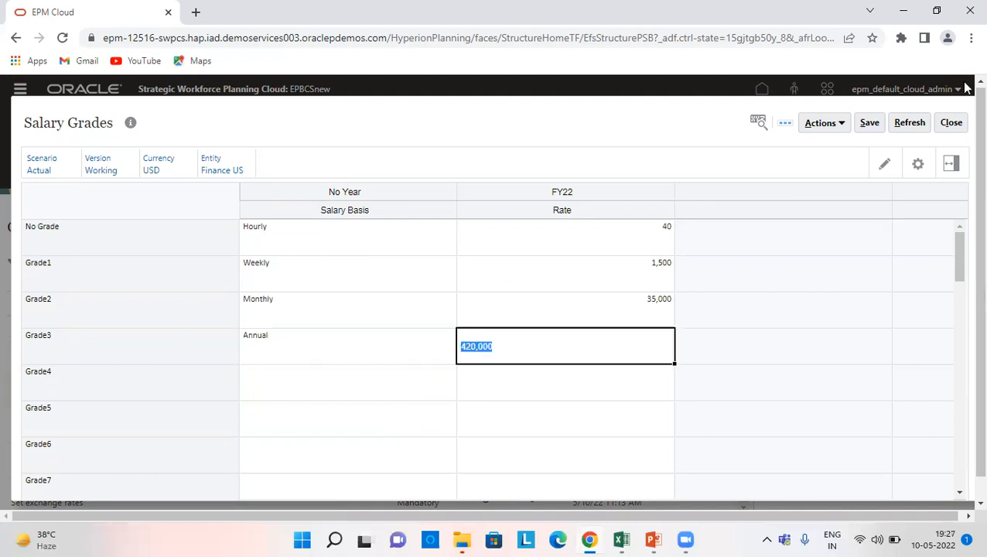
{"action": "mouse_move", "coordinate": [869, 122]}
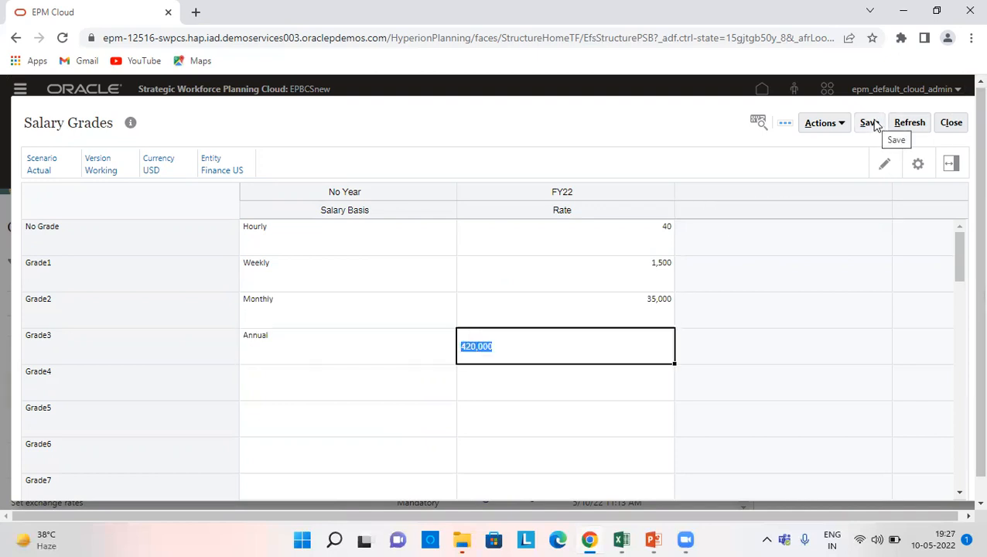
{"action": "left_click", "coordinate": [870, 122]}
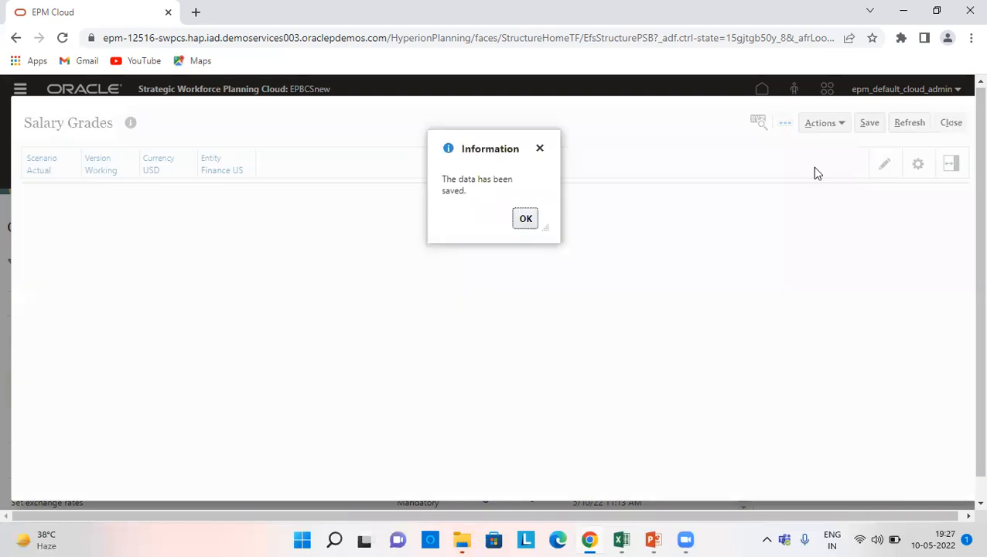
{"action": "left_click", "coordinate": [525, 218]}
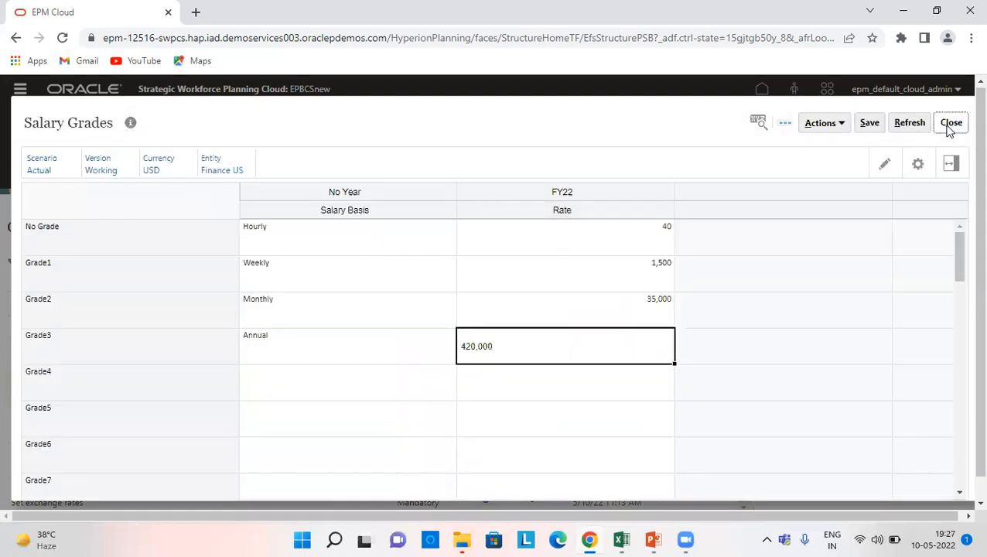
{"action": "left_click", "coordinate": [951, 123]}
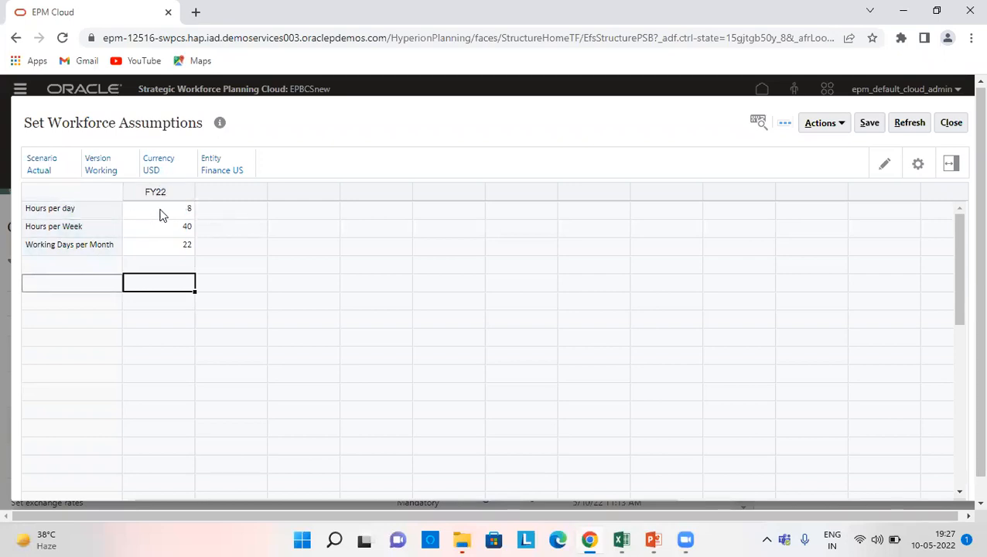
Step: Check Working Days per Month at 22 and close the Workforce Assumptions form
{"action": "left_click", "coordinate": [159, 226]}
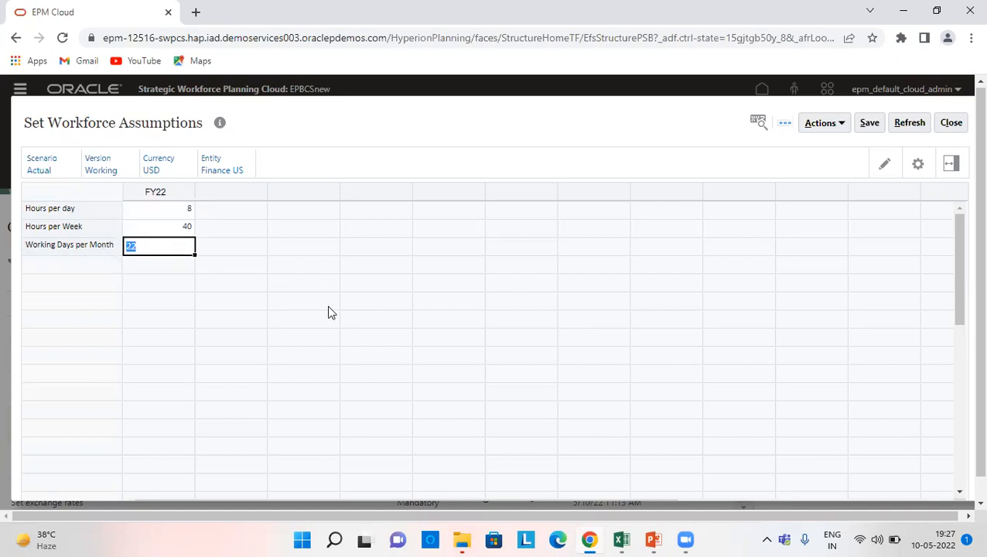
{"action": "mouse_move", "coordinate": [877, 147]}
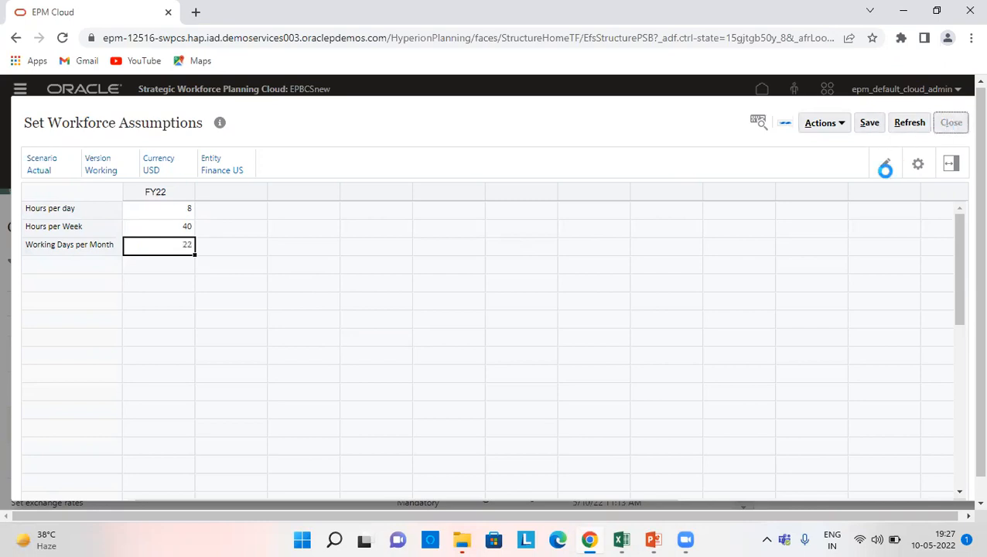
{"action": "left_click", "coordinate": [950, 123]}
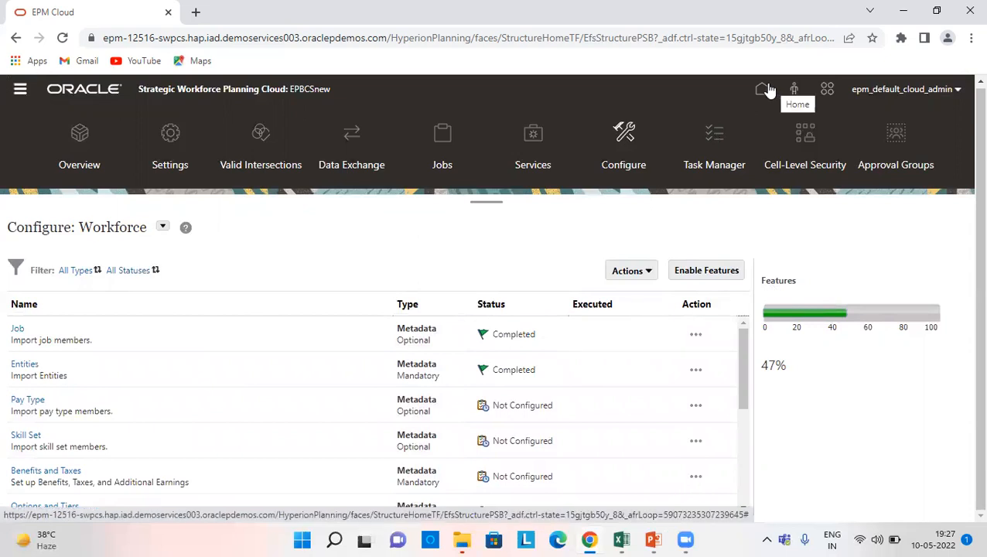
{"action": "mouse_move", "coordinate": [763, 93]}
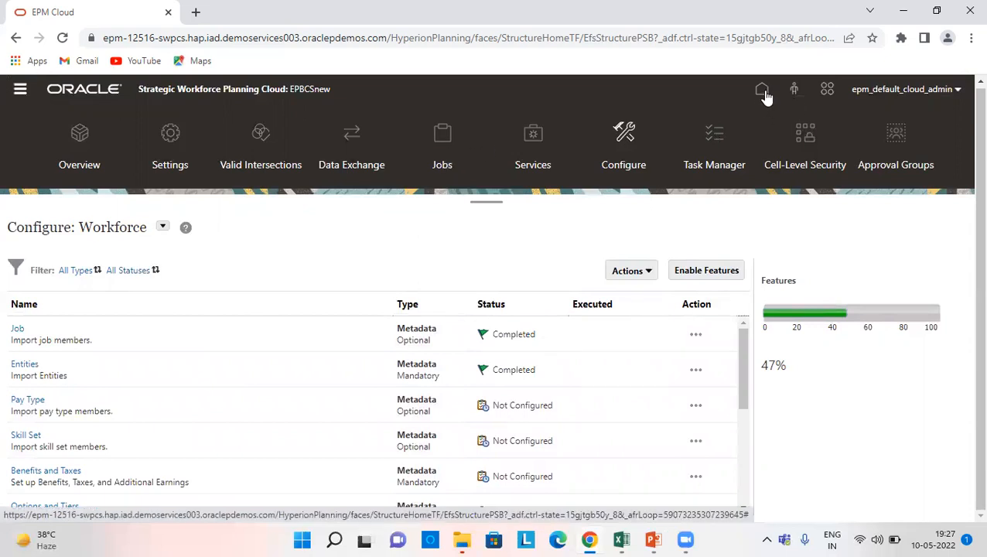
Step: Go from Home to Workforce Compensation Planning, reaching the Finance US FY22 Manage Jobs form
{"action": "left_click", "coordinate": [762, 89]}
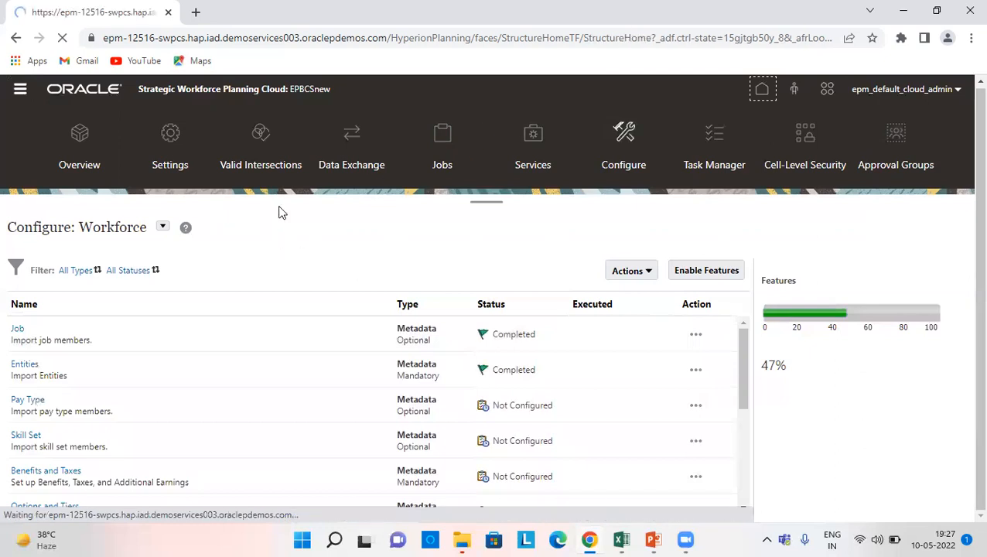
{"action": "left_click", "coordinate": [762, 88]}
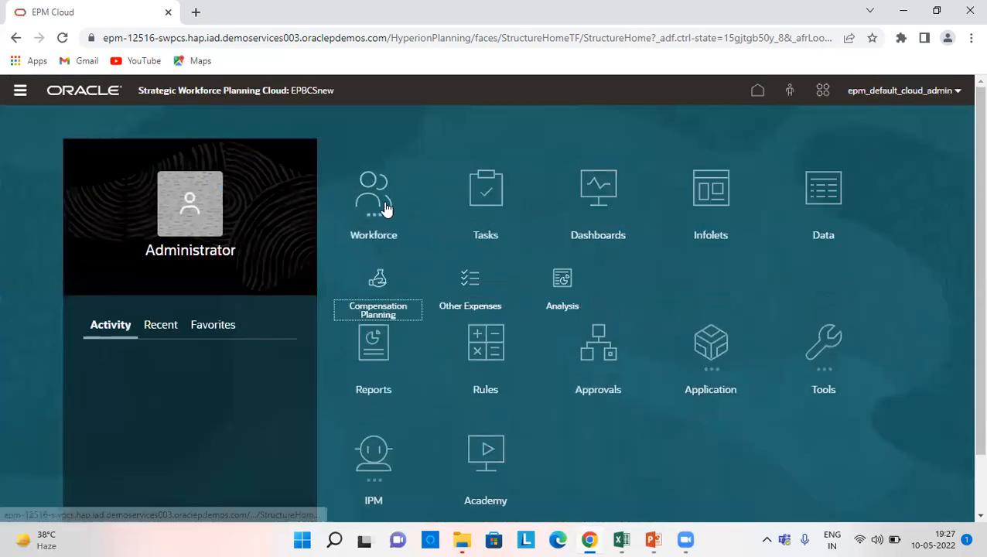
{"action": "left_click", "coordinate": [377, 290]}
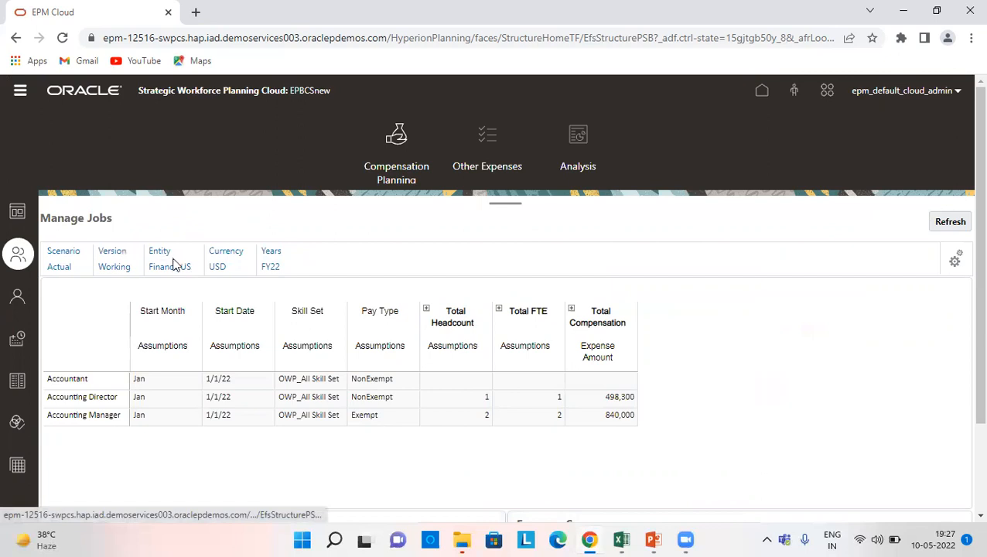
{"action": "mouse_move", "coordinate": [220, 270]}
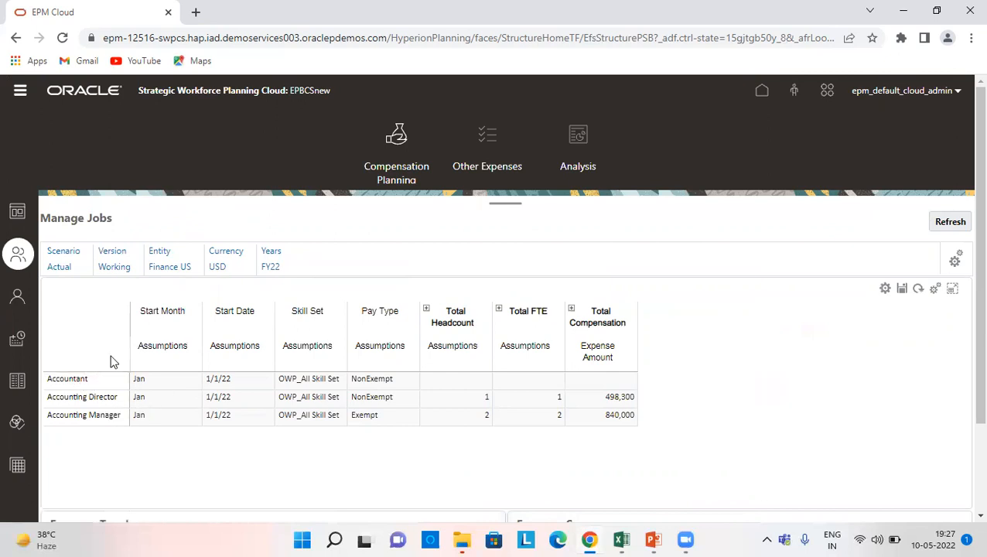
{"action": "scroll", "scroll_direction": "down", "scroll_amount": 3}
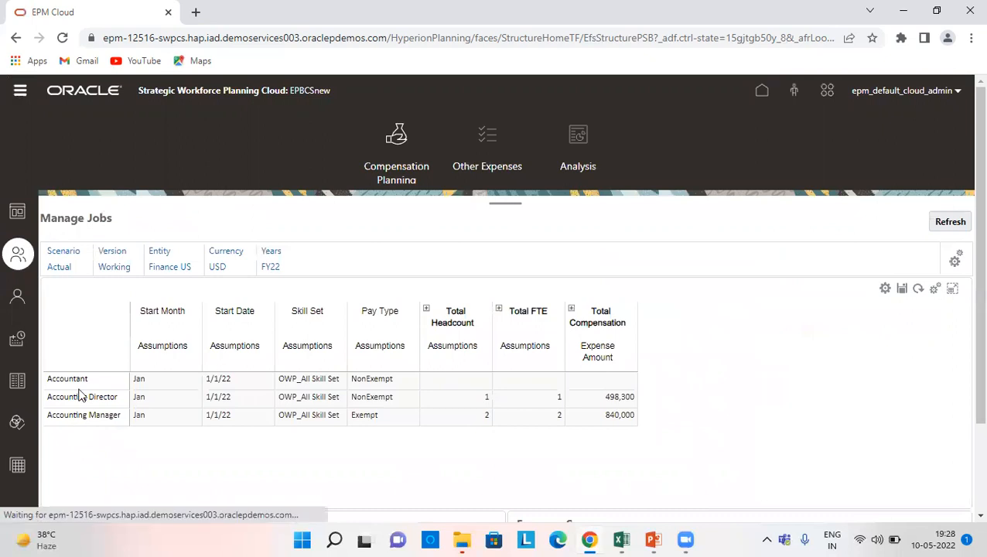
Step: Start adding a new job and browse the Total Jobs member hierarchy
{"action": "right_click", "coordinate": [82, 397]}
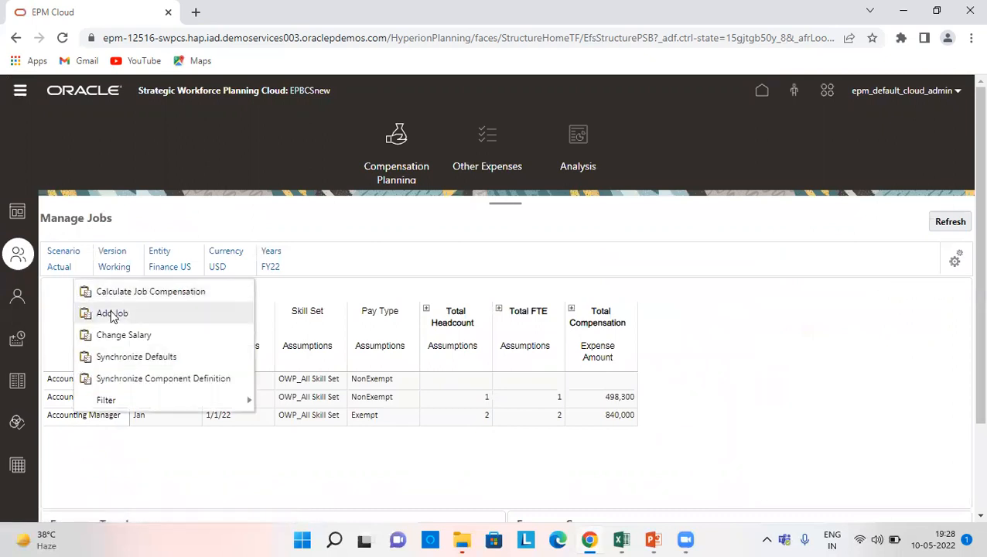
{"action": "left_click", "coordinate": [112, 312]}
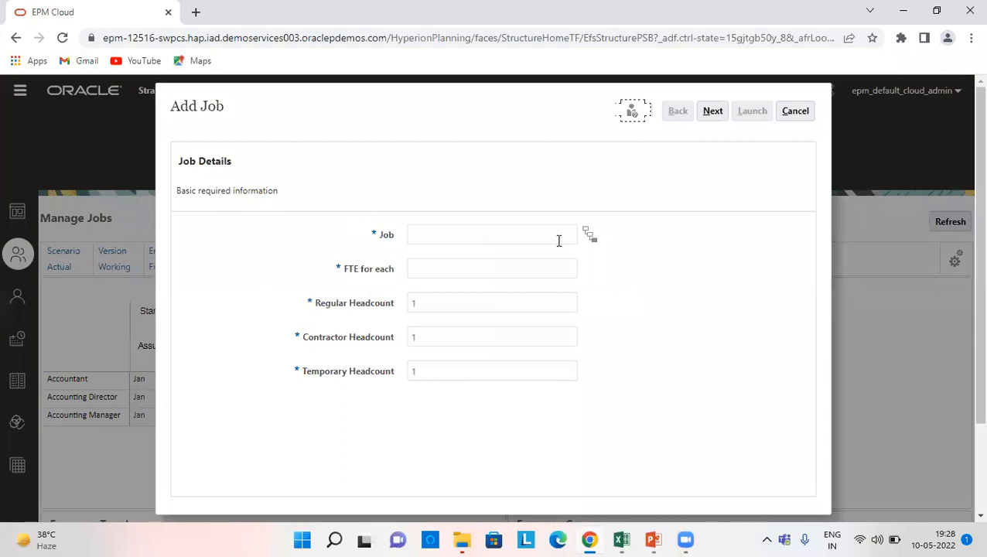
{"action": "left_click", "coordinate": [589, 234]}
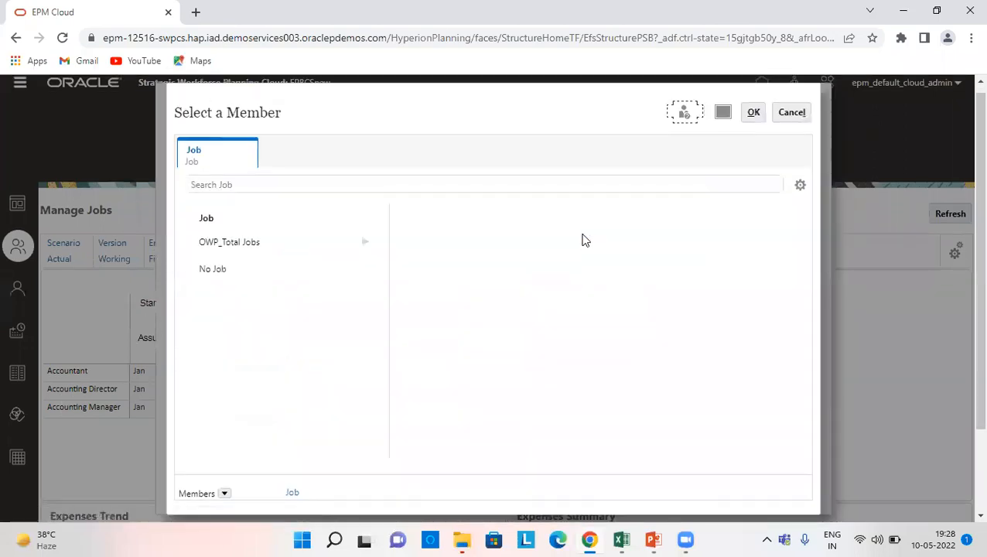
{"action": "left_click", "coordinate": [229, 242]}
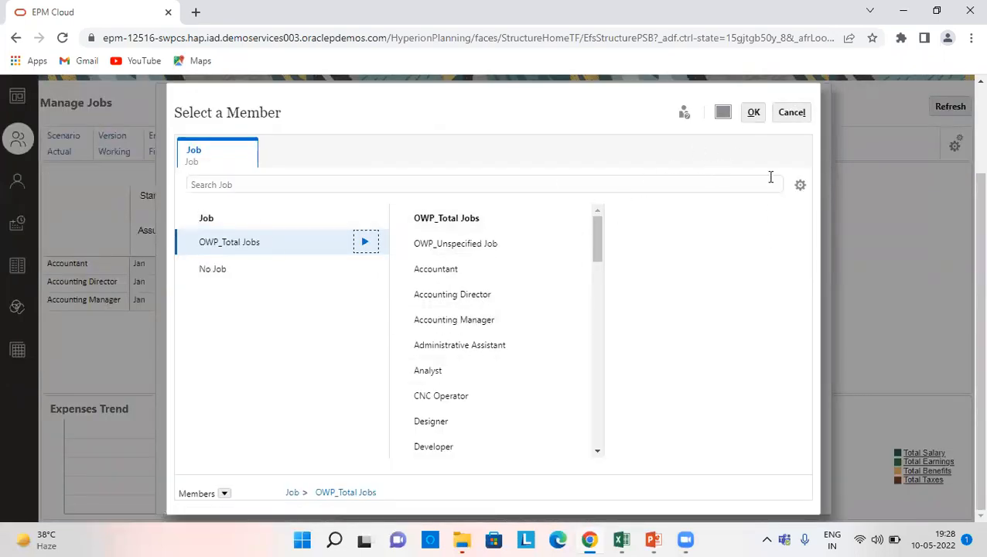
{"action": "left_click", "coordinate": [752, 112]}
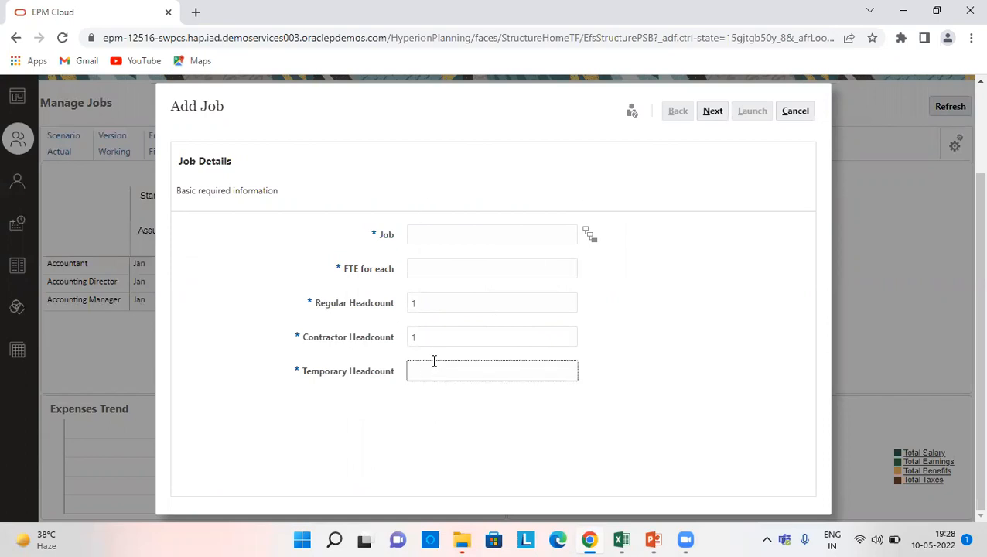
Step: Enter temporary headcount 1, then cancel the Add Job dialog without adding
{"action": "left_click", "coordinate": [491, 370]}
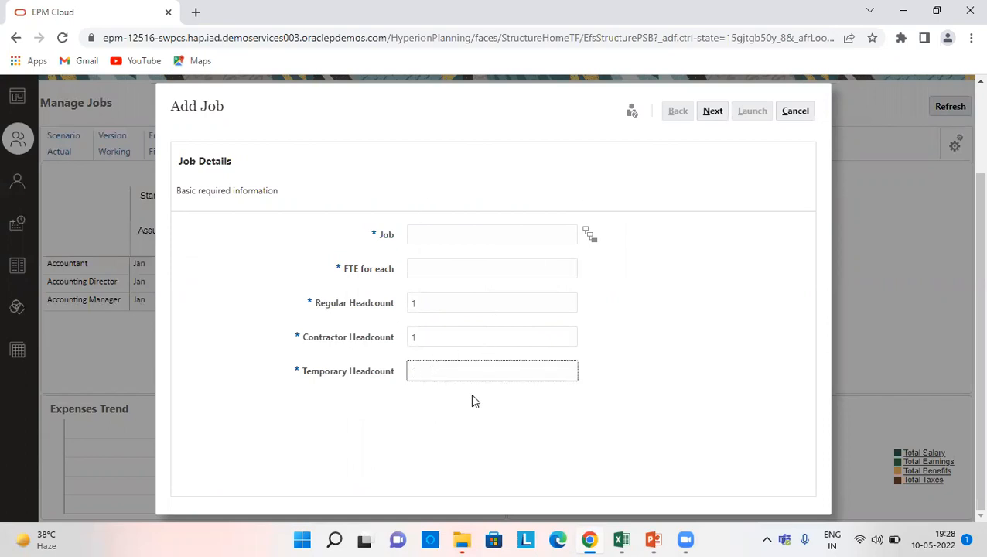
{"action": "type", "text": "1"}
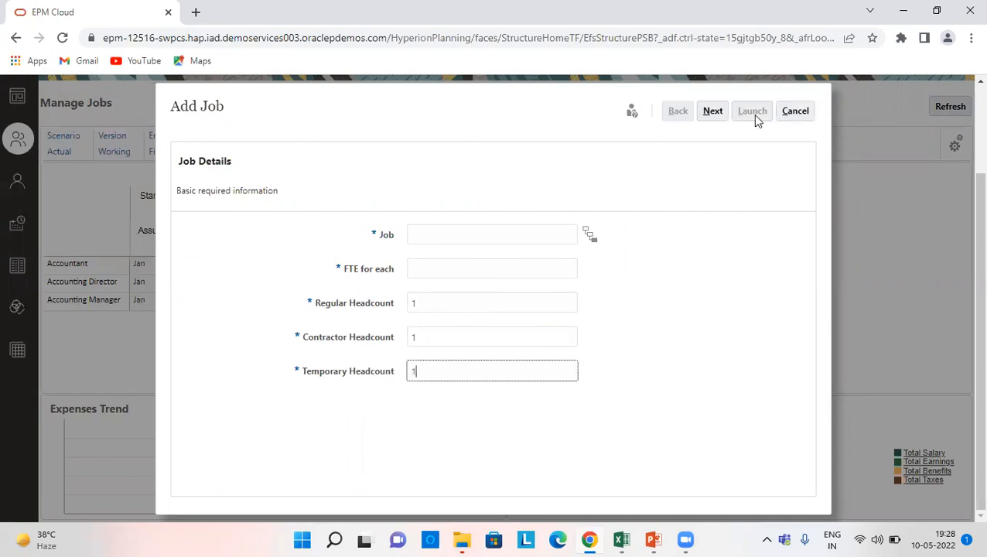
{"action": "mouse_move", "coordinate": [795, 118]}
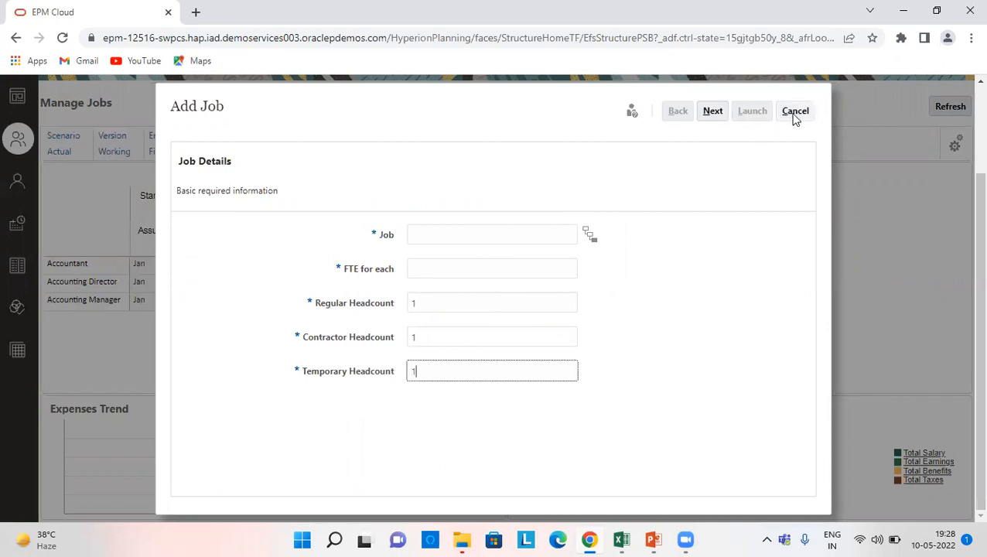
{"action": "left_click", "coordinate": [795, 111]}
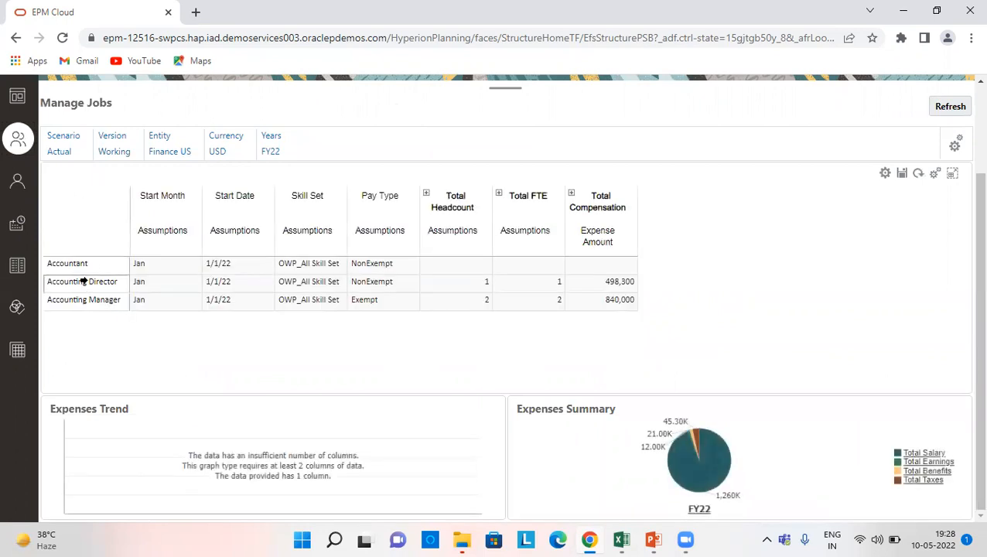
Step: Run Calculate Job Compensation and Synchronize Defaults for Accounting Director, then return to Chrome
{"action": "right_click", "coordinate": [82, 280]}
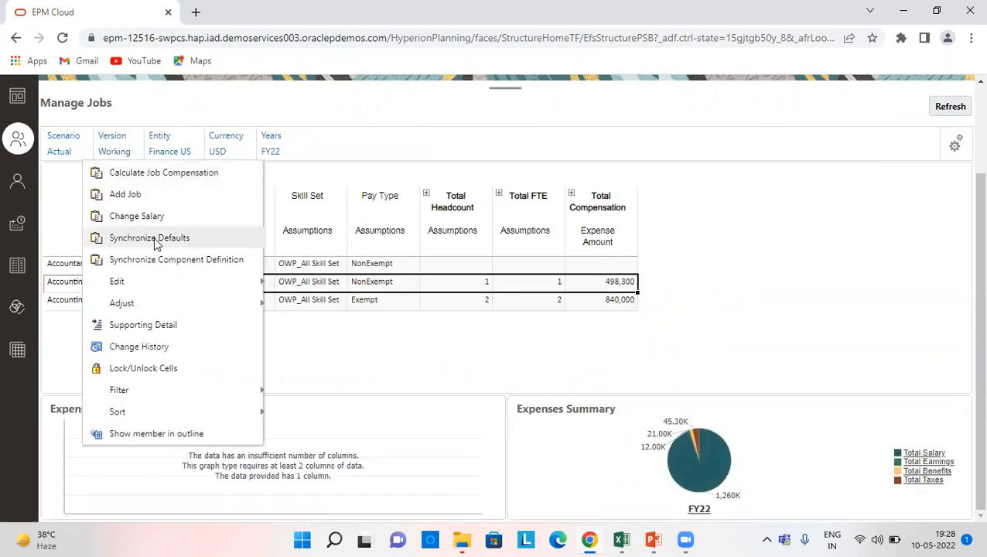
{"action": "left_click", "coordinate": [149, 238]}
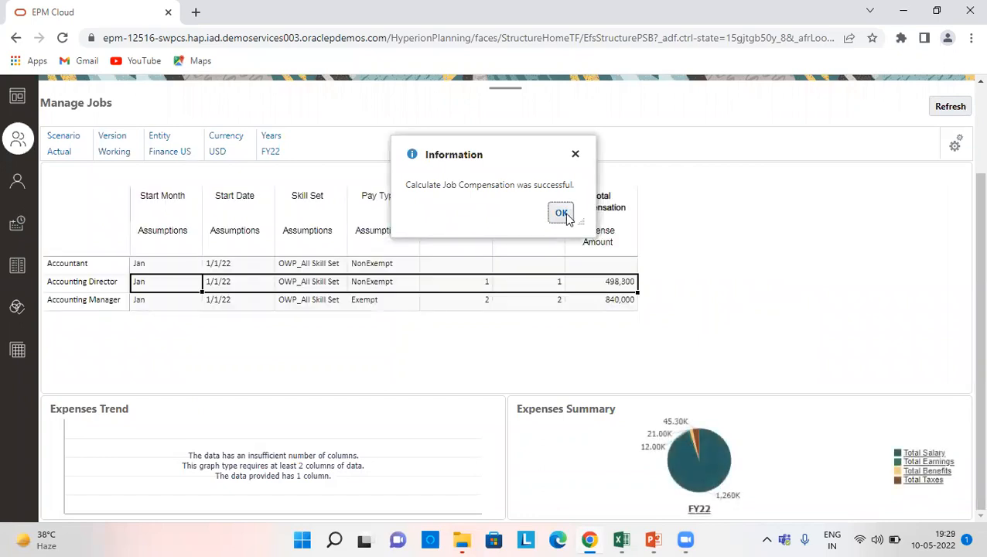
{"action": "left_click", "coordinate": [561, 213]}
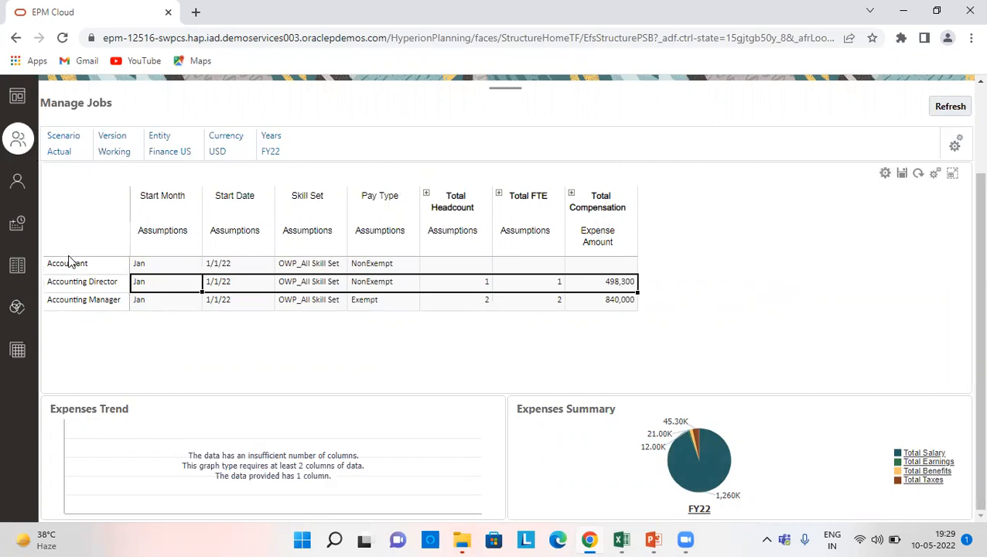
{"action": "right_click", "coordinate": [68, 263]}
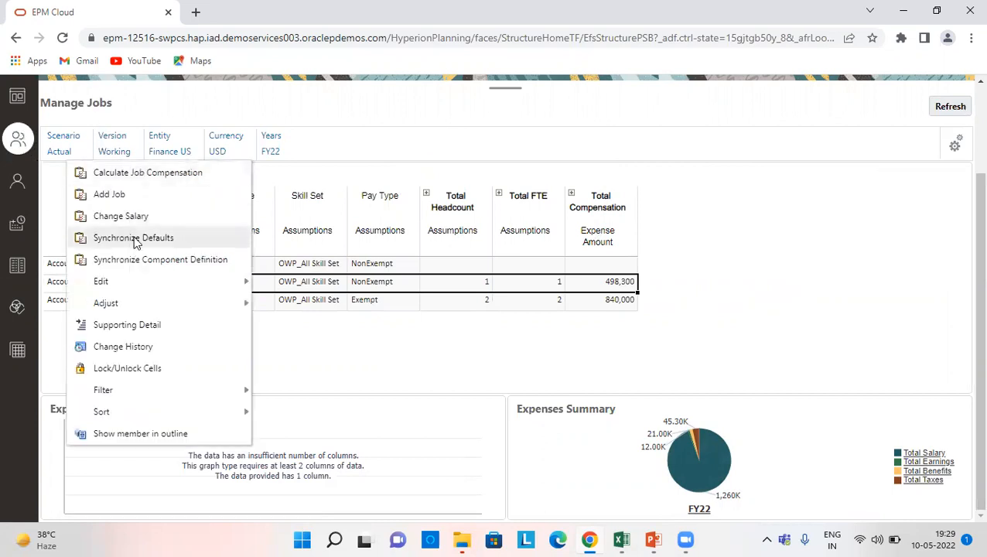
{"action": "mouse_move", "coordinate": [138, 259]}
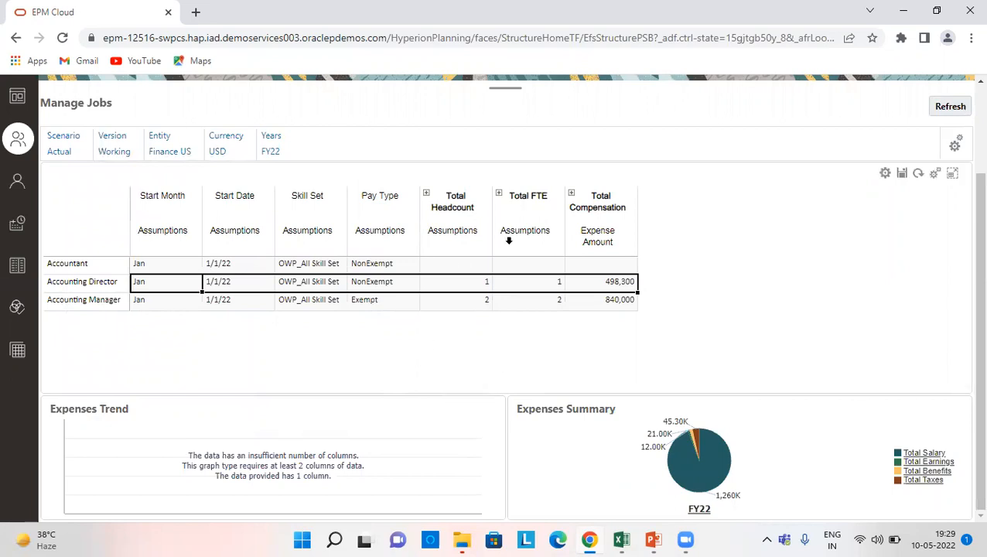
{"action": "mouse_move", "coordinate": [621, 539]}
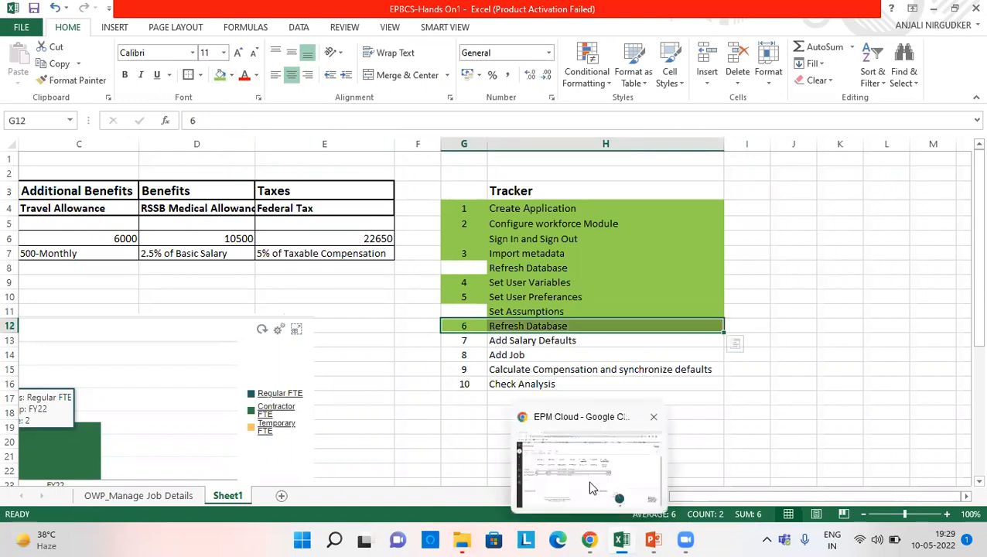
{"action": "mouse_move", "coordinate": [592, 476]}
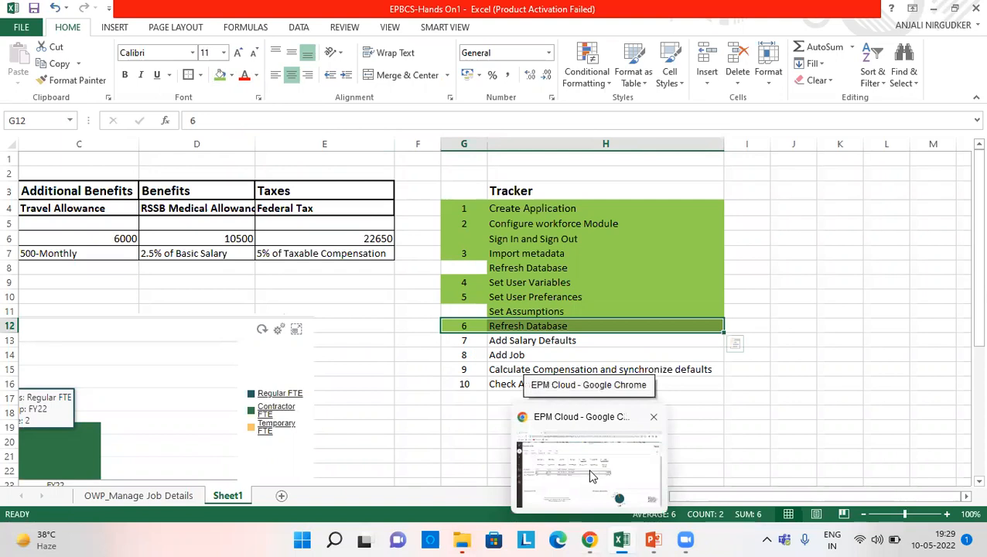
{"action": "left_click", "coordinate": [587, 464]}
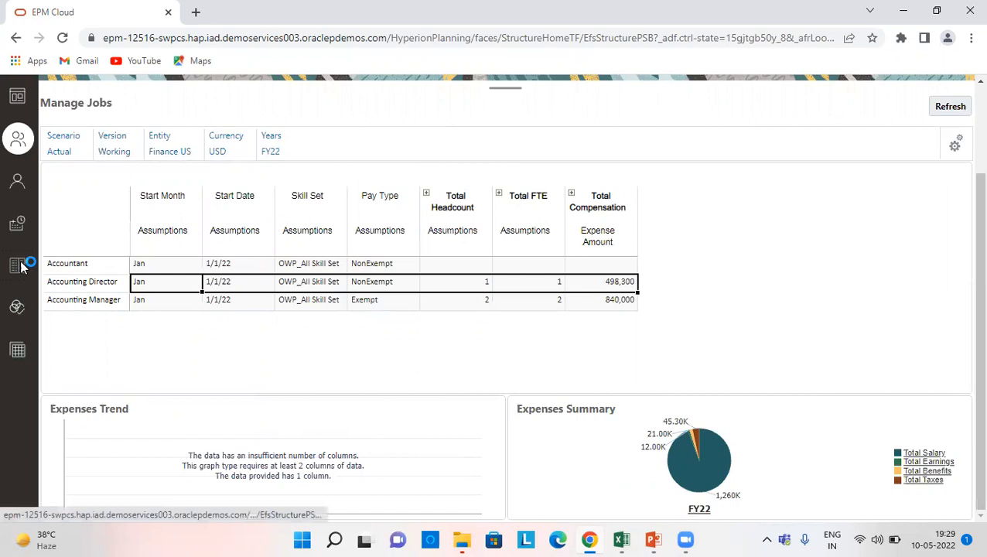
Step: Review Grade3 salary, Additional Earnings, Benefits and Federal Tax defaults, then bring up the Excel workbook
{"action": "left_click", "coordinate": [17, 265]}
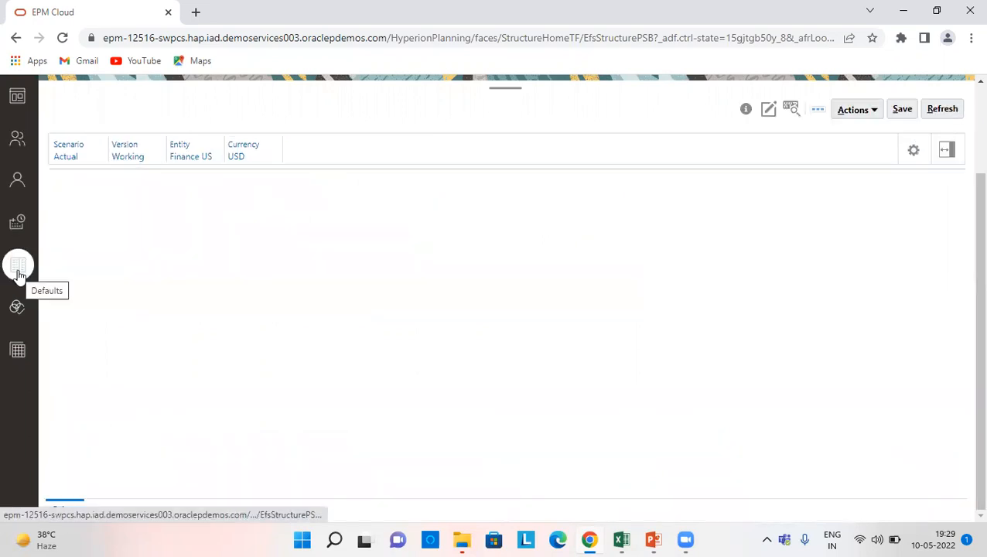
{"action": "left_click", "coordinate": [18, 266]}
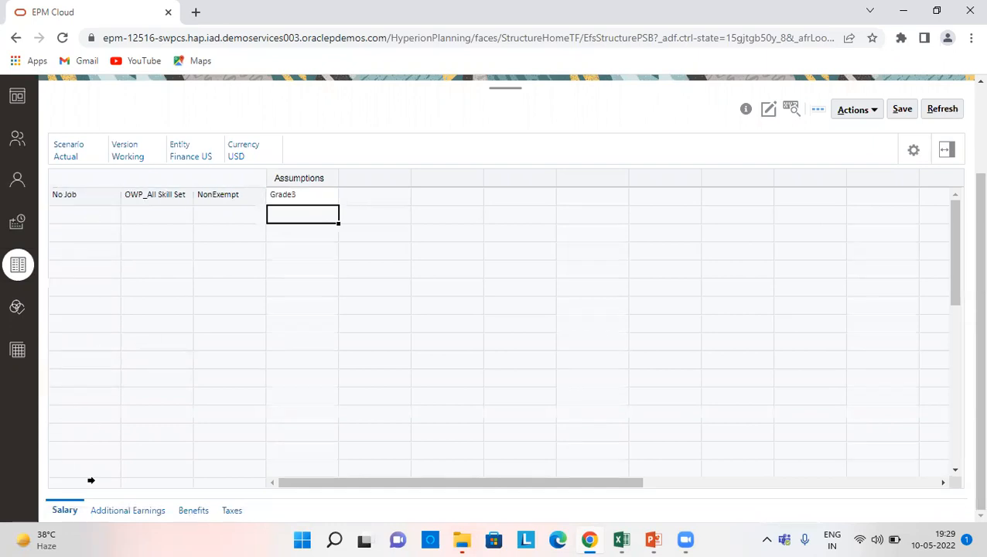
{"action": "left_click", "coordinate": [302, 194]}
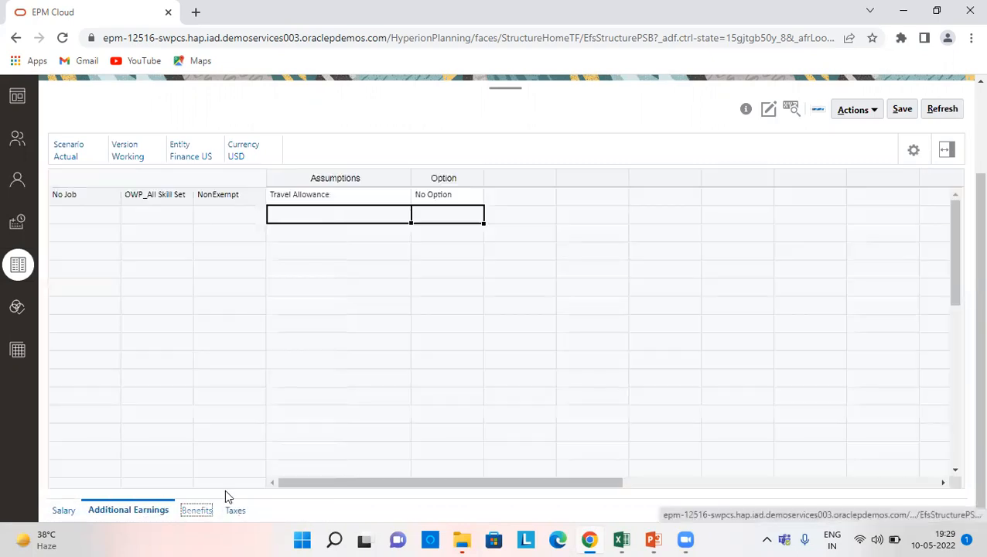
{"action": "left_click", "coordinate": [192, 509]}
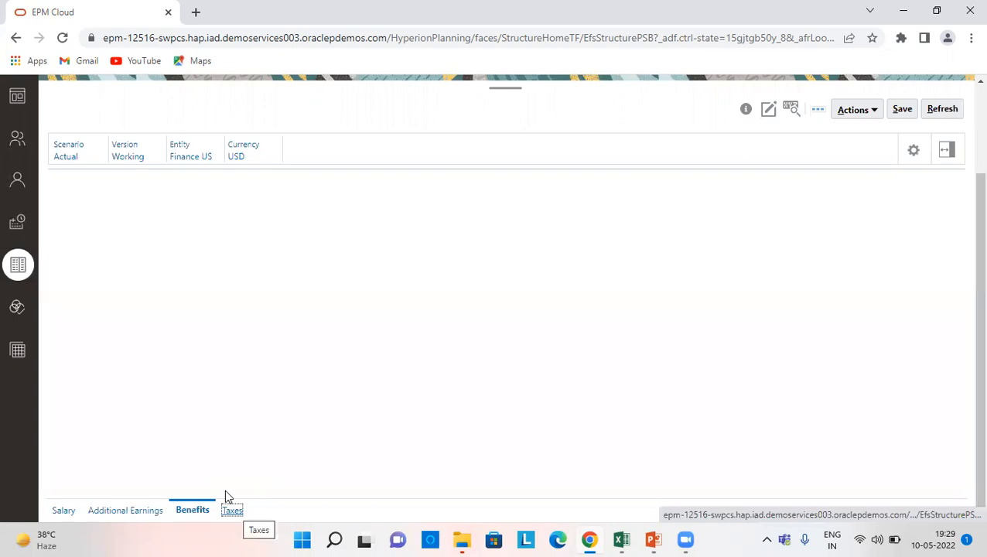
{"action": "left_click", "coordinate": [192, 510]}
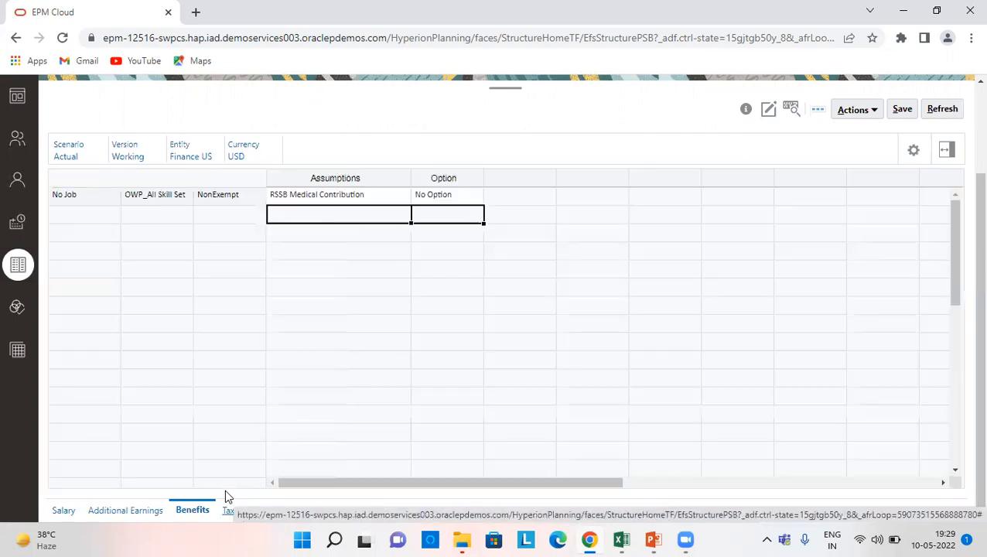
{"action": "left_click", "coordinate": [231, 510]}
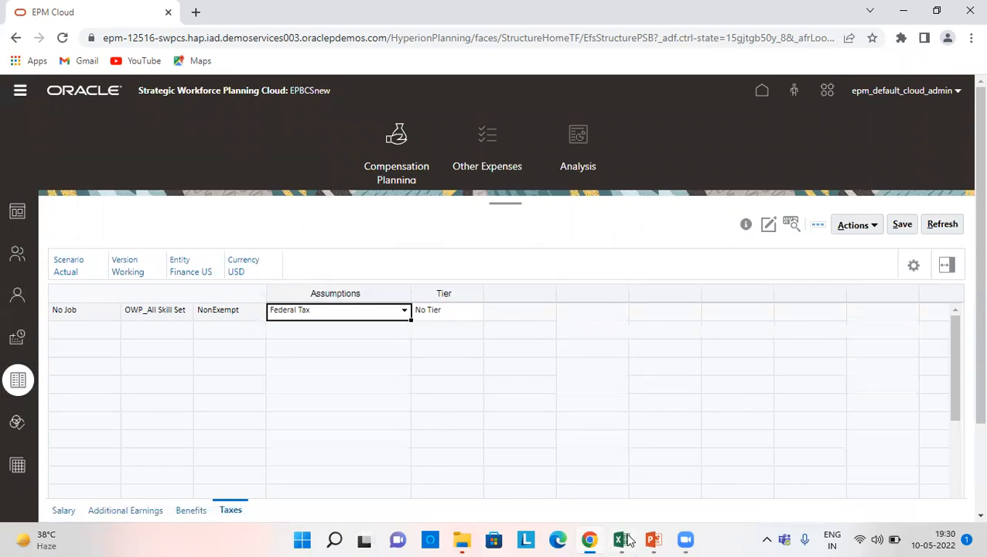
{"action": "left_click", "coordinate": [621, 540]}
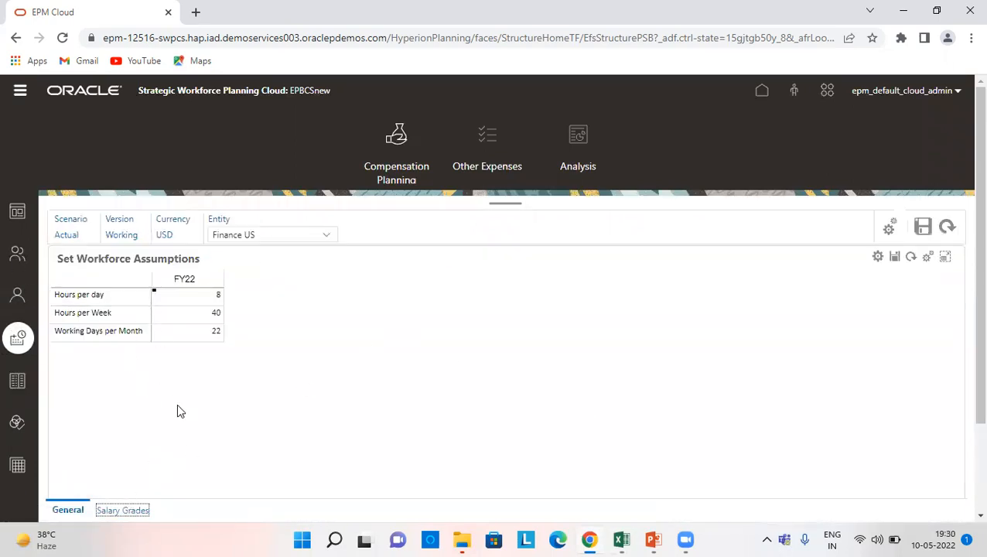
Step: Open Salary Grades and inspect Grade3's Annual 420,000 rate without changing it
{"action": "left_click", "coordinate": [122, 509]}
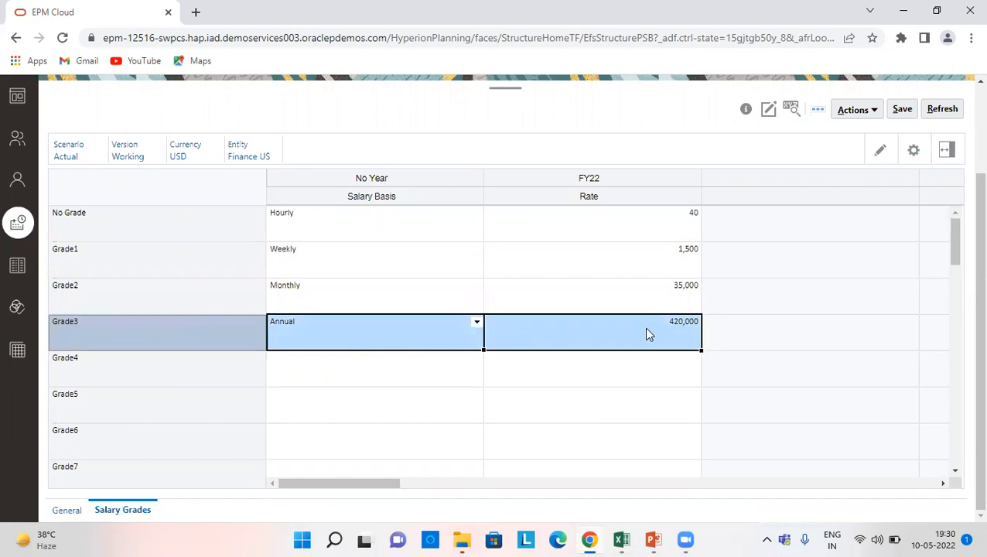
{"action": "double_click", "coordinate": [650, 332]}
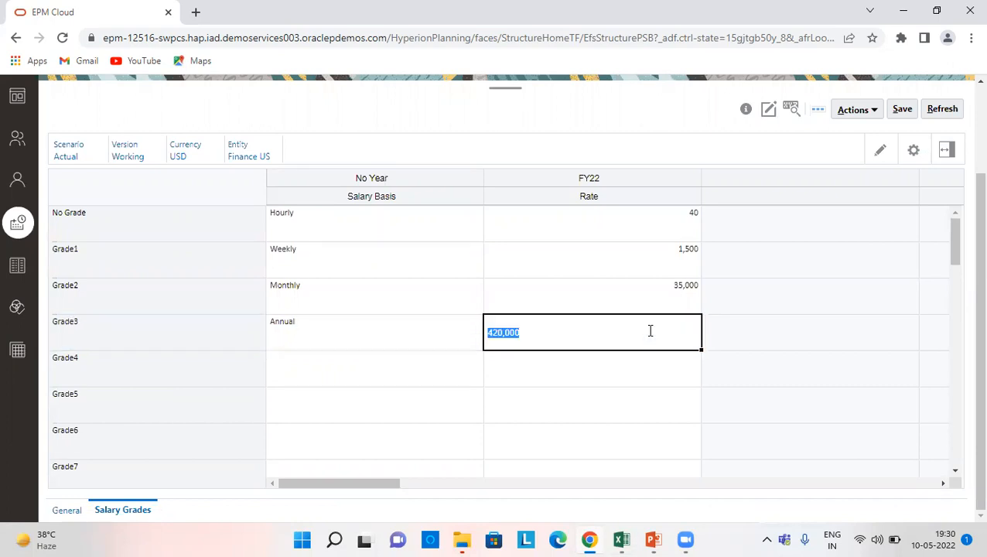
{"action": "left_click", "coordinate": [592, 405]}
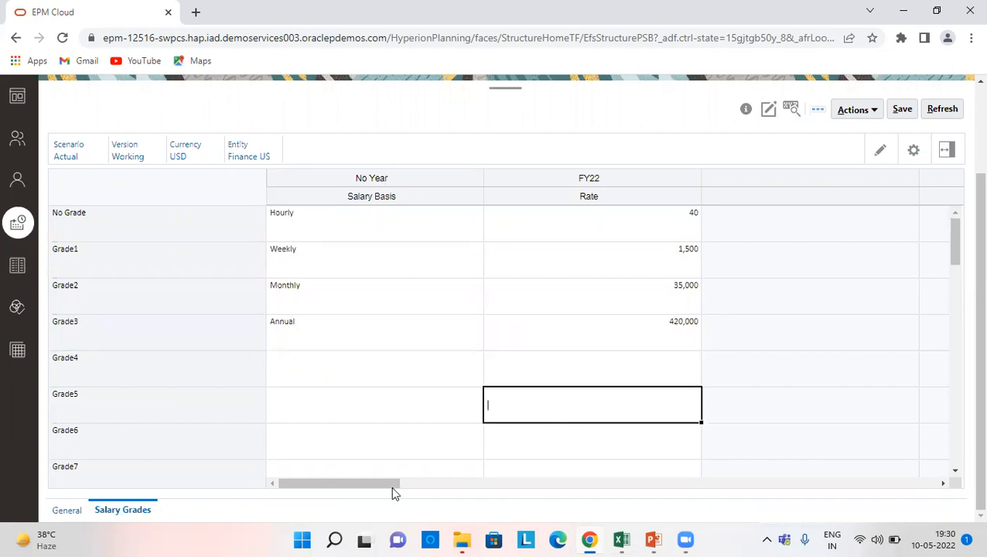
{"action": "mouse_move", "coordinate": [607, 352]}
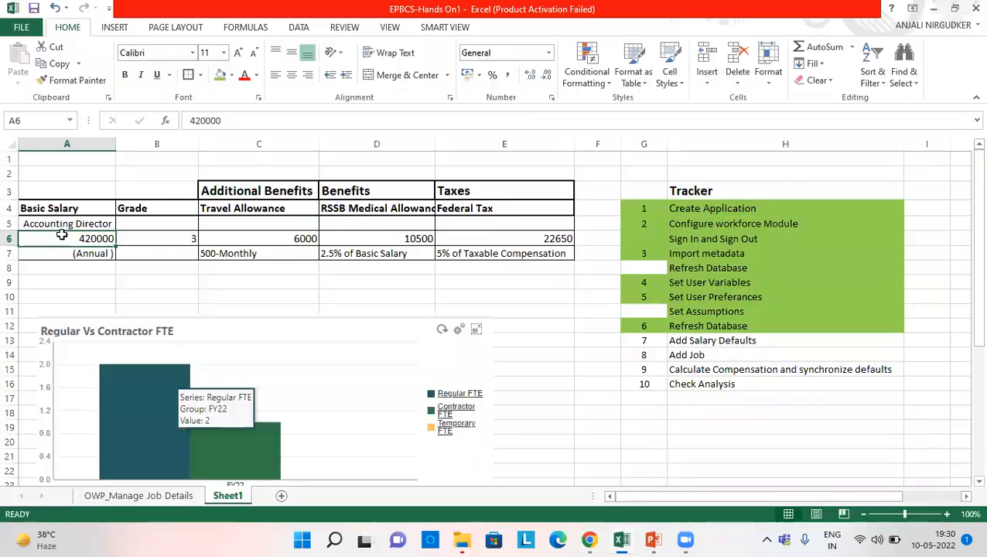
Step: Confirm the Grade3 January salary of 35000 and enter 420000 on Sheet1 to cross-check it
{"action": "left_click", "coordinate": [157, 238]}
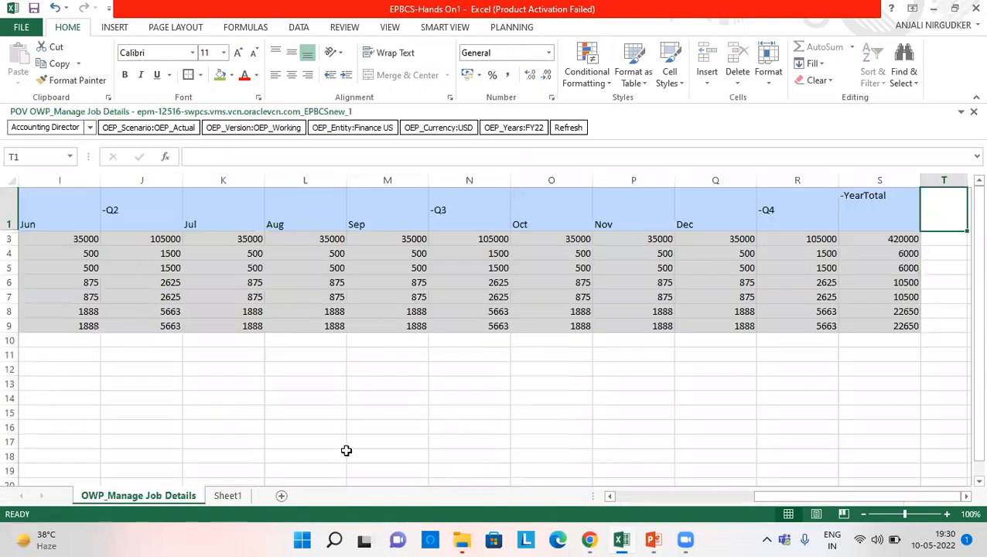
{"action": "mouse_move", "coordinate": [790, 386]}
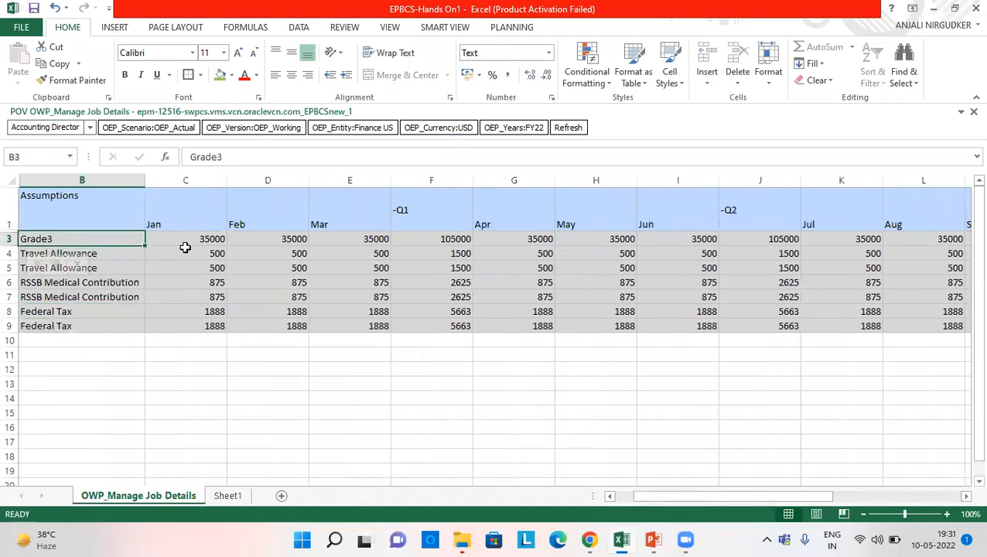
{"action": "left_click", "coordinate": [185, 238]}
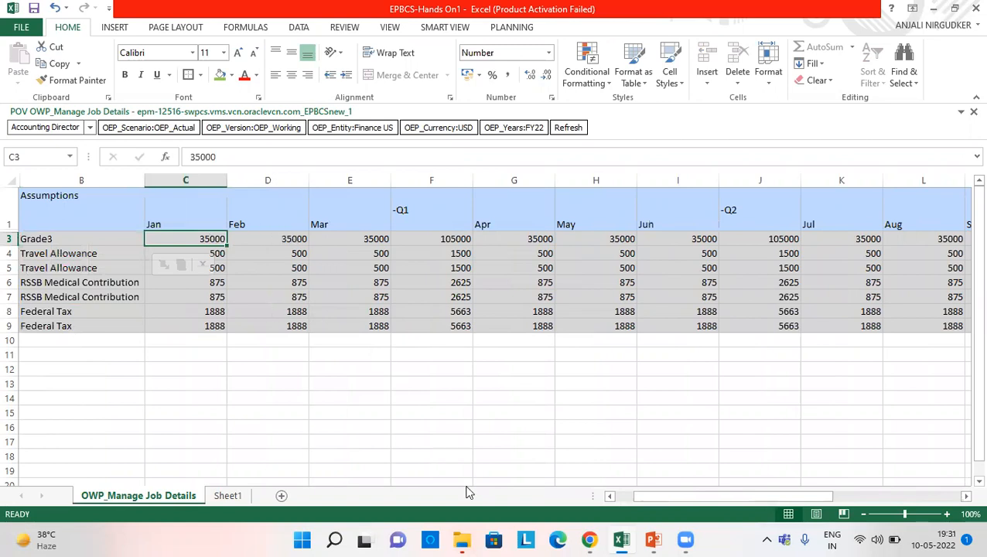
{"action": "mouse_move", "coordinate": [457, 496]}
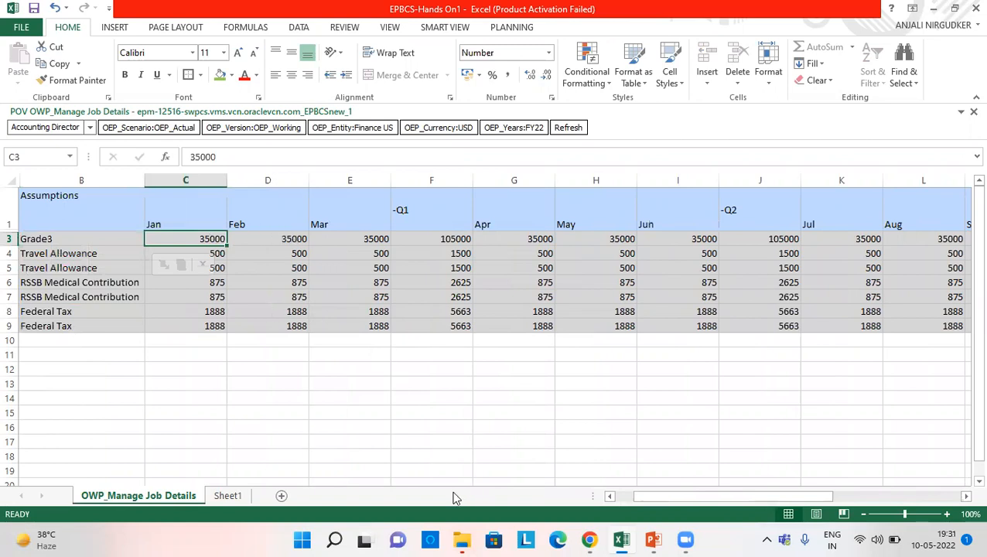
{"action": "mouse_move", "coordinate": [244, 379]}
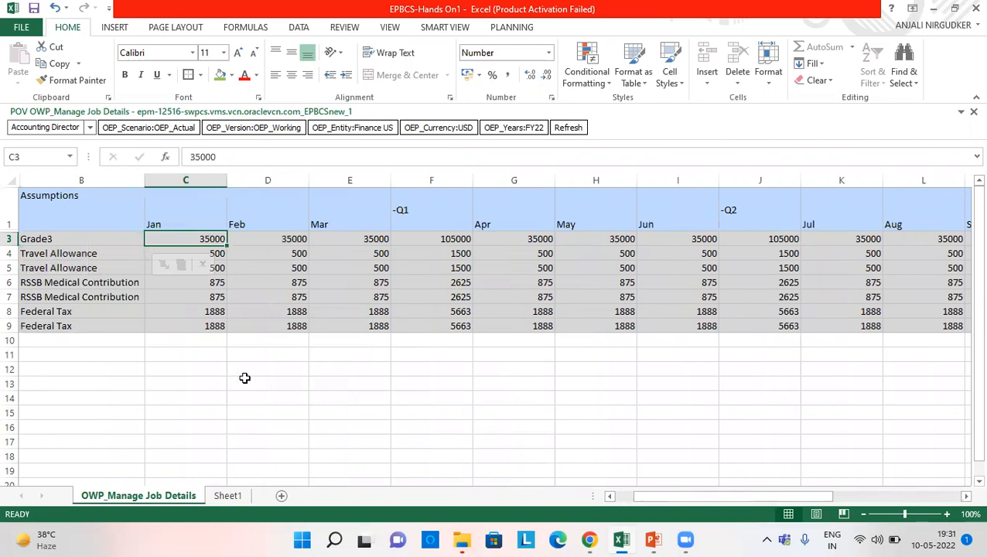
{"action": "left_click", "coordinate": [227, 495]}
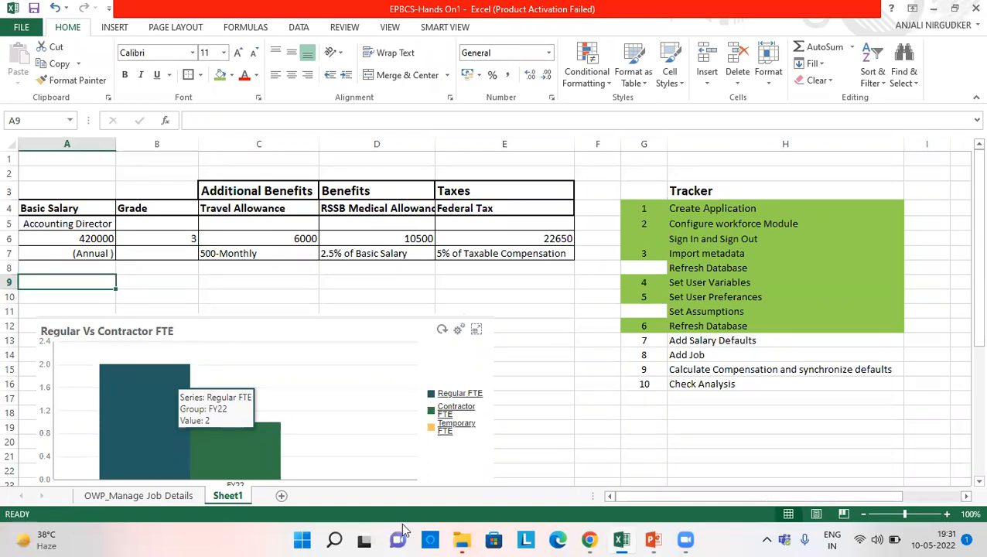
{"action": "type", "text": "+420000"}
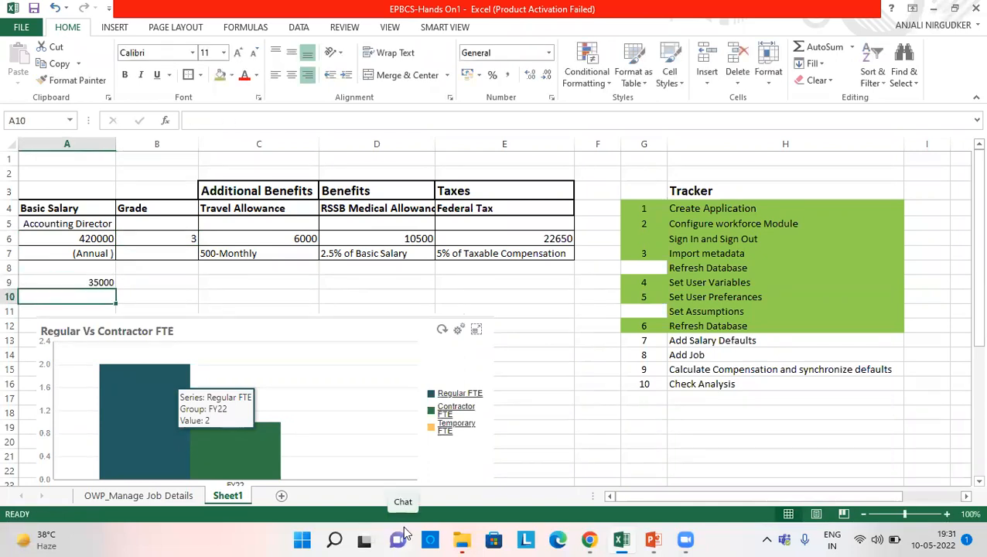
{"action": "left_click", "coordinate": [67, 282]}
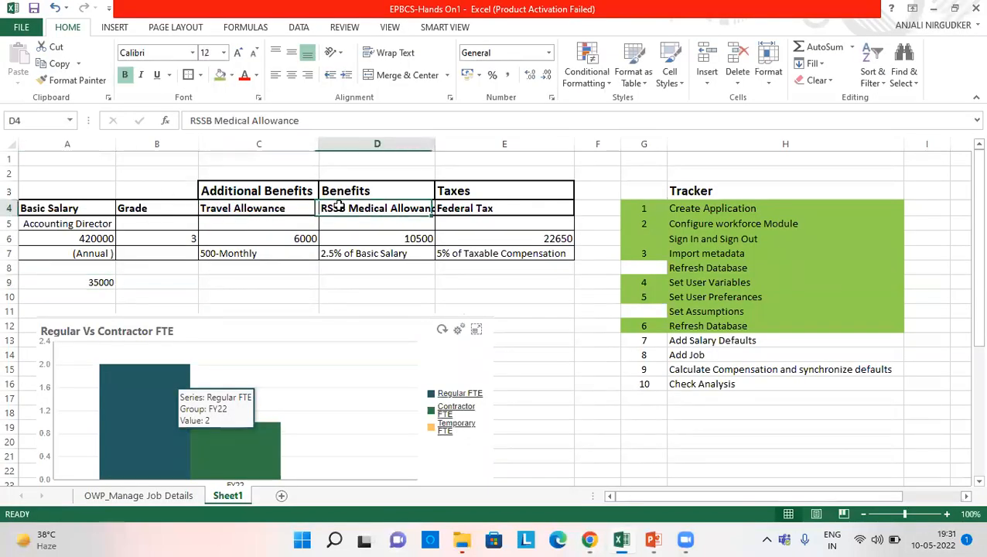
{"action": "left_click", "coordinate": [505, 208]}
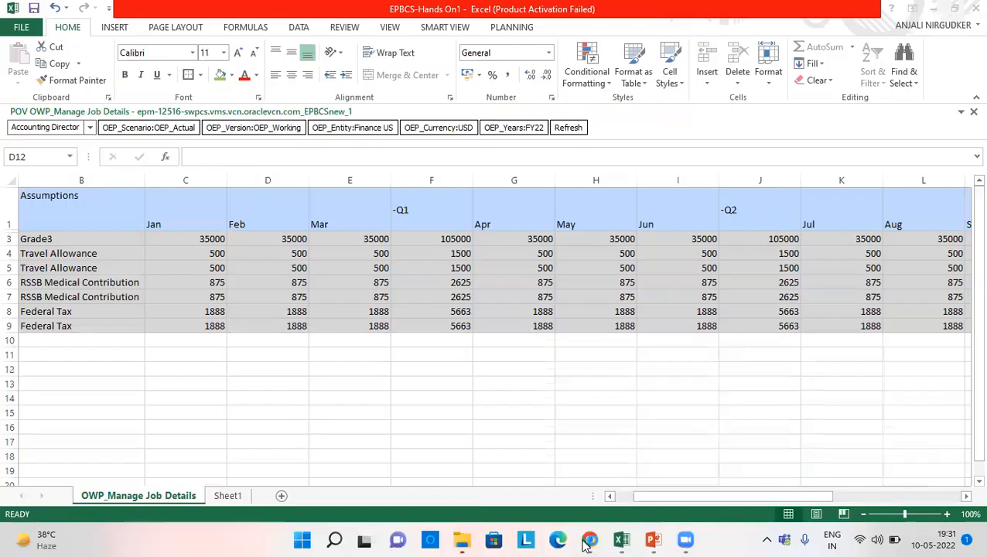
{"action": "left_click", "coordinate": [589, 539]}
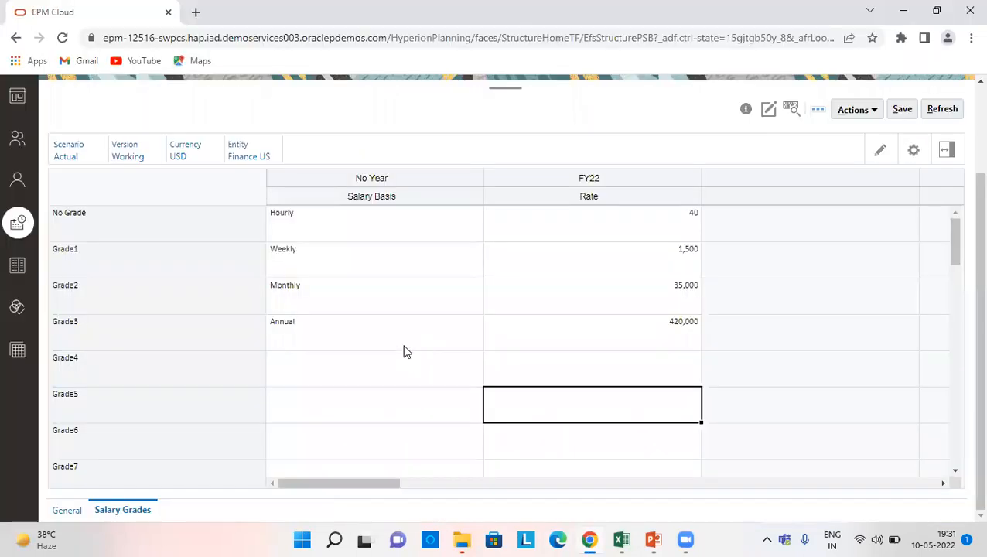
Step: Review Accounting Director totals on Manage Jobs: 420,000 salary, 12,000 earnings, 21,000 benefits, 45,300 taxes
{"action": "left_click", "coordinate": [375, 331]}
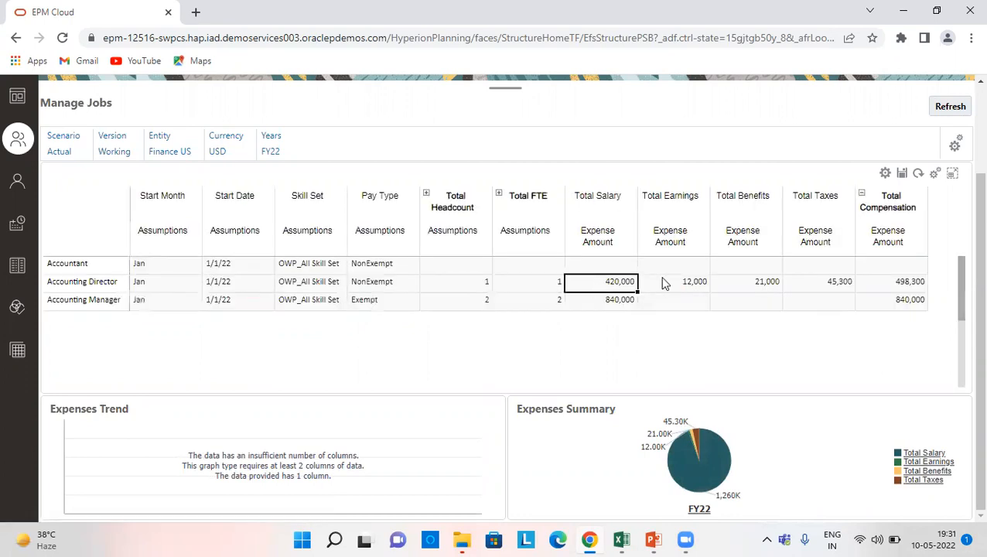
{"action": "left_click", "coordinate": [694, 281]}
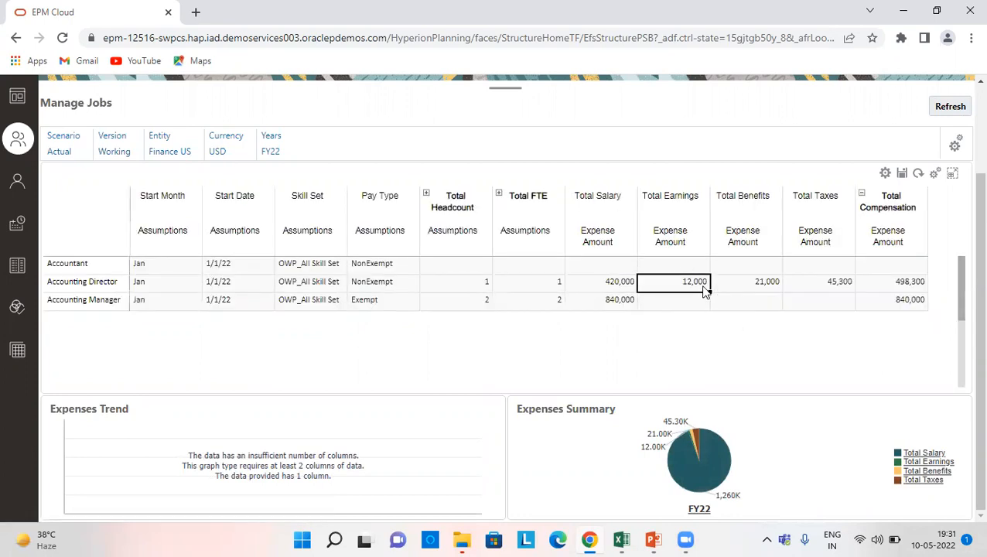
{"action": "mouse_move", "coordinate": [18, 186]}
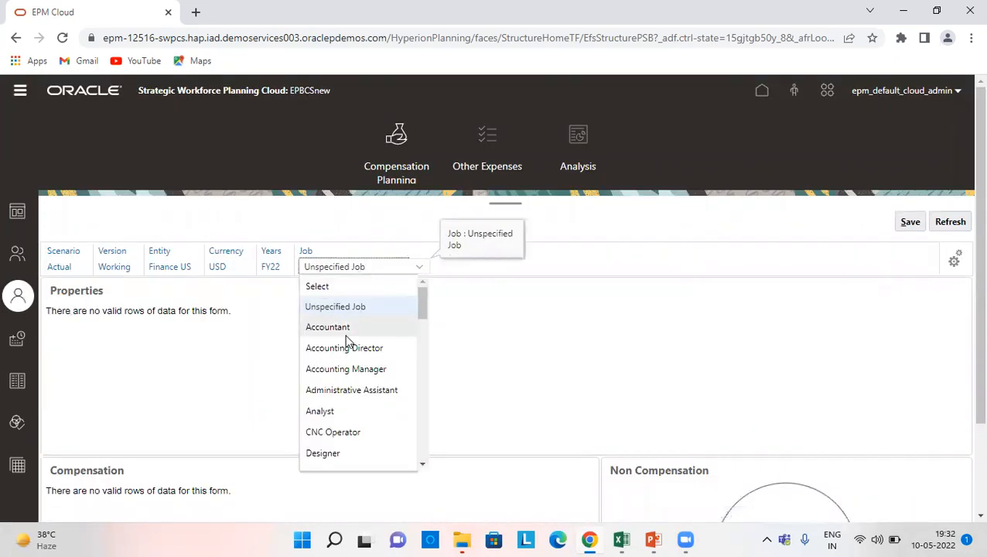
Step: Show Accounting Director job details and check January Travel Allowance and Federal Tax 1,887.5
{"action": "left_click", "coordinate": [345, 347]}
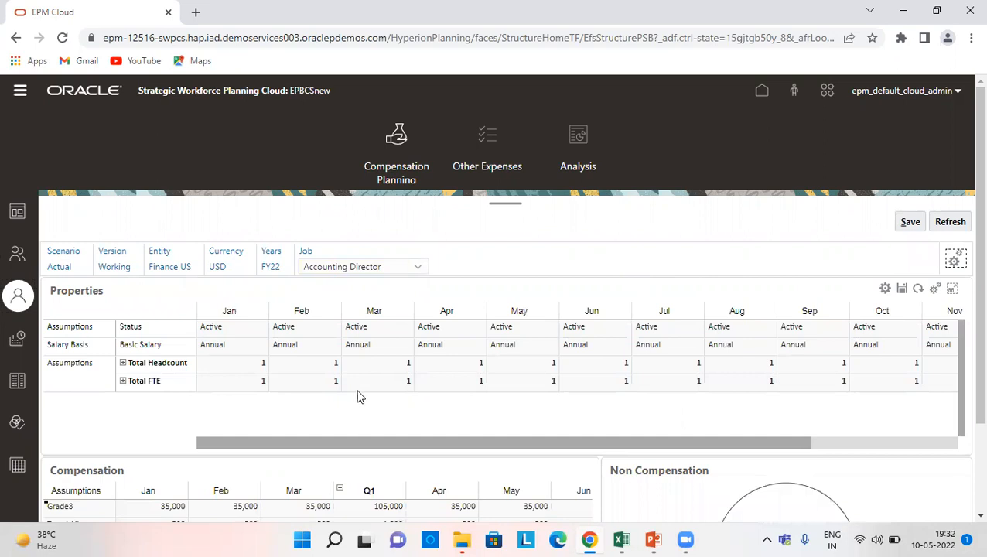
{"action": "scroll", "scroll_direction": "down", "scroll_amount": 3}
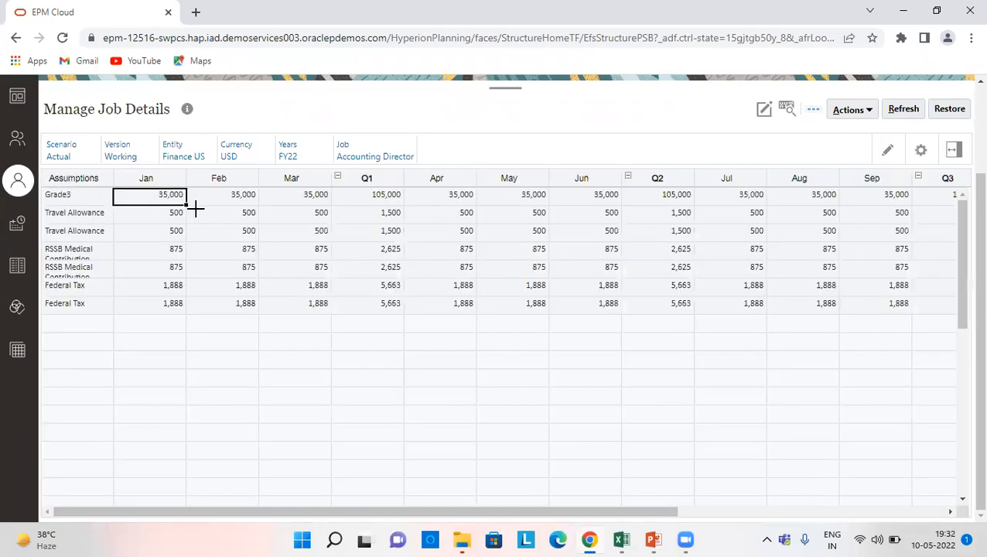
{"action": "left_click", "coordinate": [146, 212]}
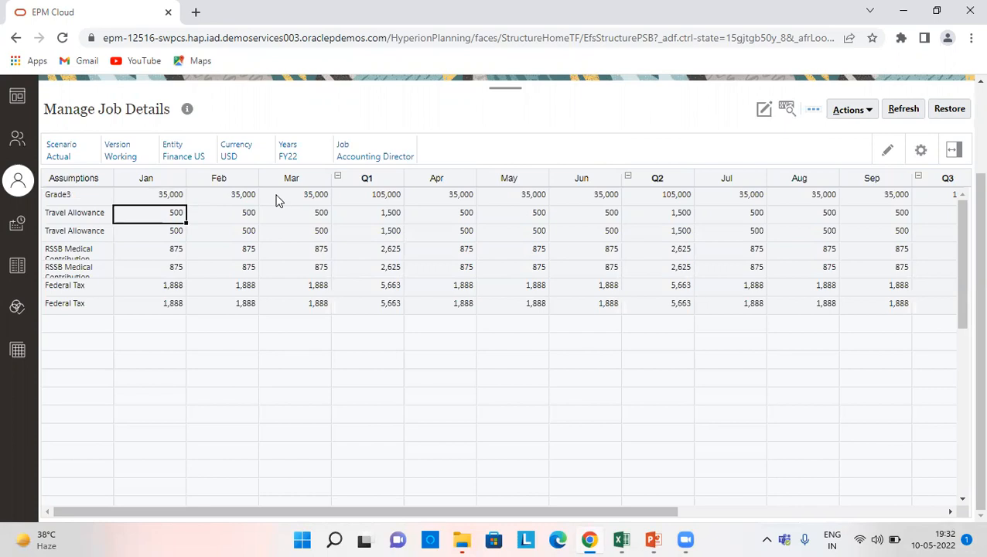
{"action": "mouse_move", "coordinate": [93, 234]}
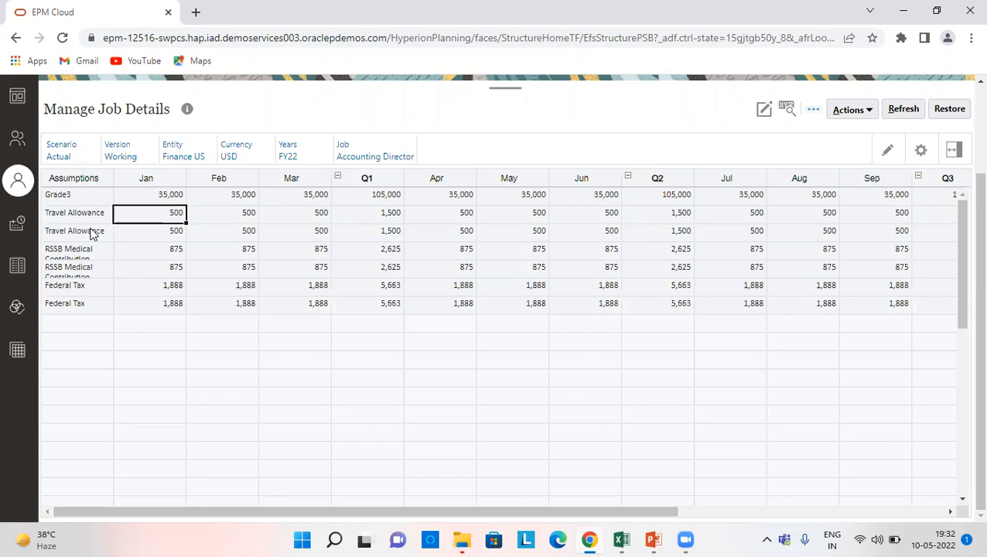
{"action": "left_click", "coordinate": [74, 230]}
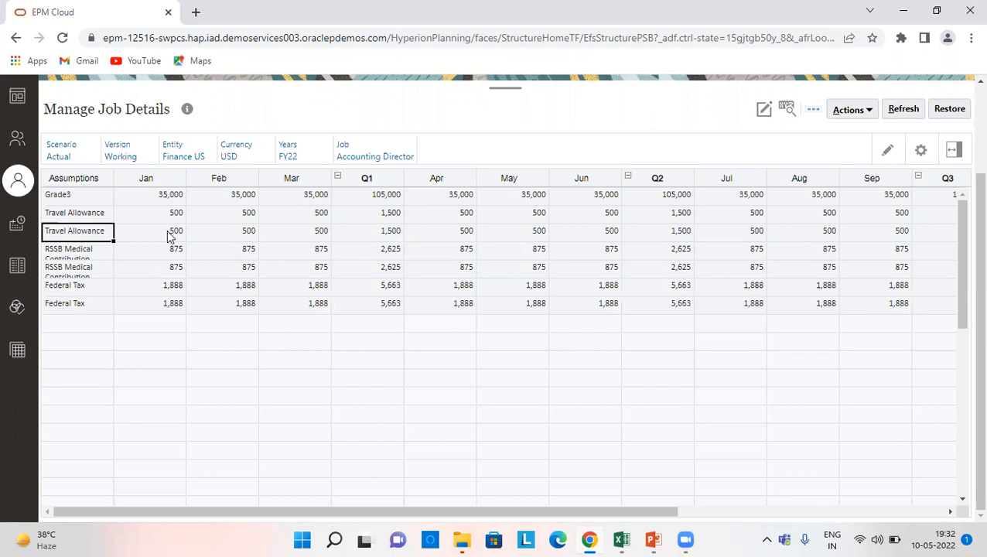
{"action": "left_click", "coordinate": [146, 212]}
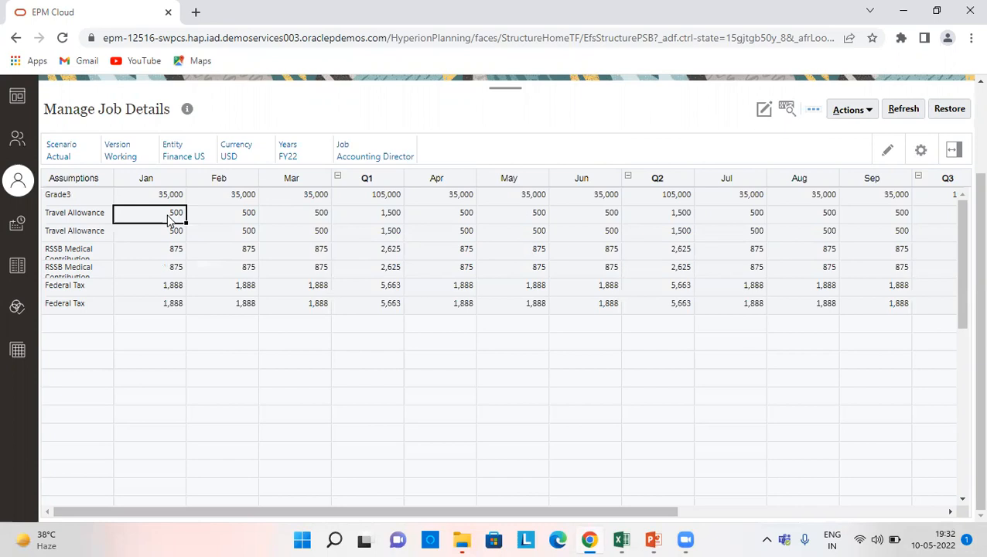
{"action": "mouse_move", "coordinate": [157, 221]}
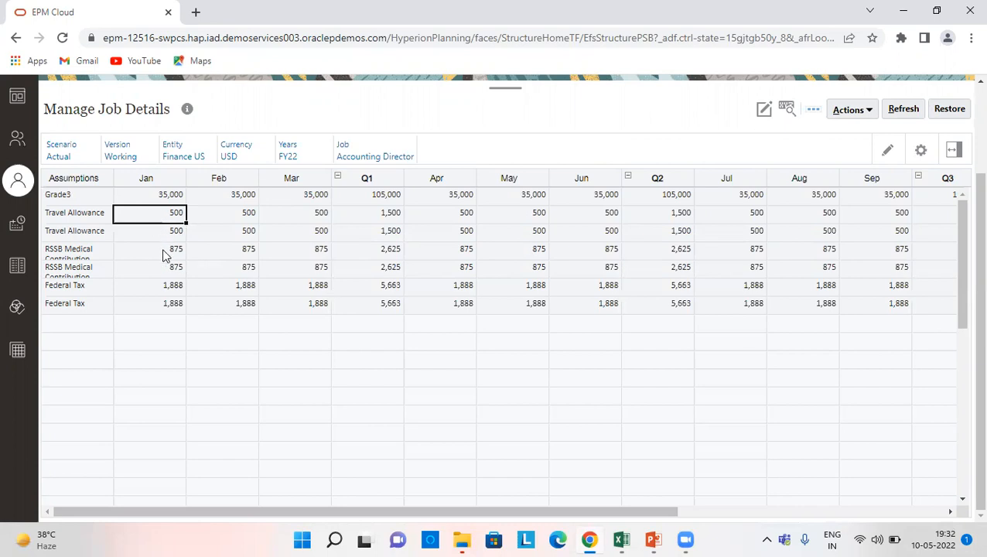
{"action": "left_click", "coordinate": [150, 249]}
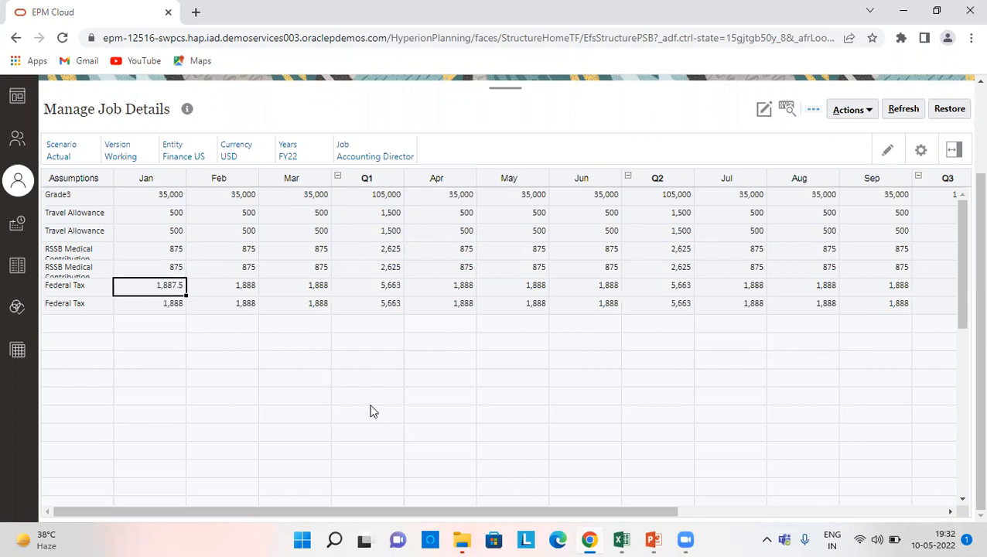
{"action": "mouse_move", "coordinate": [622, 540]}
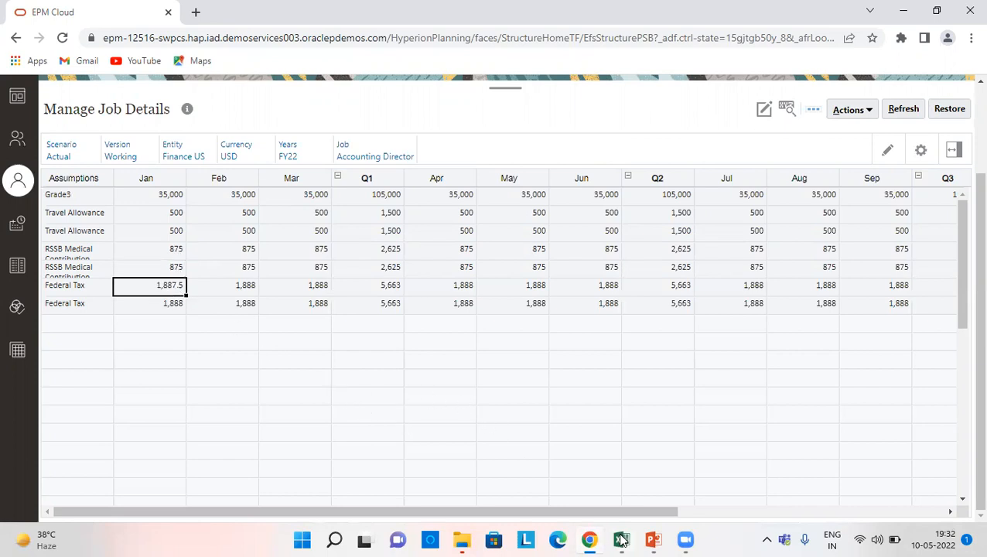
{"action": "left_click", "coordinate": [621, 539]}
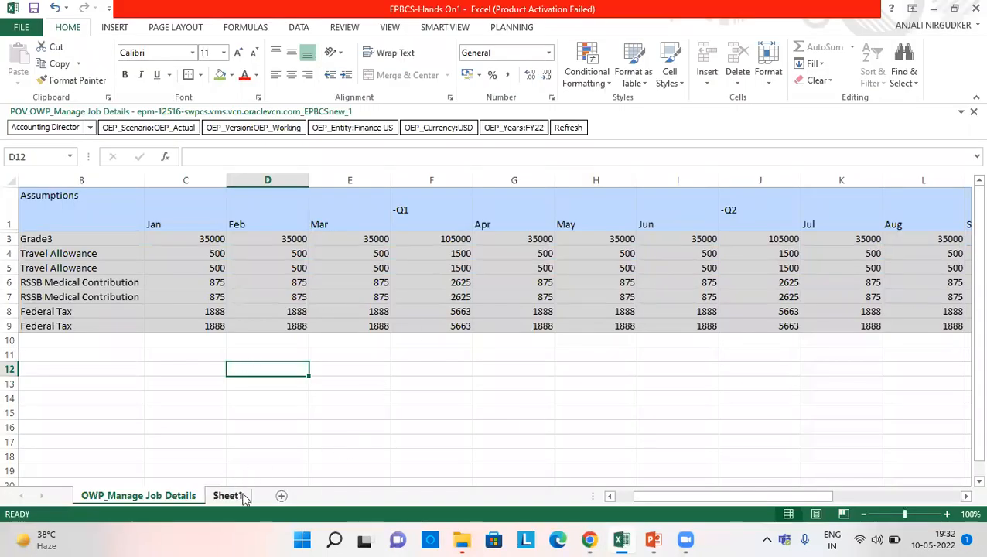
Step: Inspect Sheet1 formulas: 420000/12 = 35000, travel allowance 500×12 = 6000, medical 420000×2.5% = 10500
{"action": "left_click", "coordinate": [228, 495]}
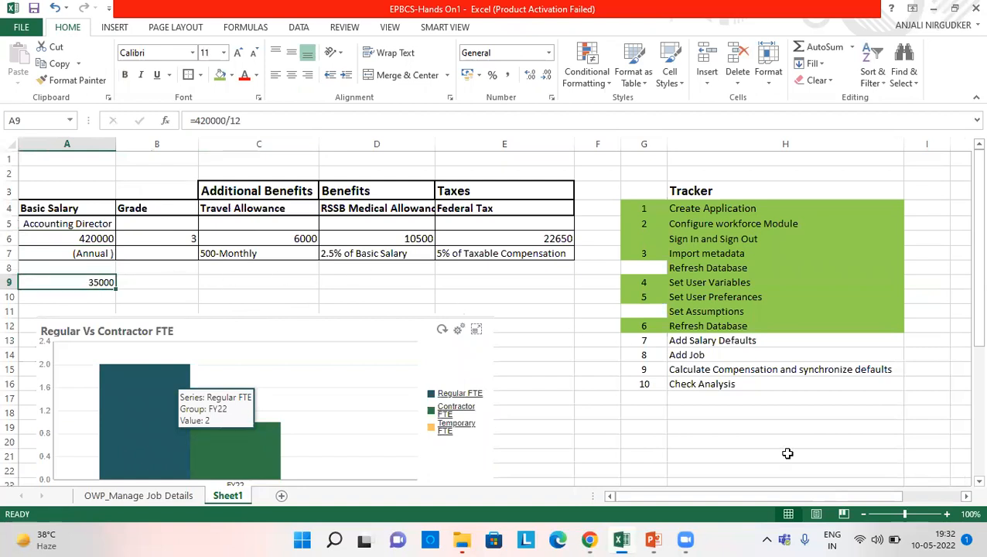
{"action": "left_click", "coordinate": [286, 238]}
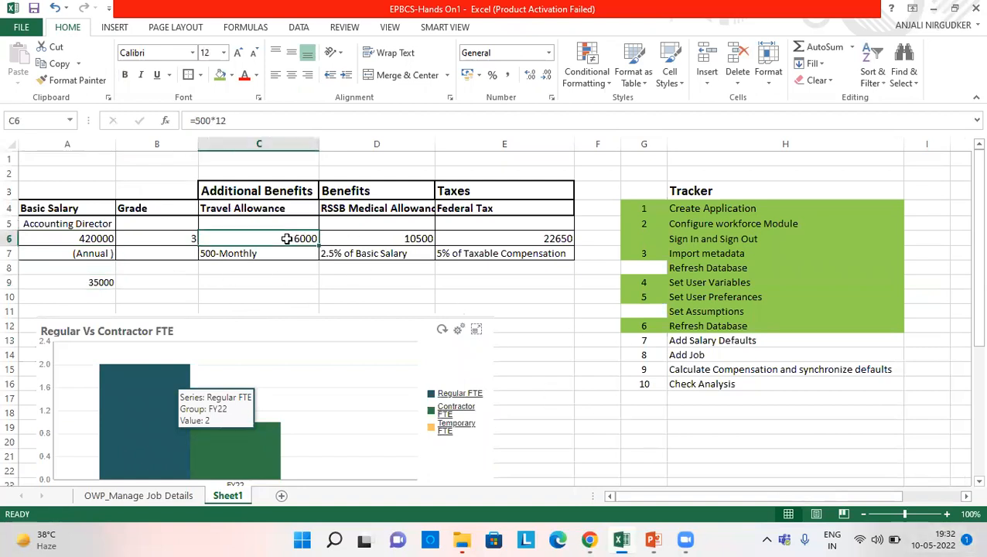
{"action": "left_click", "coordinate": [259, 253]}
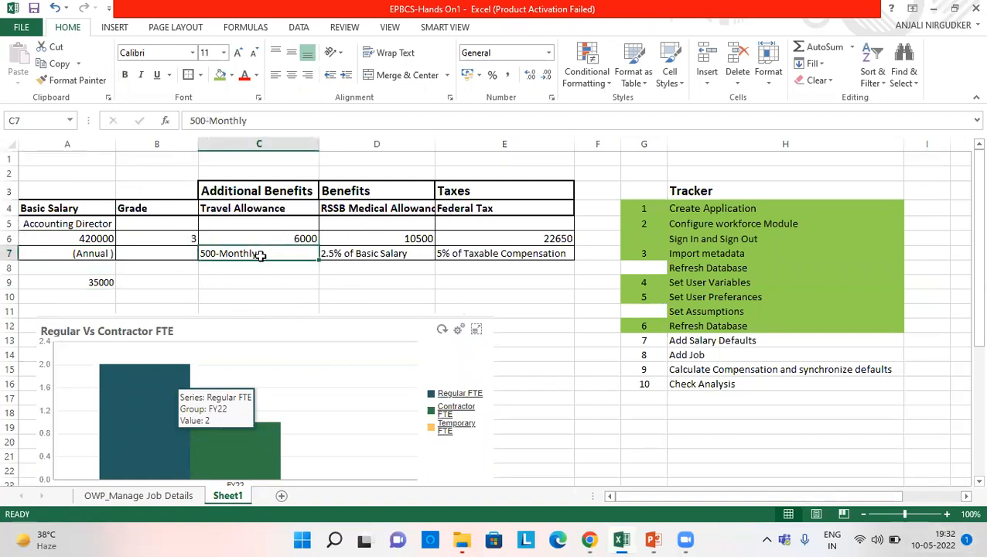
{"action": "left_click", "coordinate": [259, 238]}
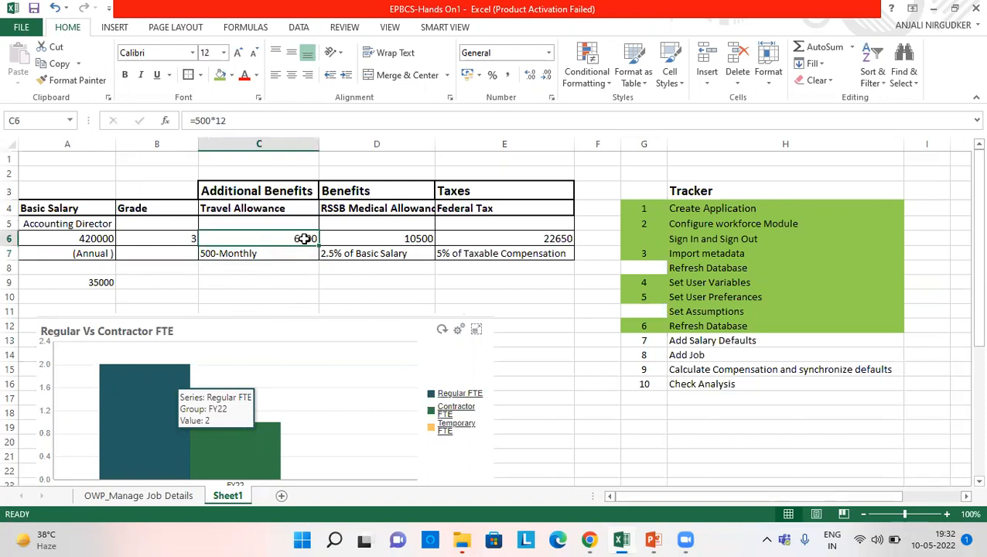
{"action": "left_click", "coordinate": [377, 253]}
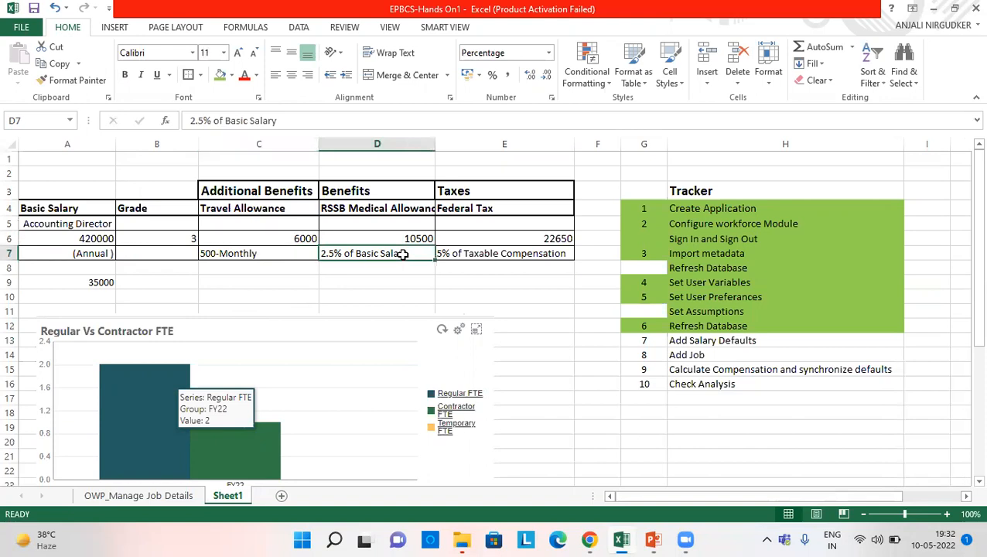
{"action": "mouse_move", "coordinate": [379, 263]}
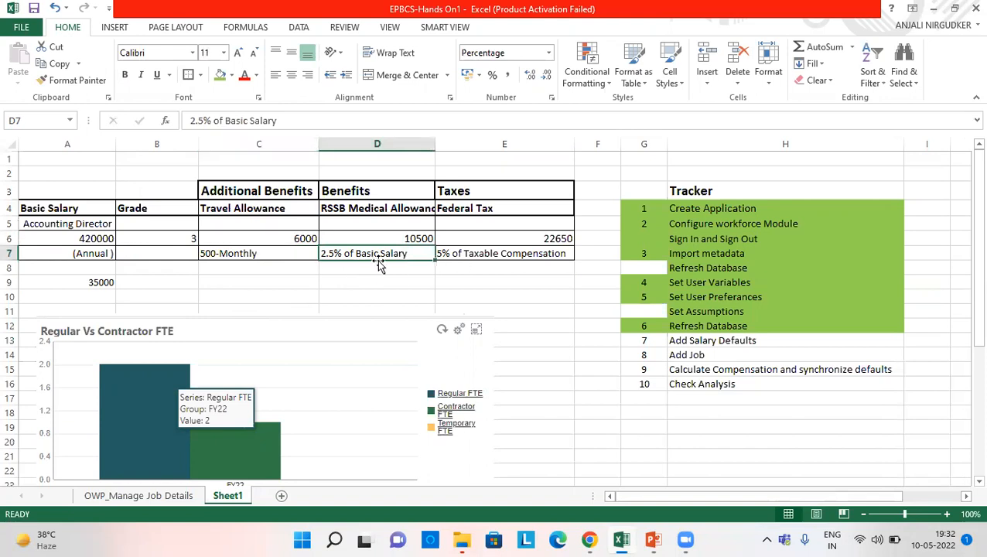
{"action": "left_click", "coordinate": [377, 239]}
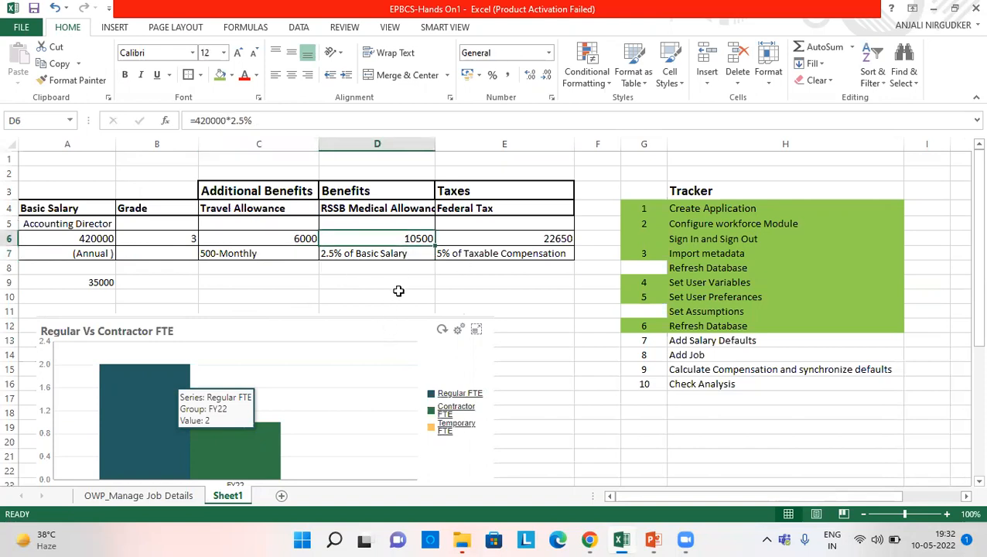
{"action": "double_click", "coordinate": [378, 238]}
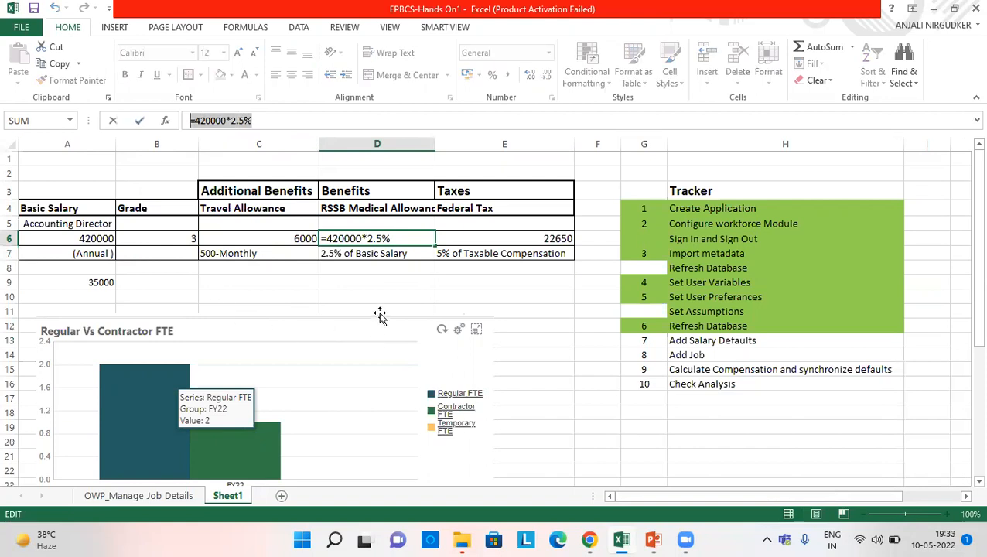
{"action": "mouse_move", "coordinate": [516, 252]}
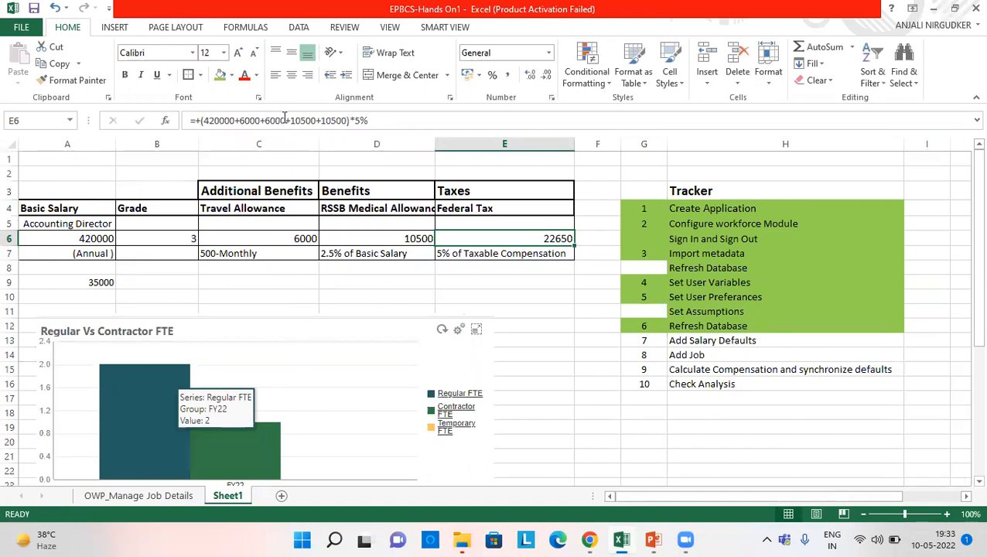
{"action": "mouse_move", "coordinate": [310, 121]}
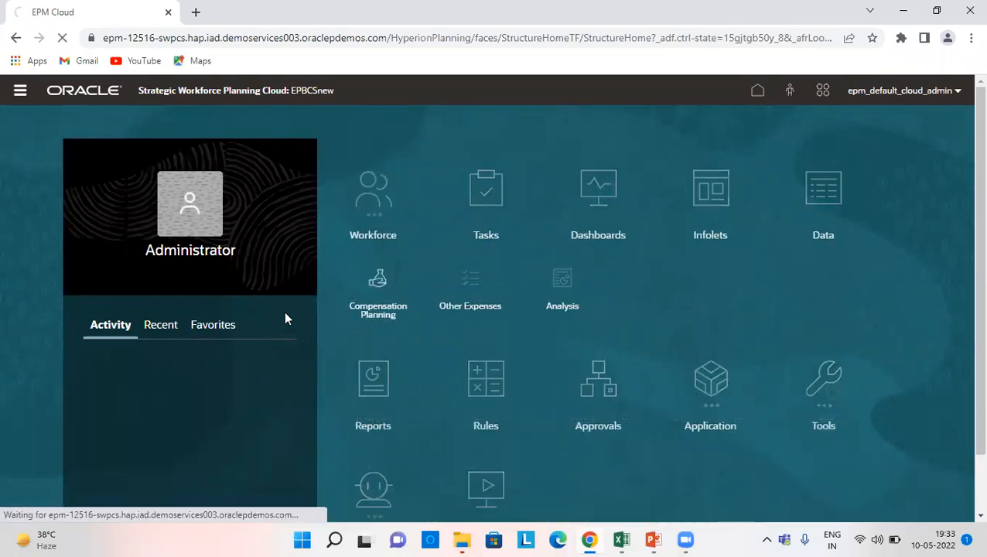
Step: Open the Analysis dashboard showing headcount 3 and compensation -111,525
{"action": "left_click", "coordinate": [378, 291]}
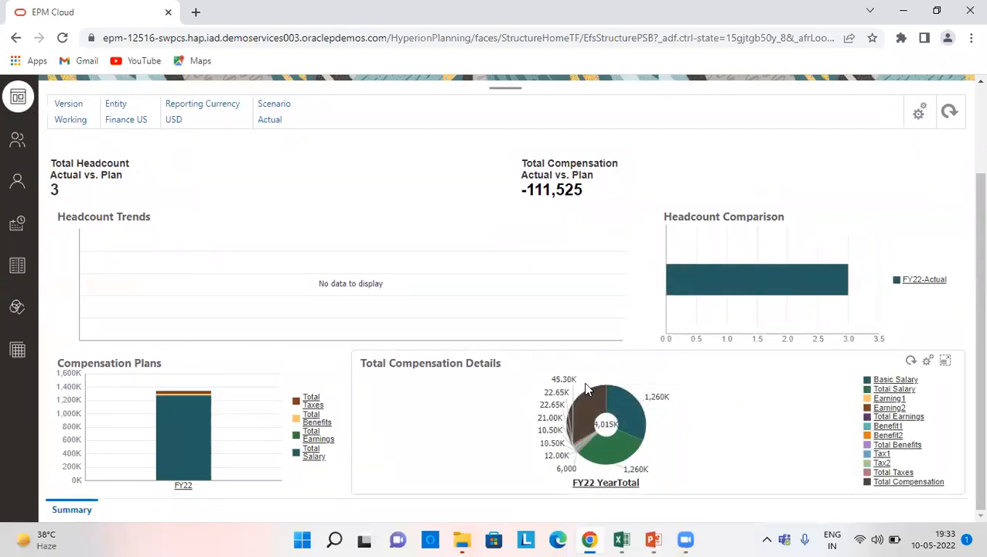
{"action": "mouse_move", "coordinate": [171, 416]}
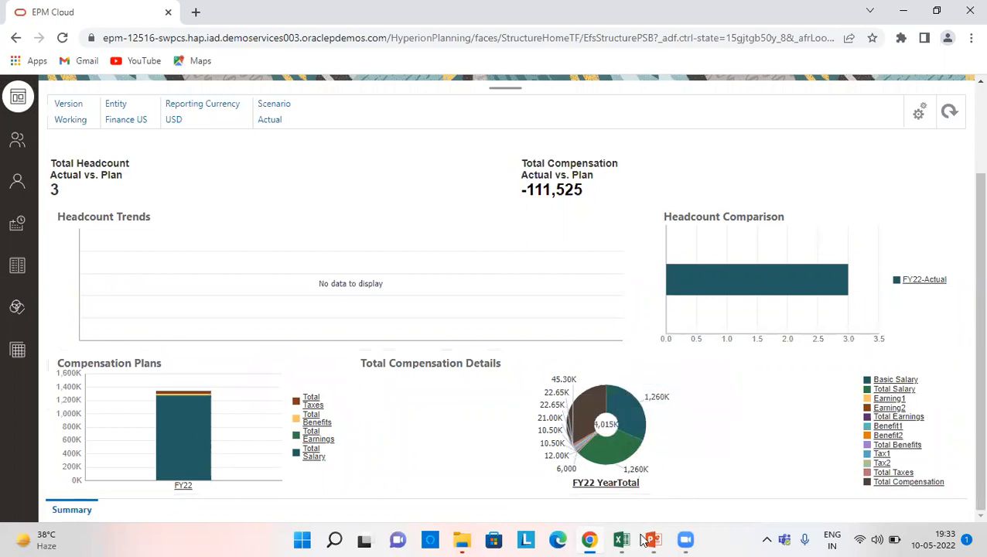
{"action": "mouse_move", "coordinate": [651, 539]}
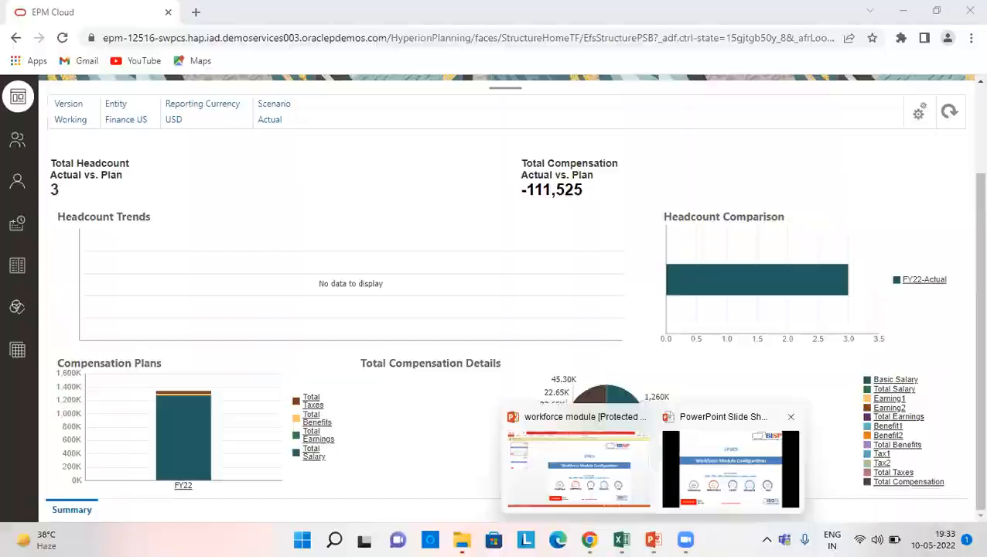